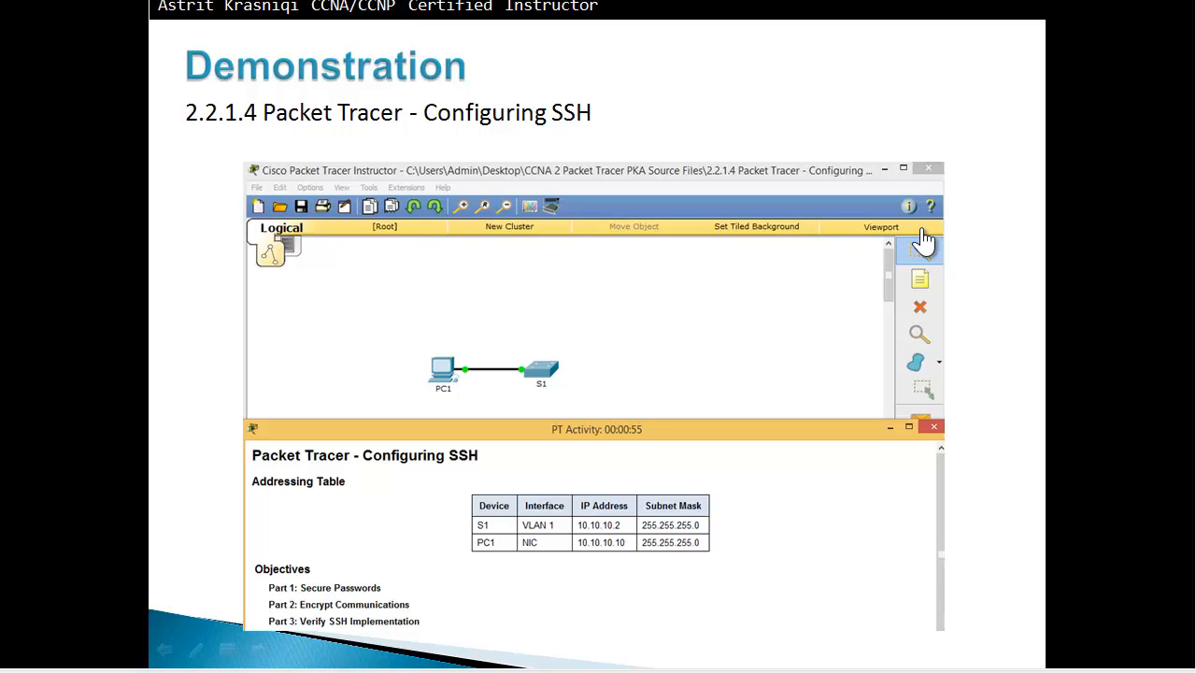
pyautogui.moveTo(801, 290)
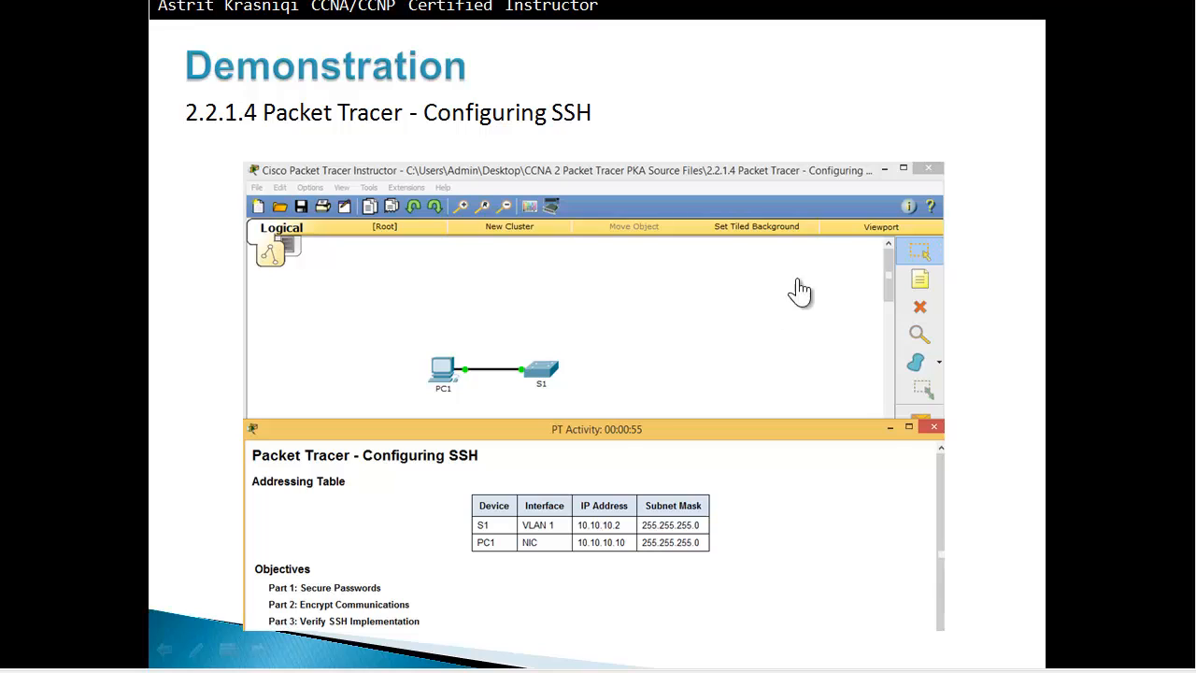
pyautogui.moveTo(414, 619)
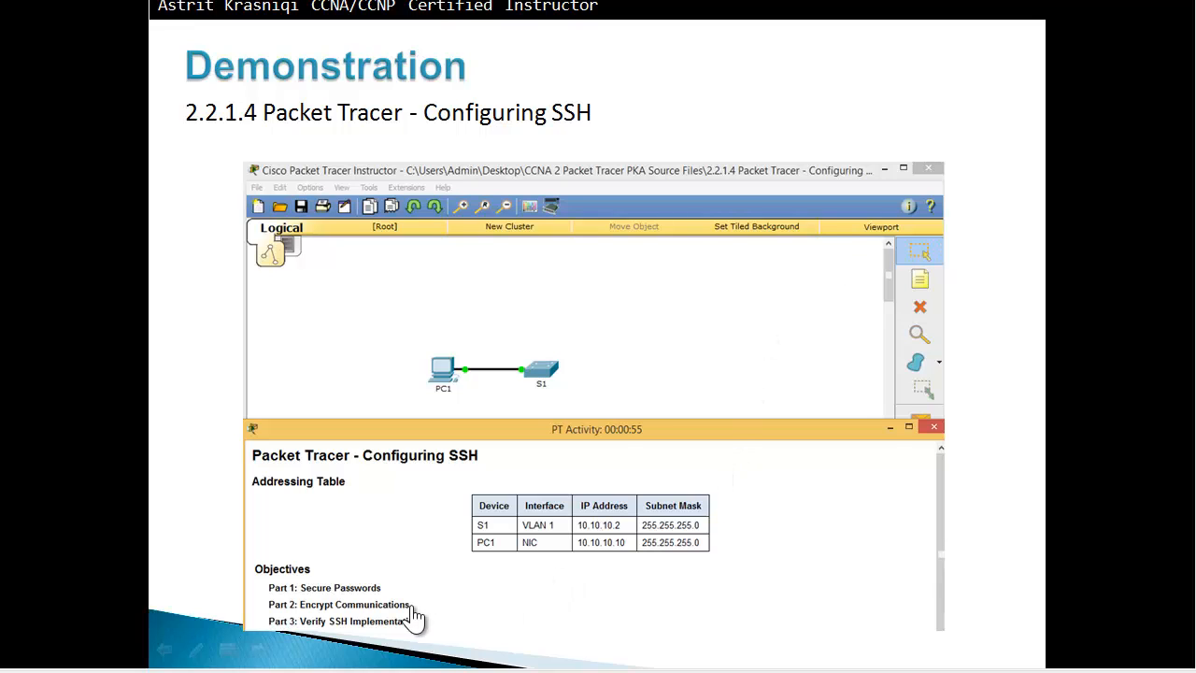
pyautogui.moveTo(297, 607)
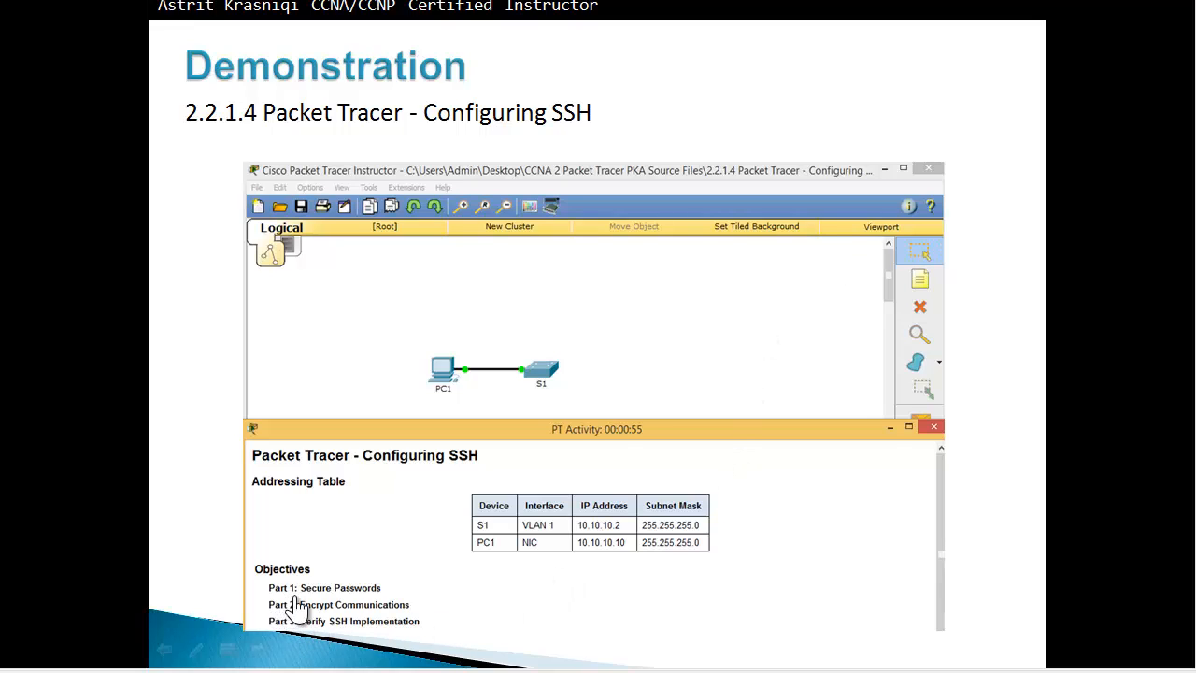
pyautogui.moveTo(309, 622)
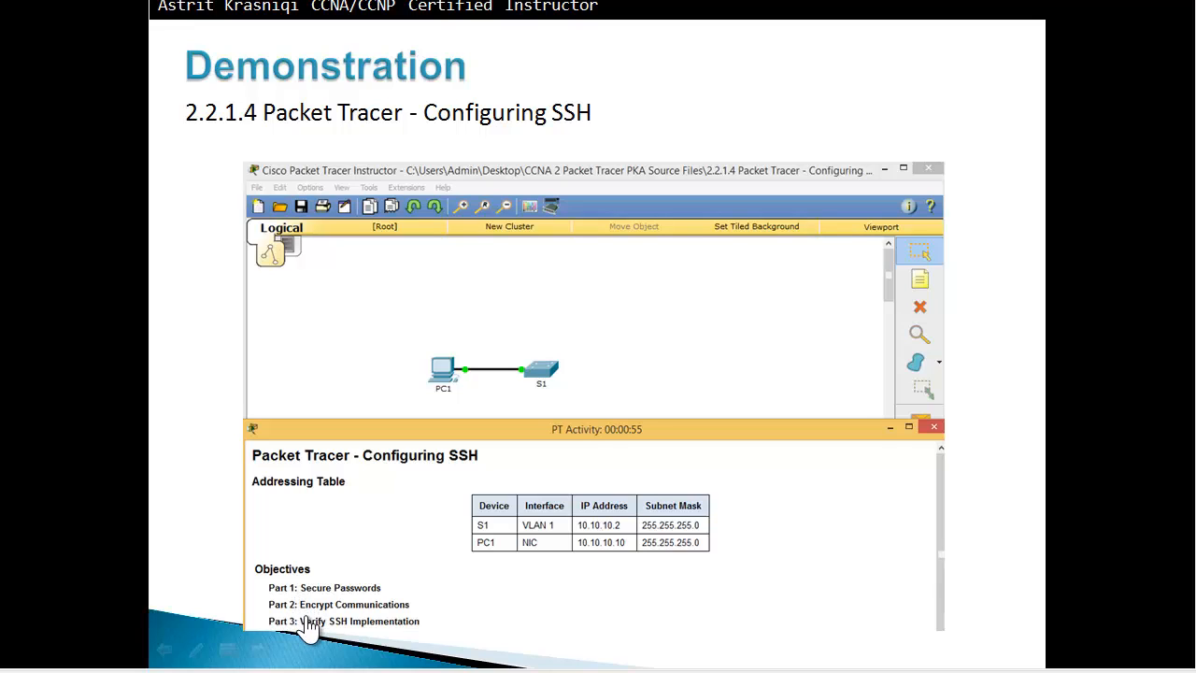
pyautogui.moveTo(283, 645)
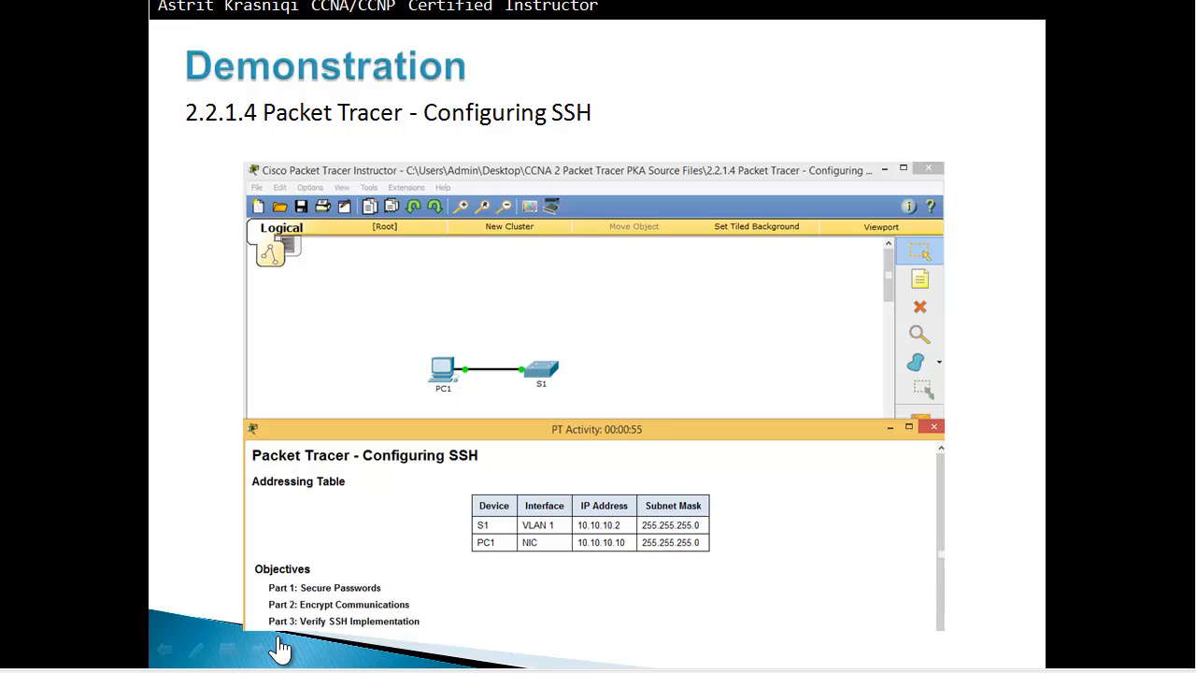
pyautogui.moveTo(372, 521)
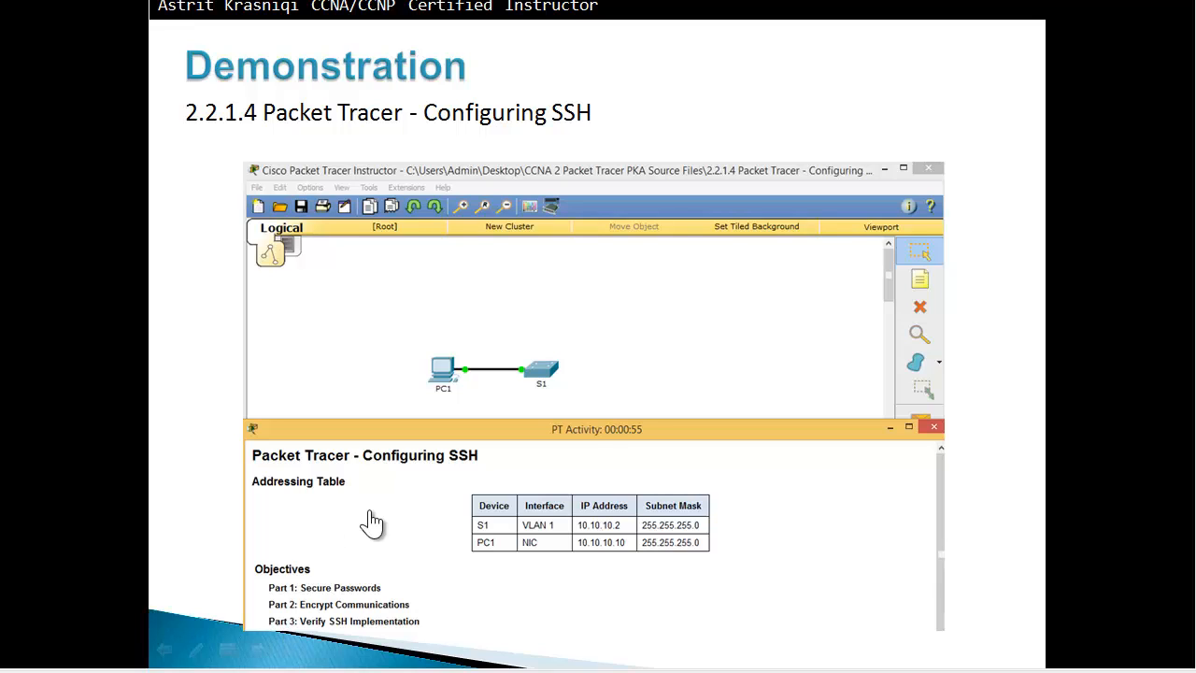
# - End the SSH demonstration slide show from the slide's right-click menu
pyautogui.rightClick(371, 520)
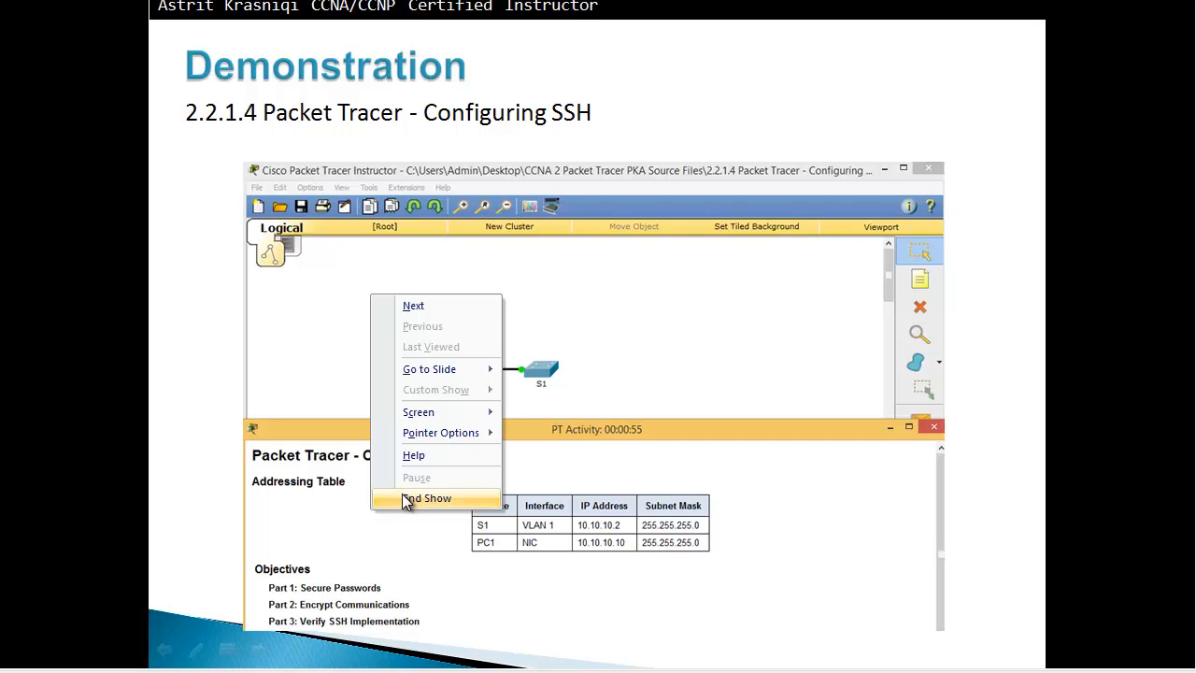
pyautogui.click(427, 497)
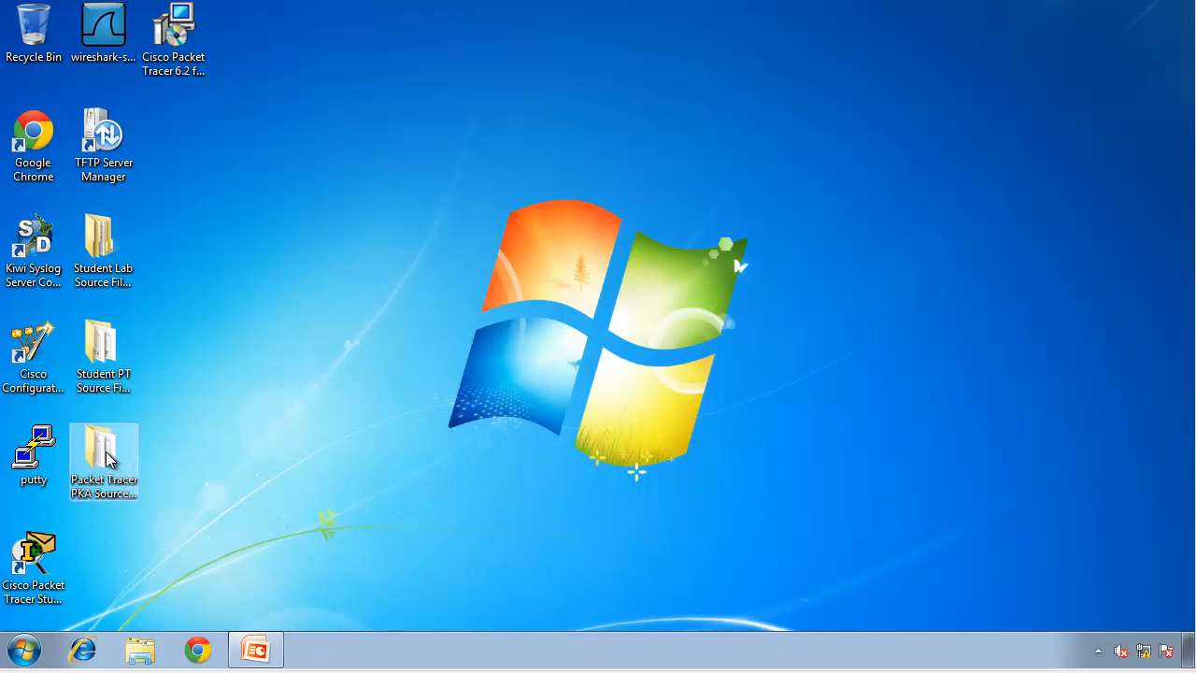
# - Open the 2.2.1.4 Configuring SSH file from the Packet Tracer PKA Source Files folder
pyautogui.doubleClick(103, 453)
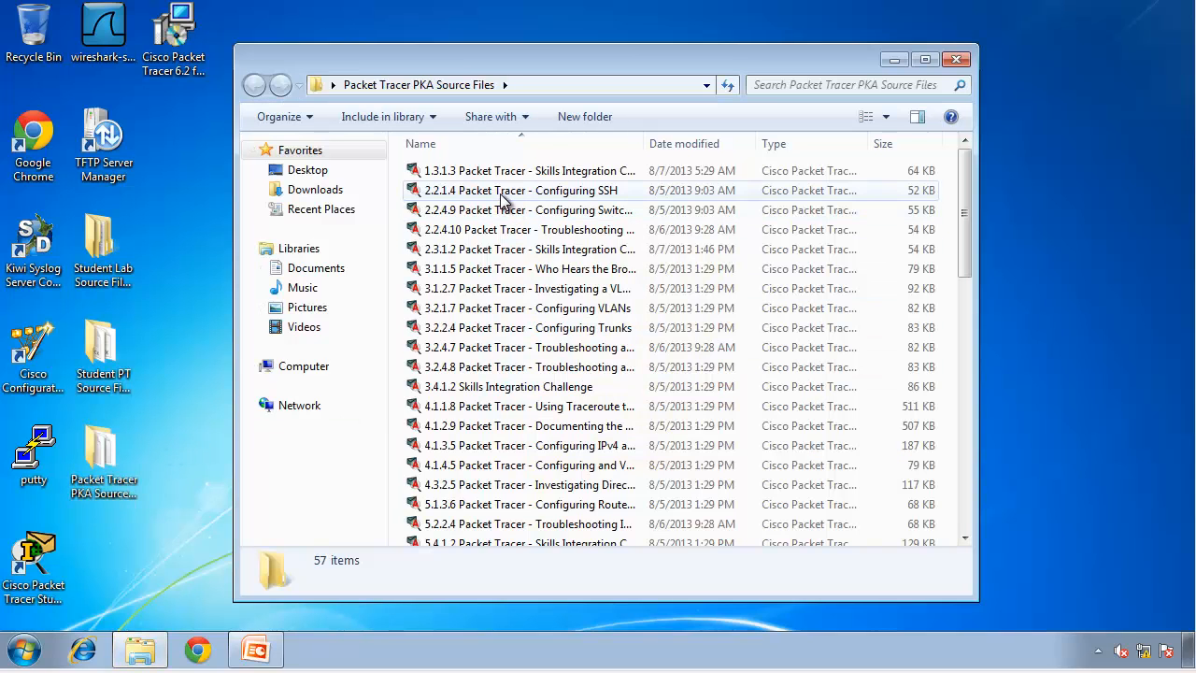
pyautogui.click(518, 190)
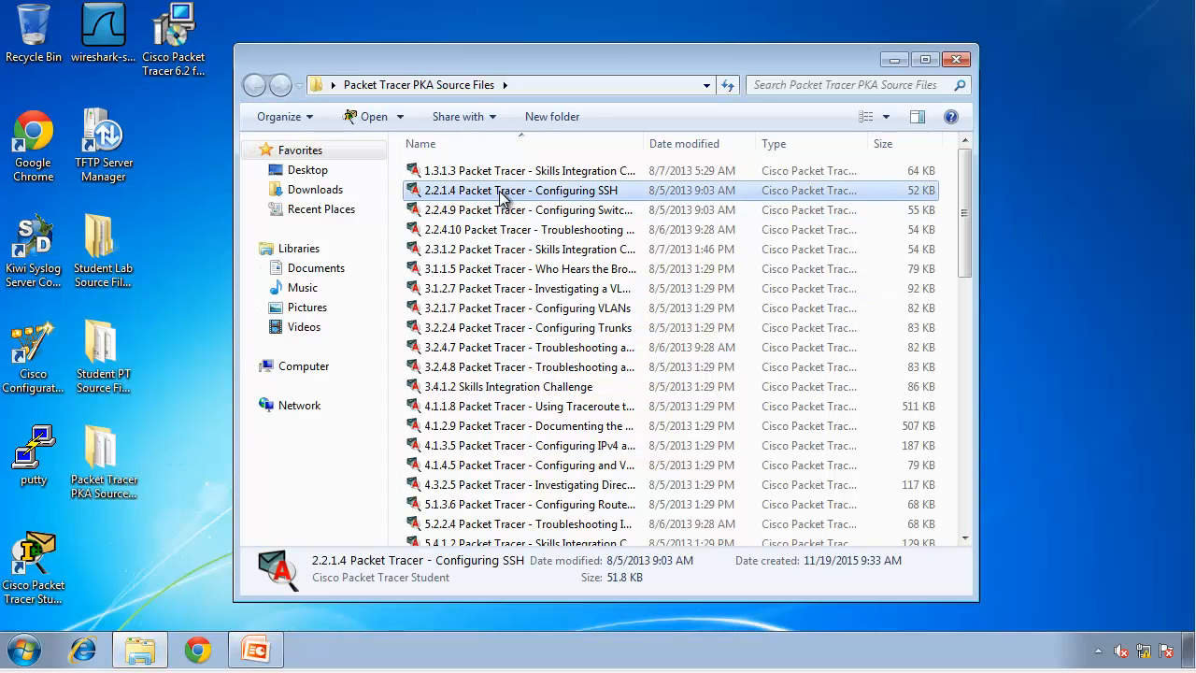
pyautogui.doubleClick(519, 190)
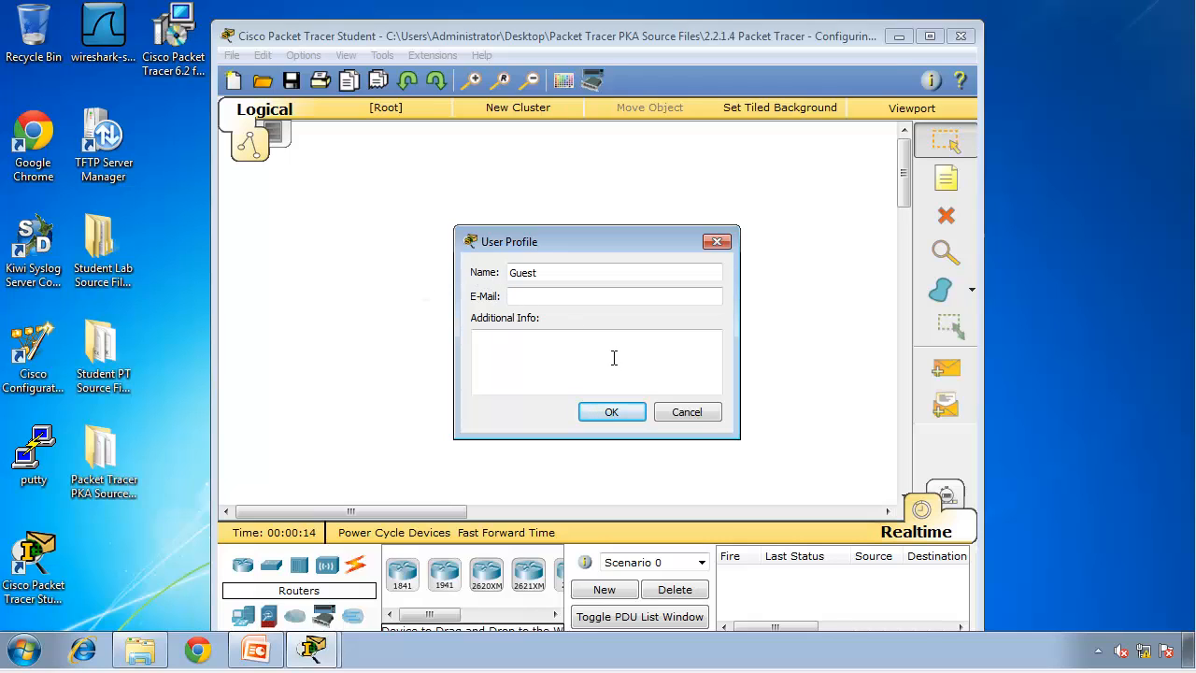
# - Accept the default Guest profile, then bring forward and enlarge the activity instructions window
pyautogui.click(611, 412)
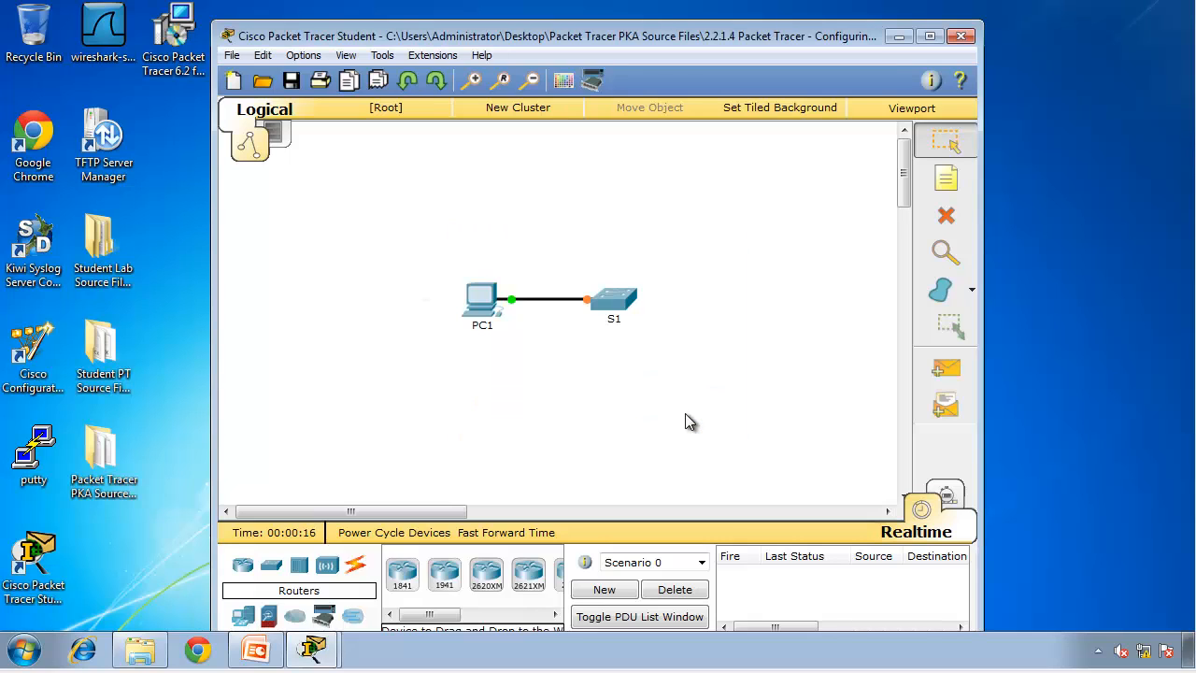
pyautogui.moveTo(617, 400)
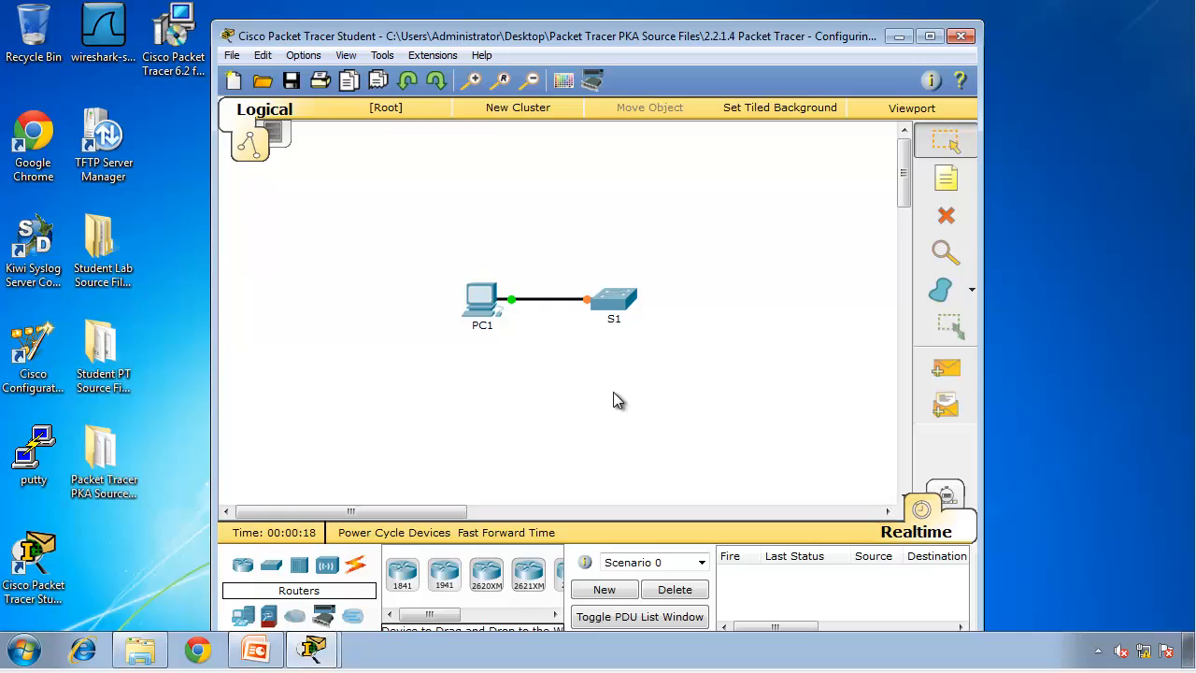
pyautogui.moveTo(544, 442)
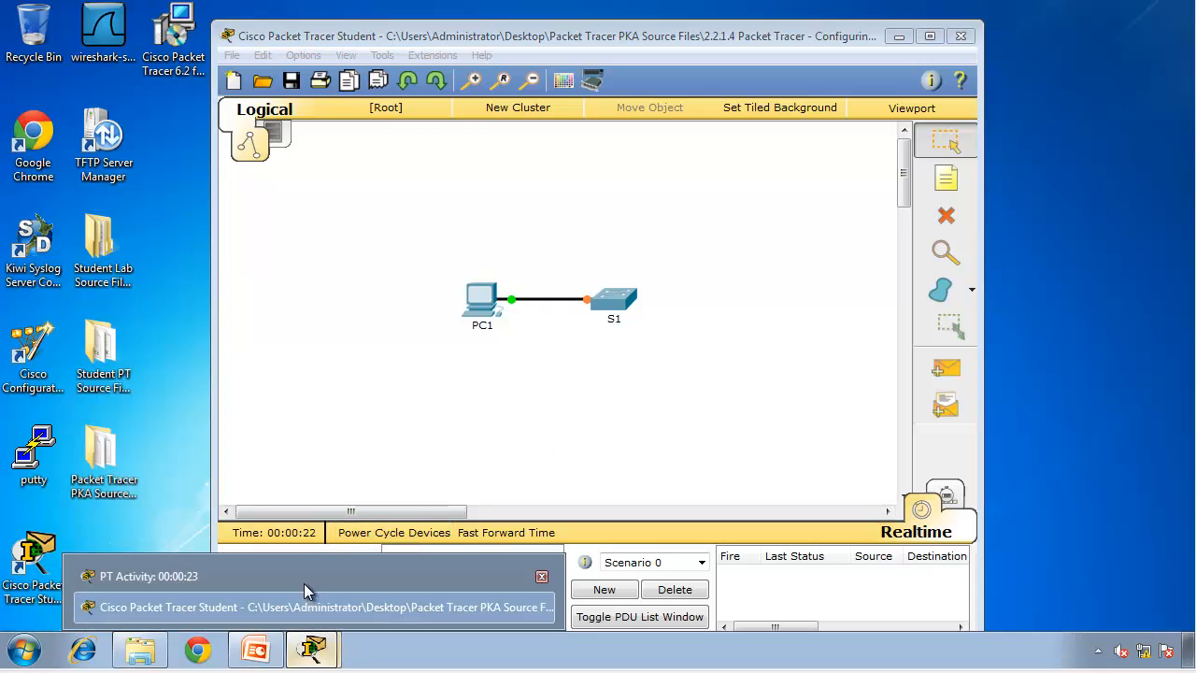
pyautogui.click(148, 575)
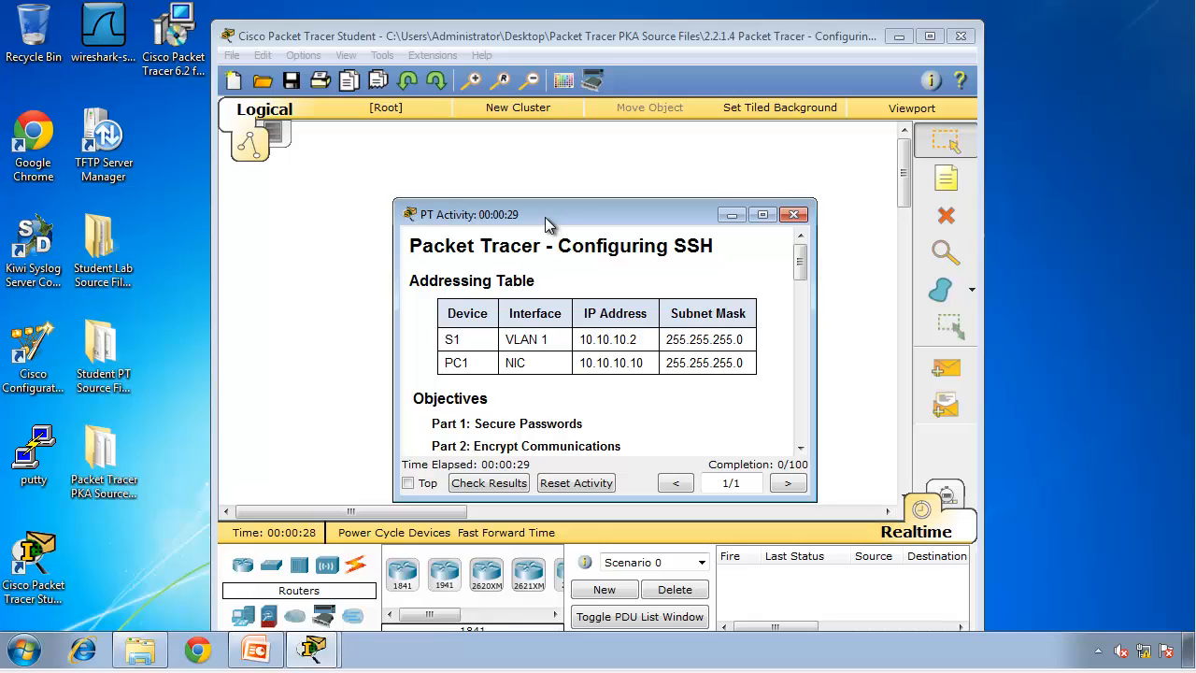
pyautogui.click(763, 215)
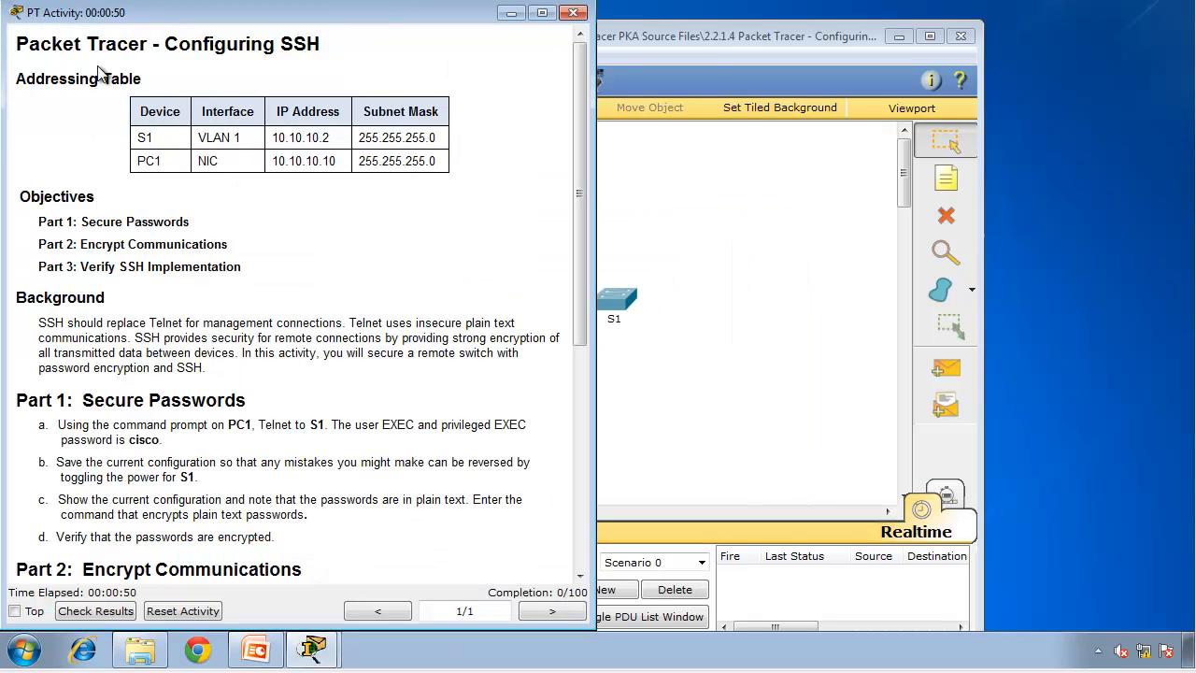
pyautogui.moveTo(180, 150)
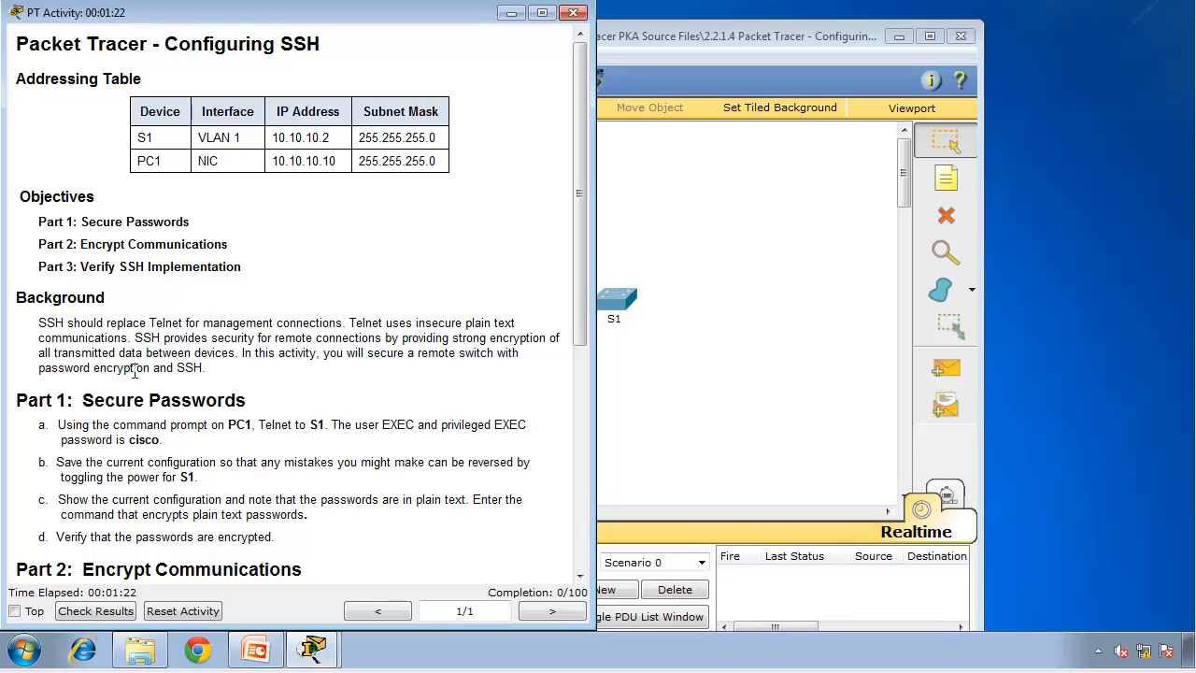
pyautogui.moveTo(539, 563)
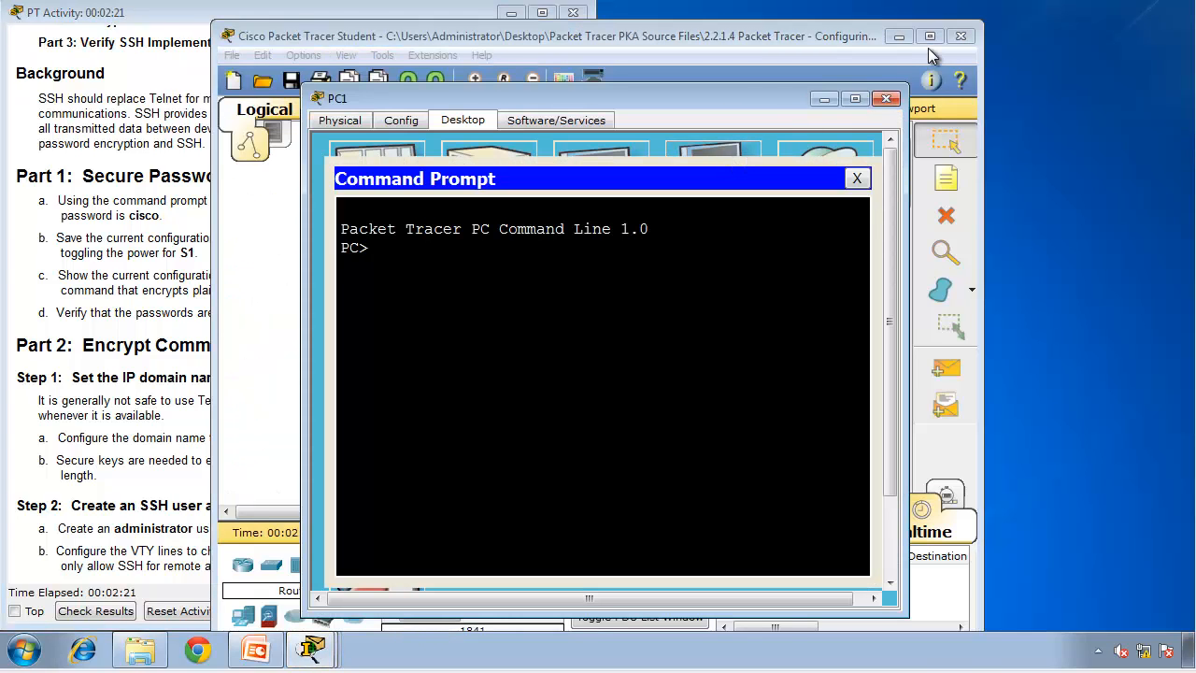
# - Minimize the main network window and move PC1's Command Prompt beside the instructions
pyautogui.click(857, 179)
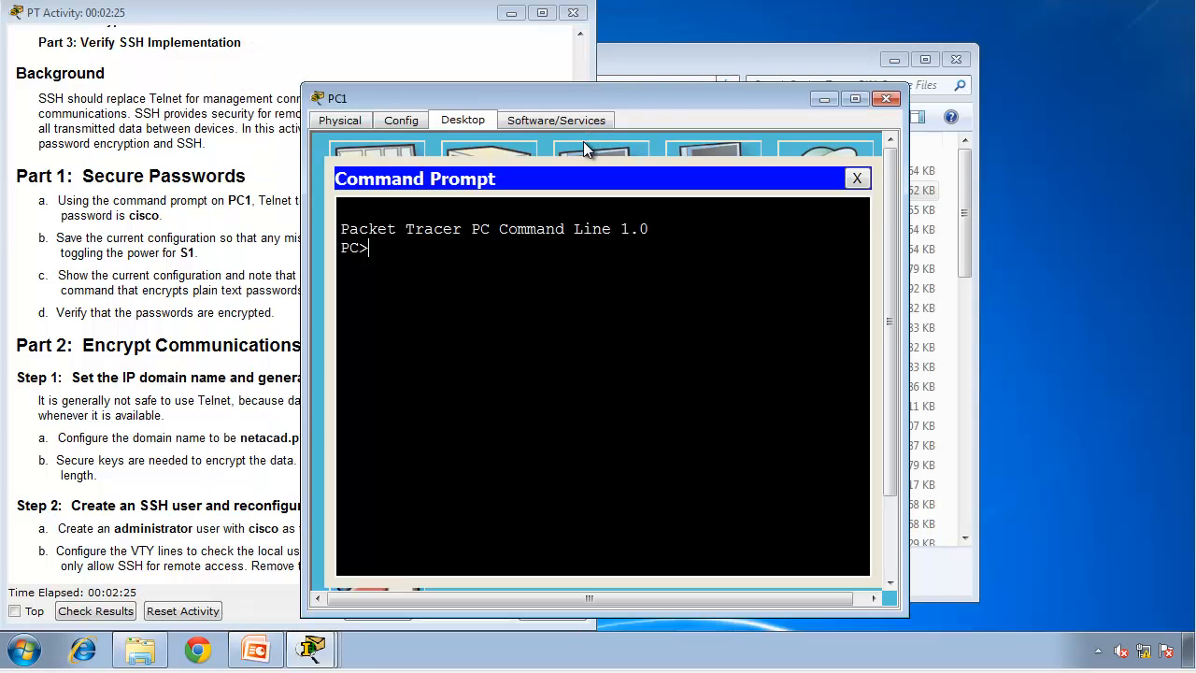
pyautogui.moveTo(580, 98); pyautogui.dragTo(789, 51)
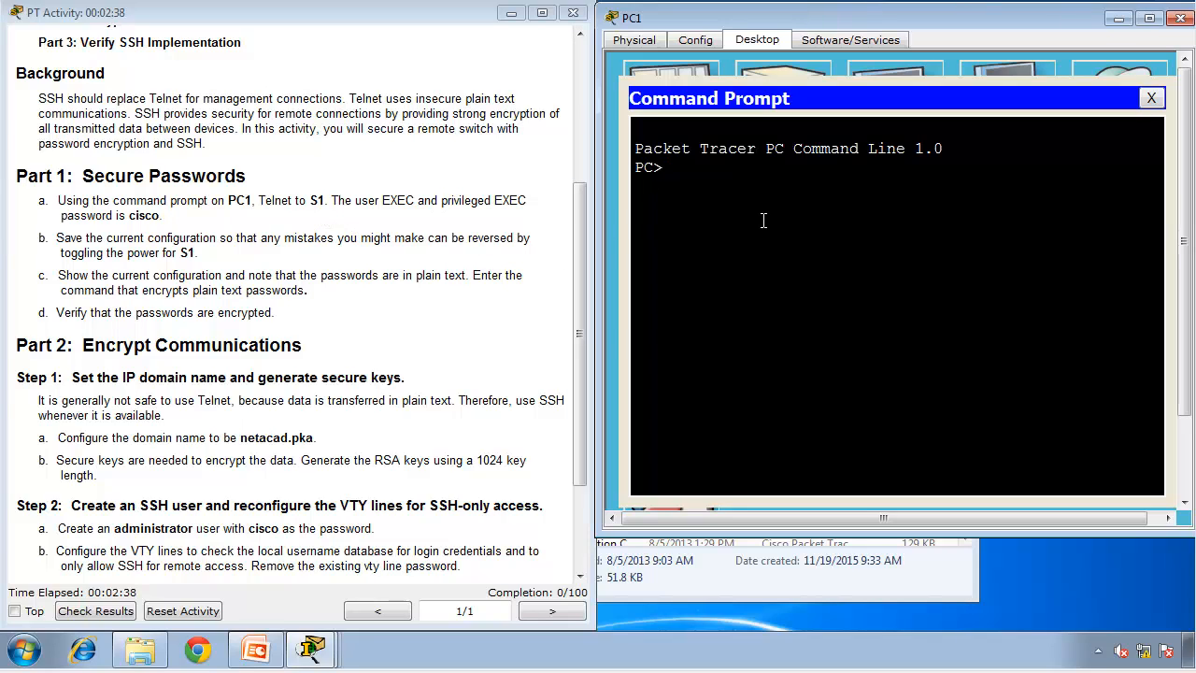
# - Telnet from PC1 to S1 at 10.10.10.2 and enter enable mode
pyautogui.write('telnet')
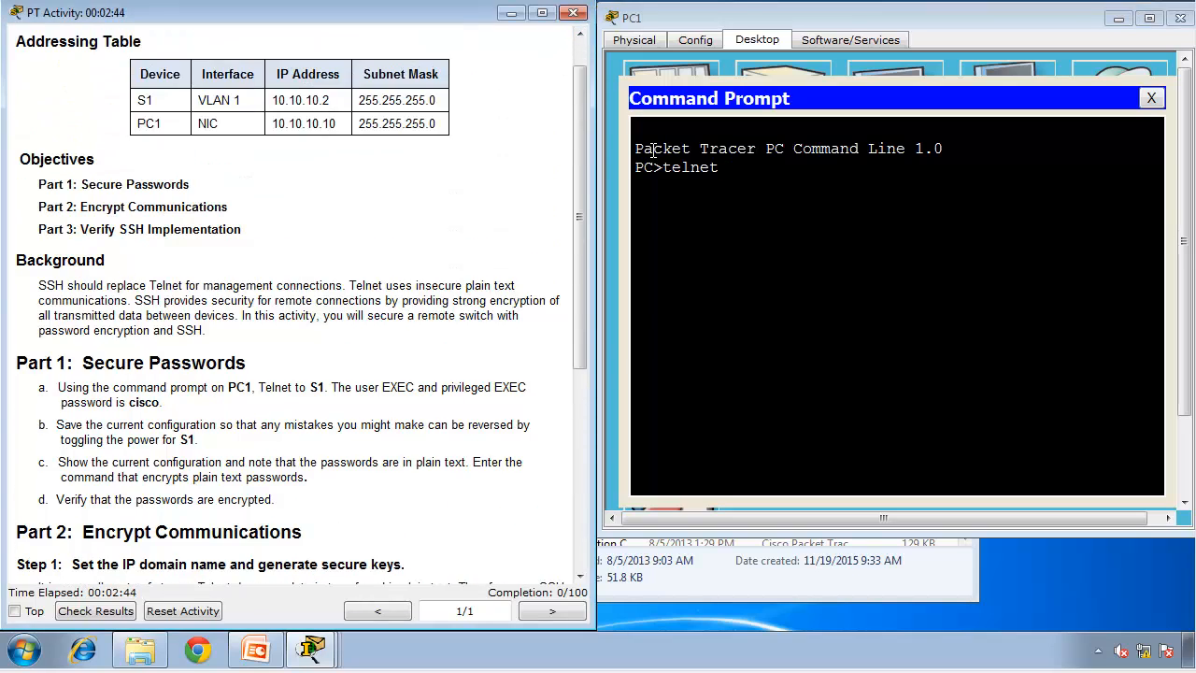
pyautogui.write('10.10.10.')
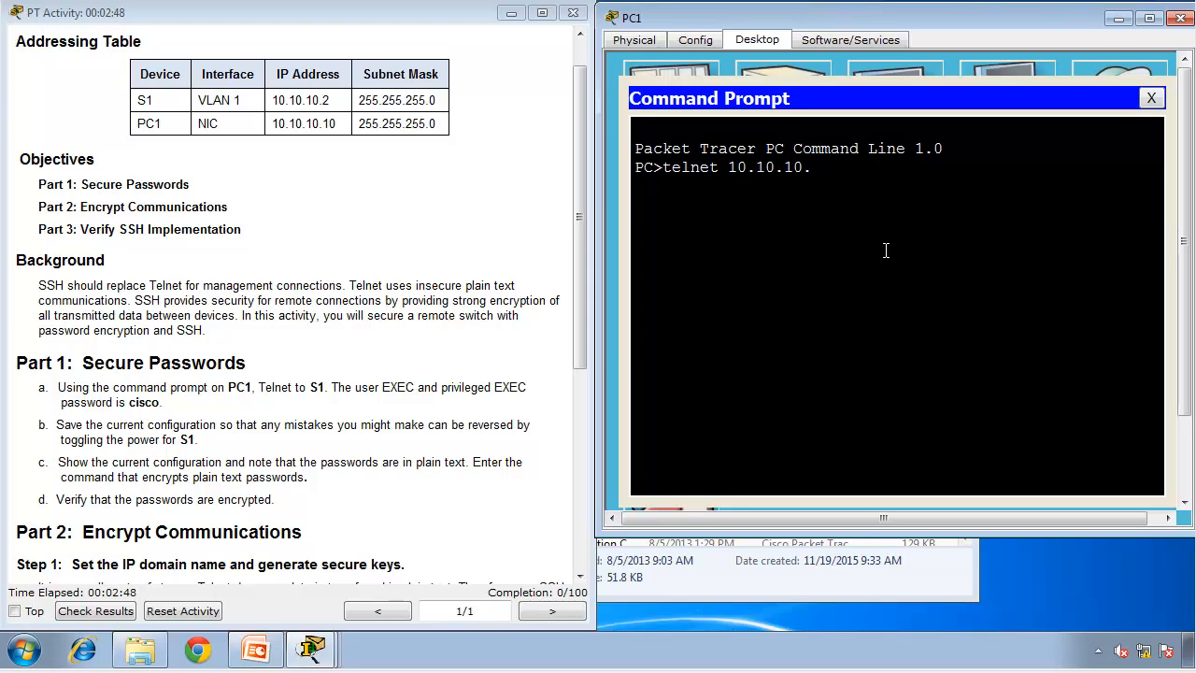
pyautogui.press('Return')
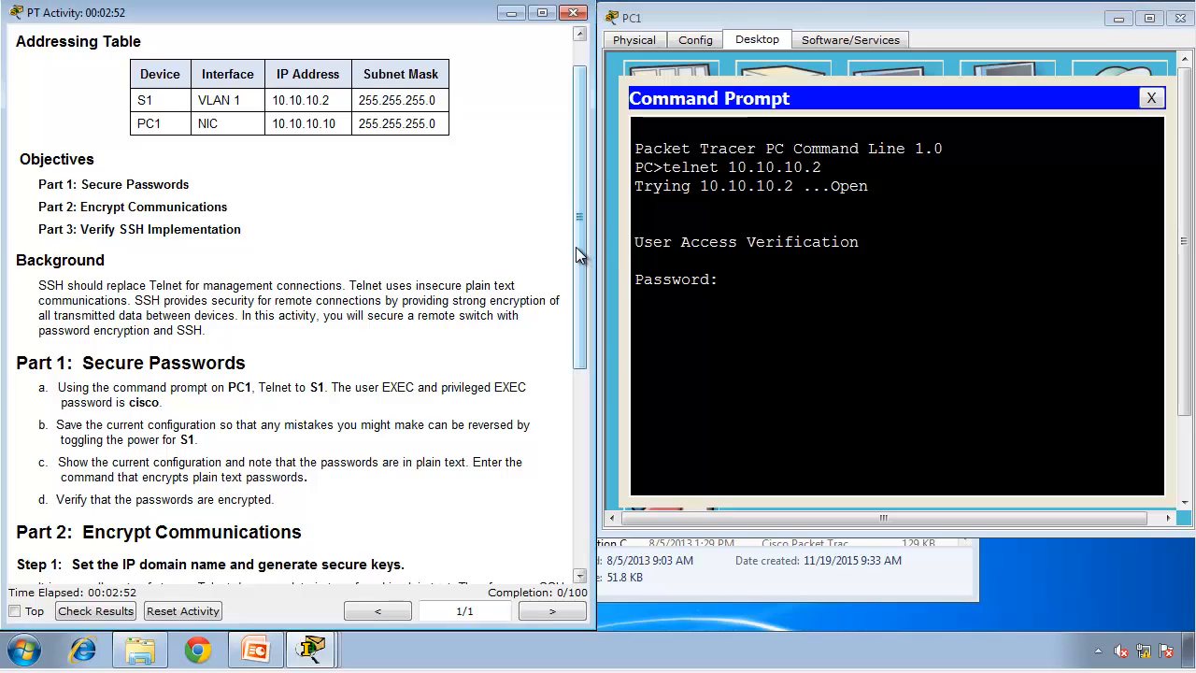
pyautogui.scroll(-3)
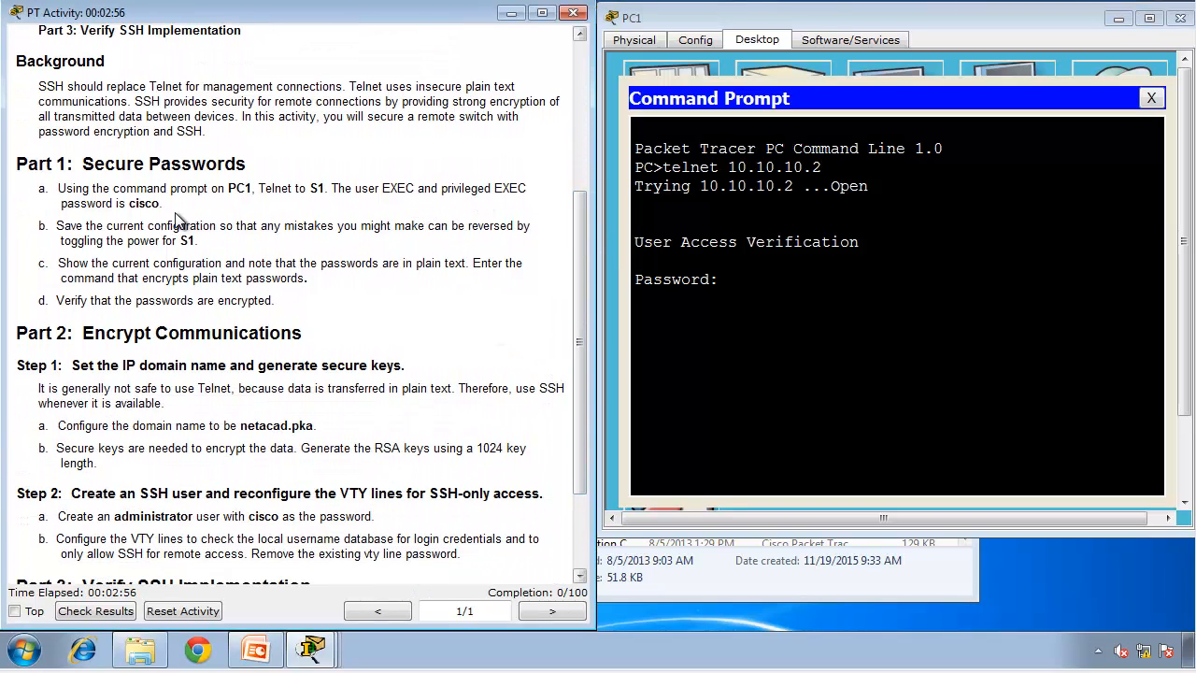
pyautogui.click(764, 279)
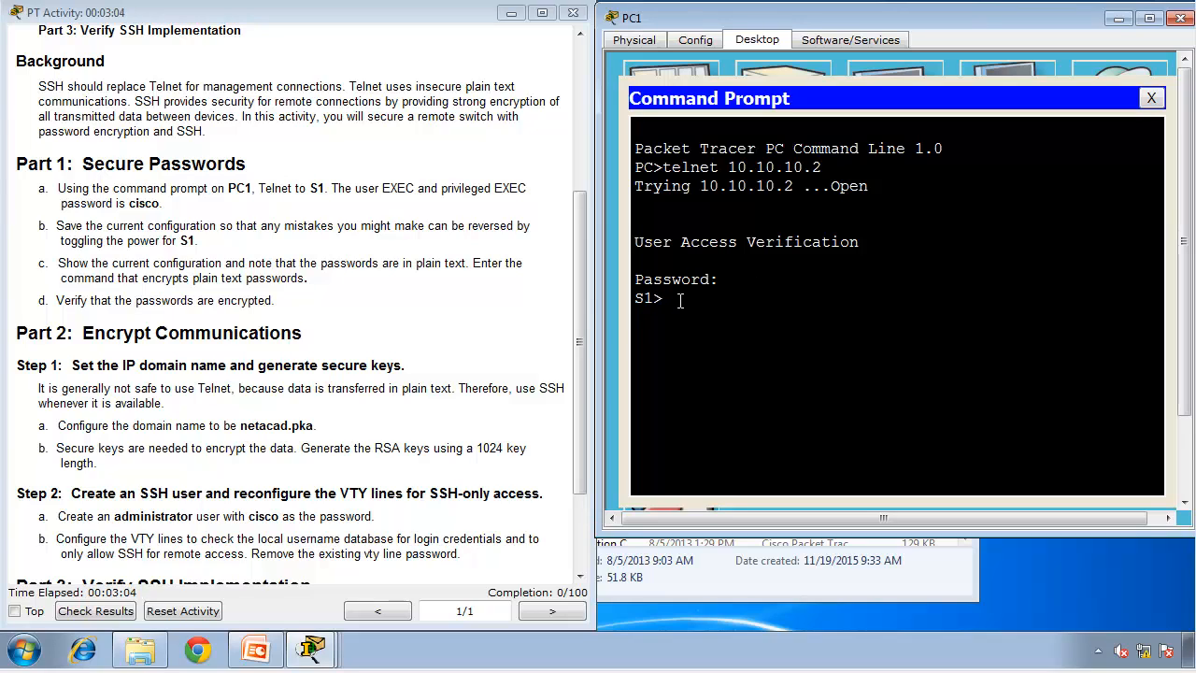
pyautogui.write('e')
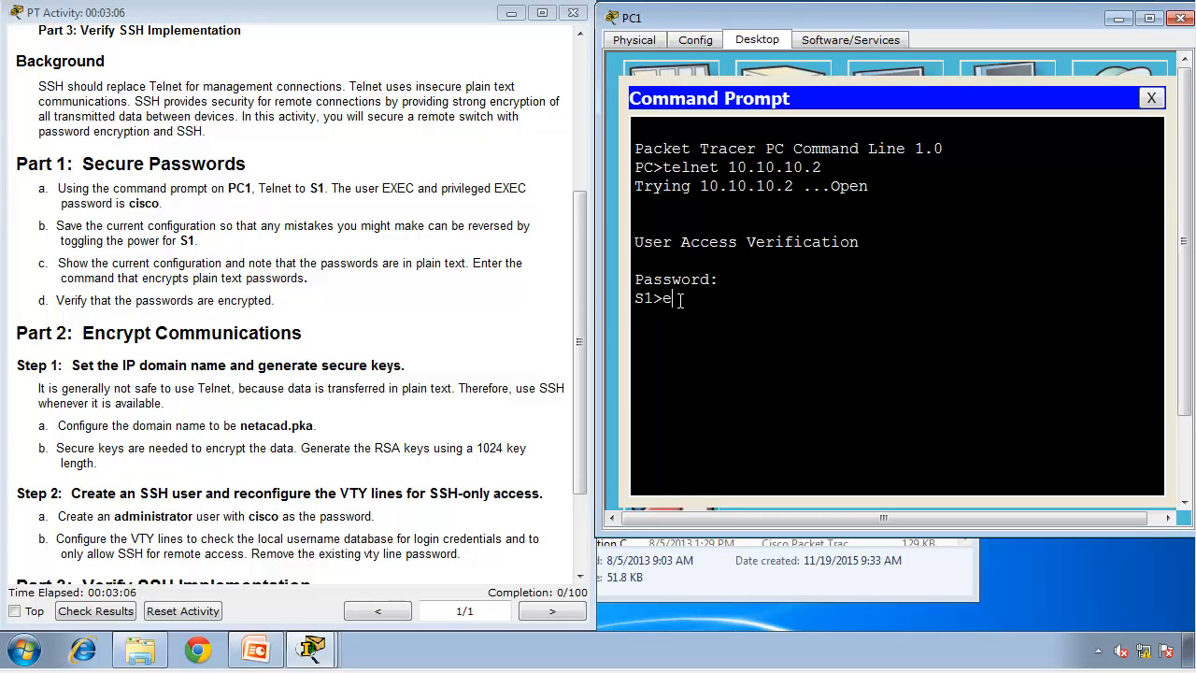
pyautogui.write('nable')
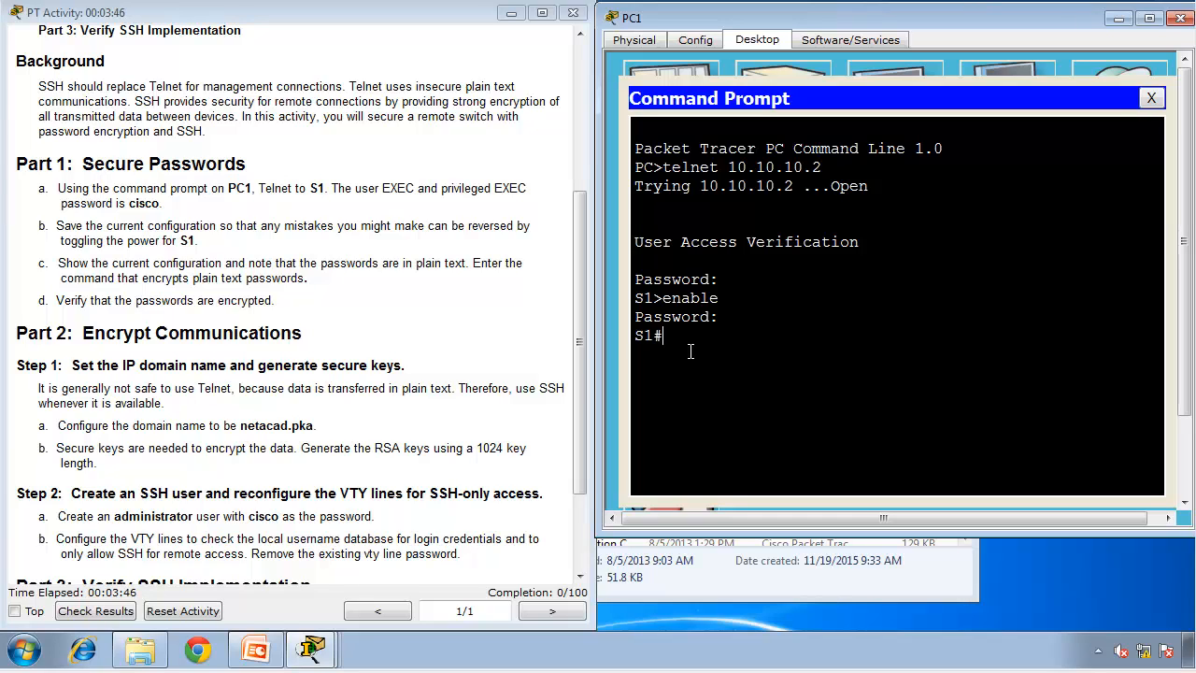
# - Run copy running-config startup-config on S1 over the Telnet session
pyautogui.write('copy')
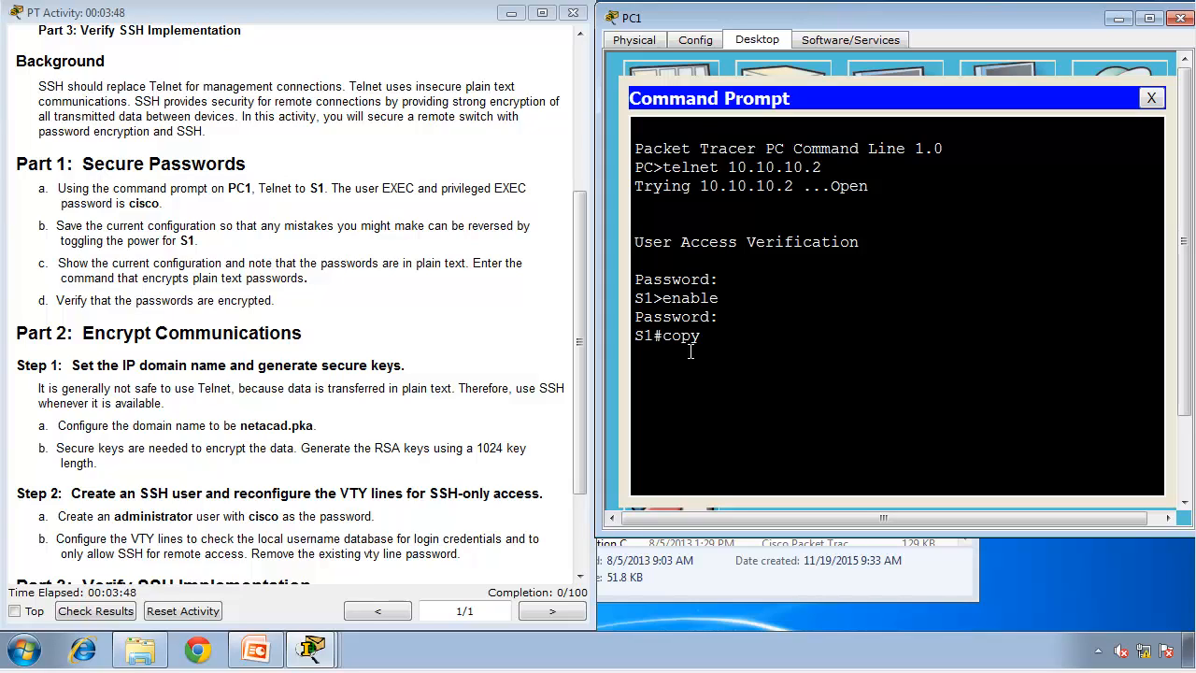
pyautogui.write('running-con')
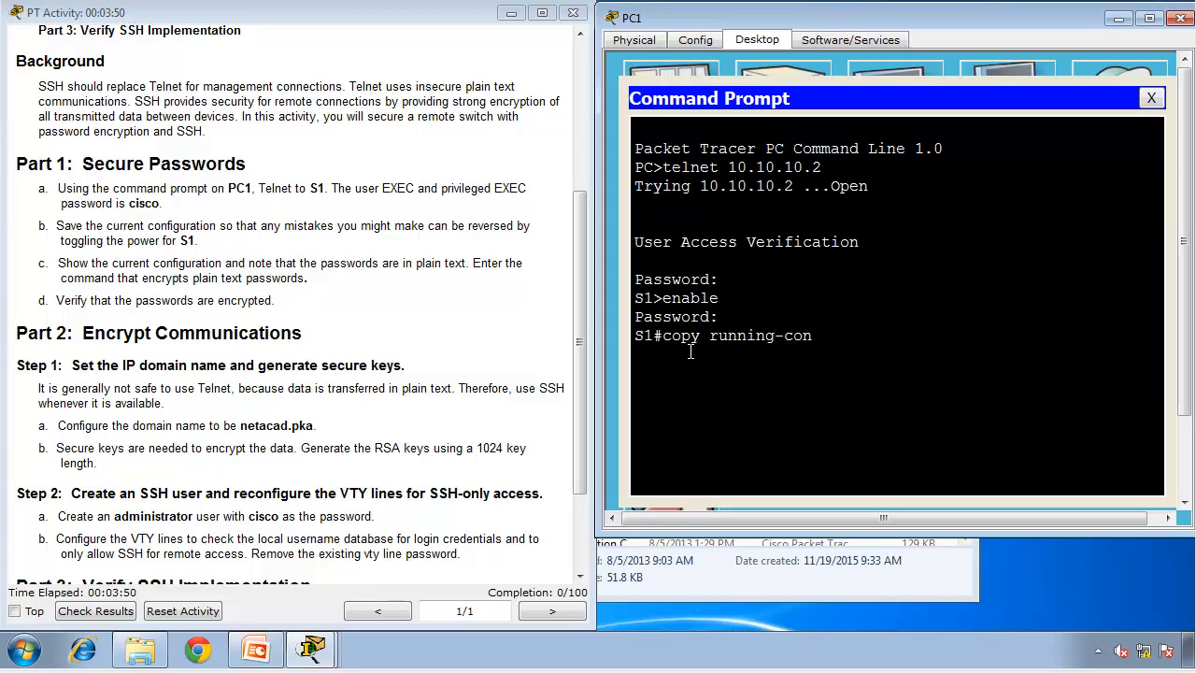
pyautogui.write('fig startup-config')
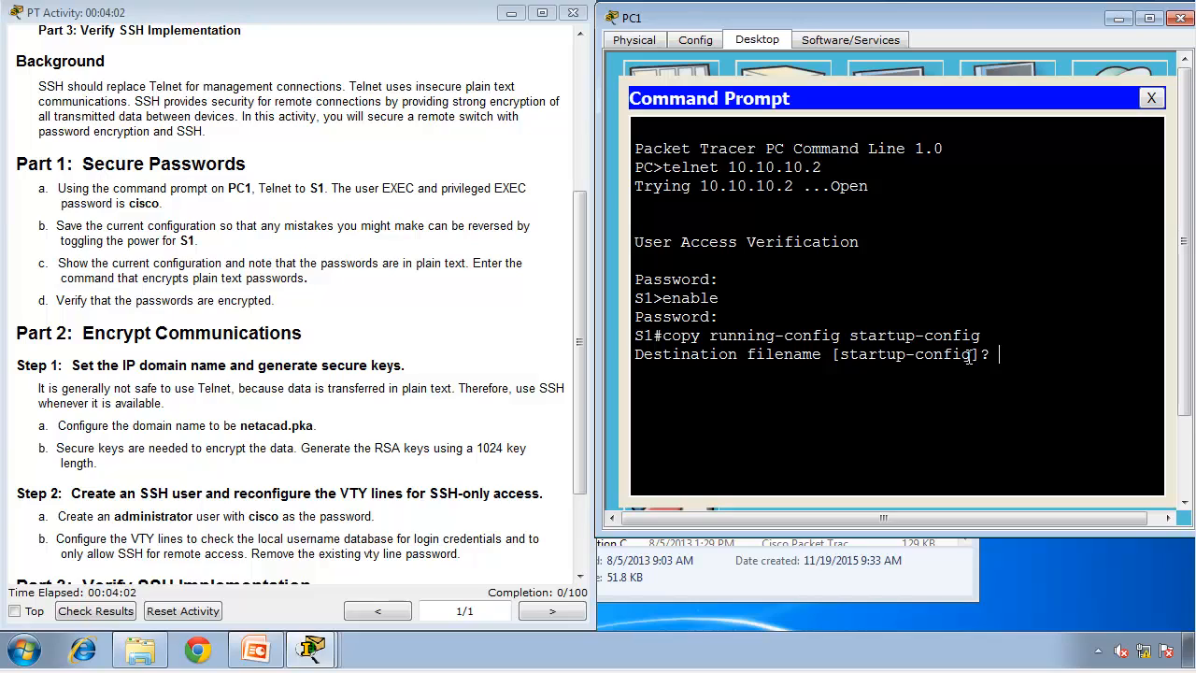
pyautogui.press('Return')
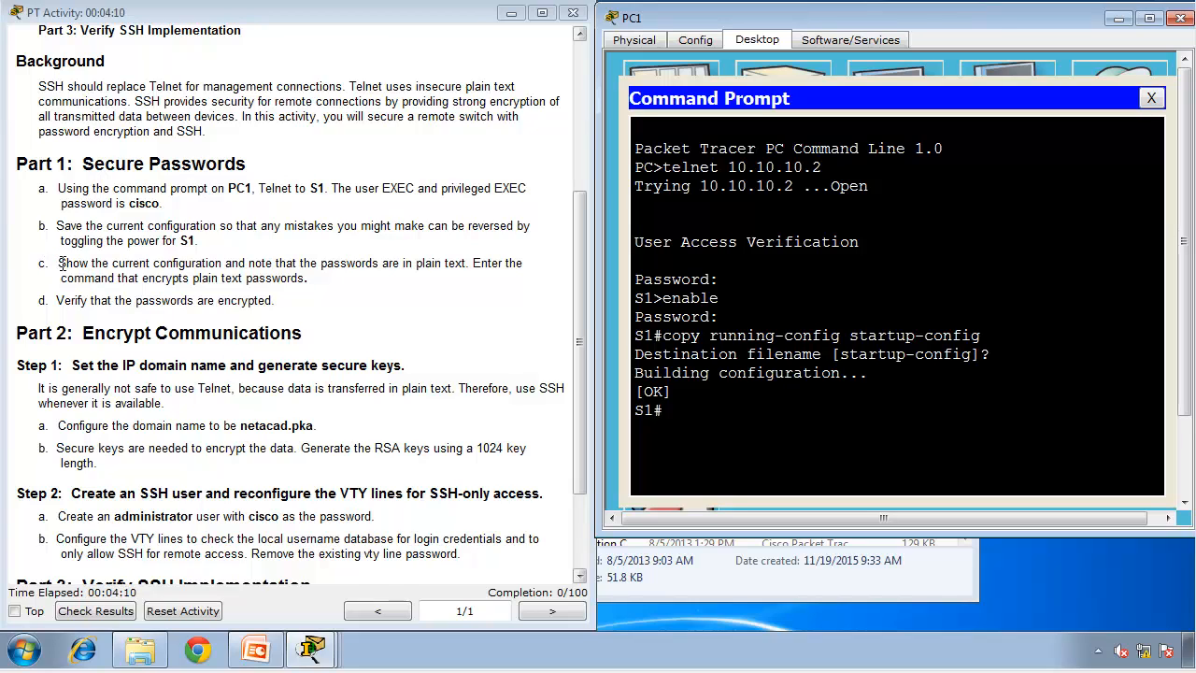
pyautogui.moveTo(347, 281)
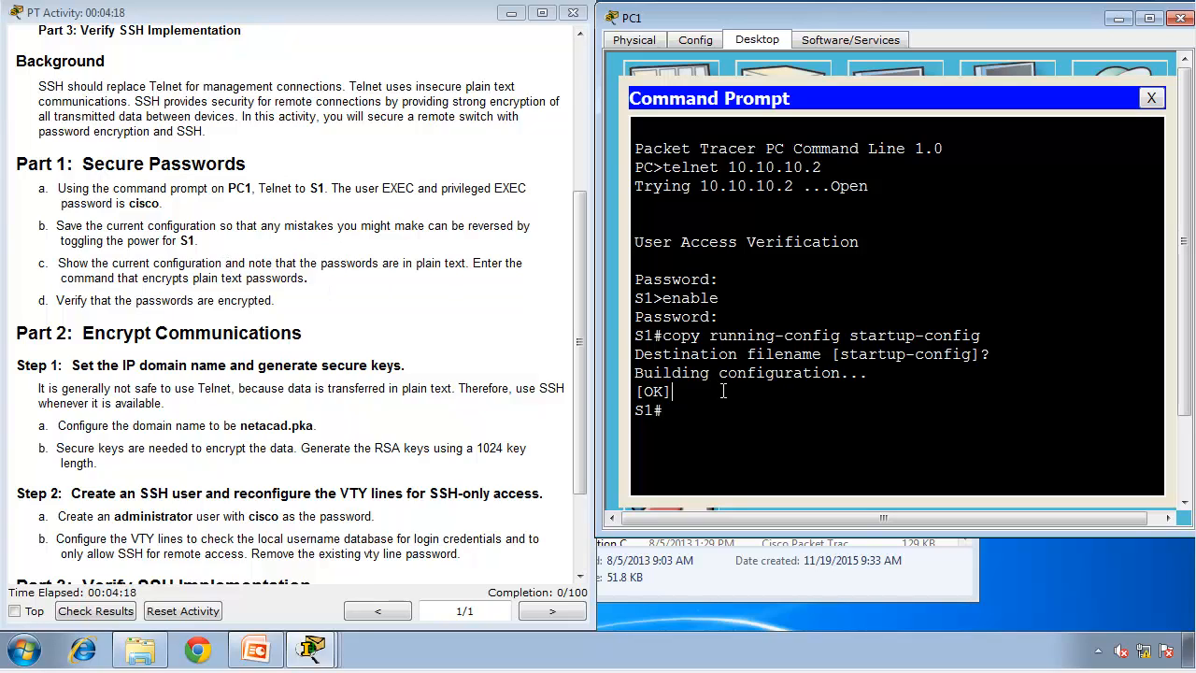
# - Run show running-config on S1 and page through to the plain-text vty passwords
pyautogui.write('s')
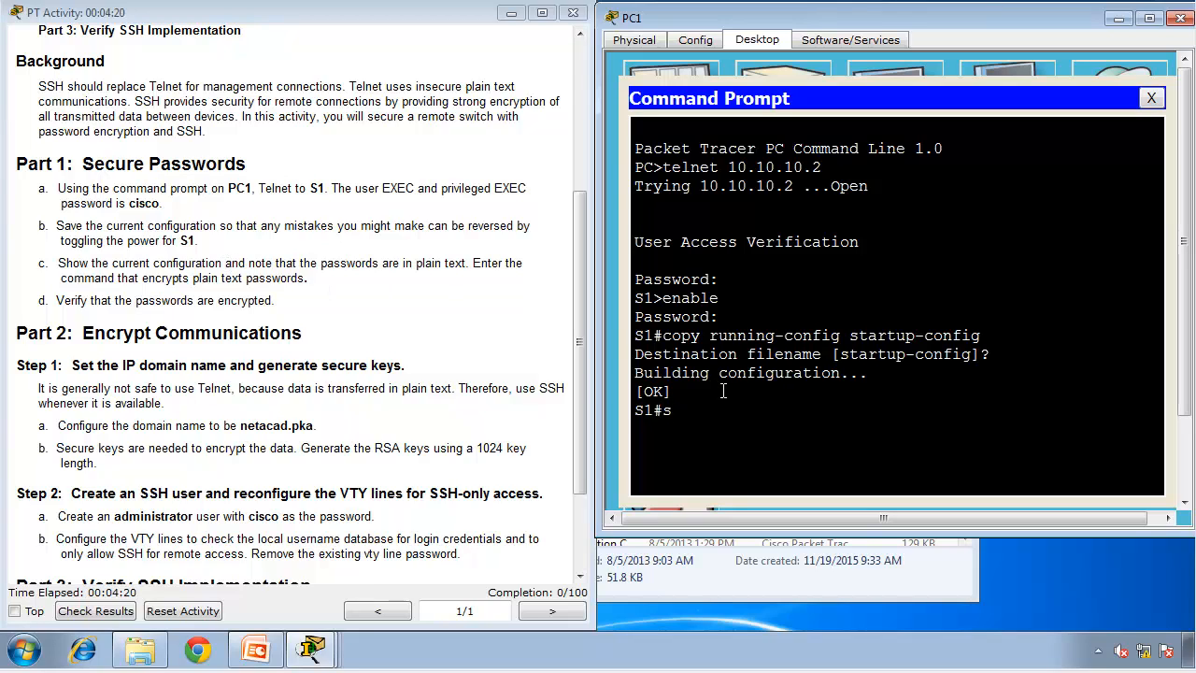
pyautogui.write('how running-con')
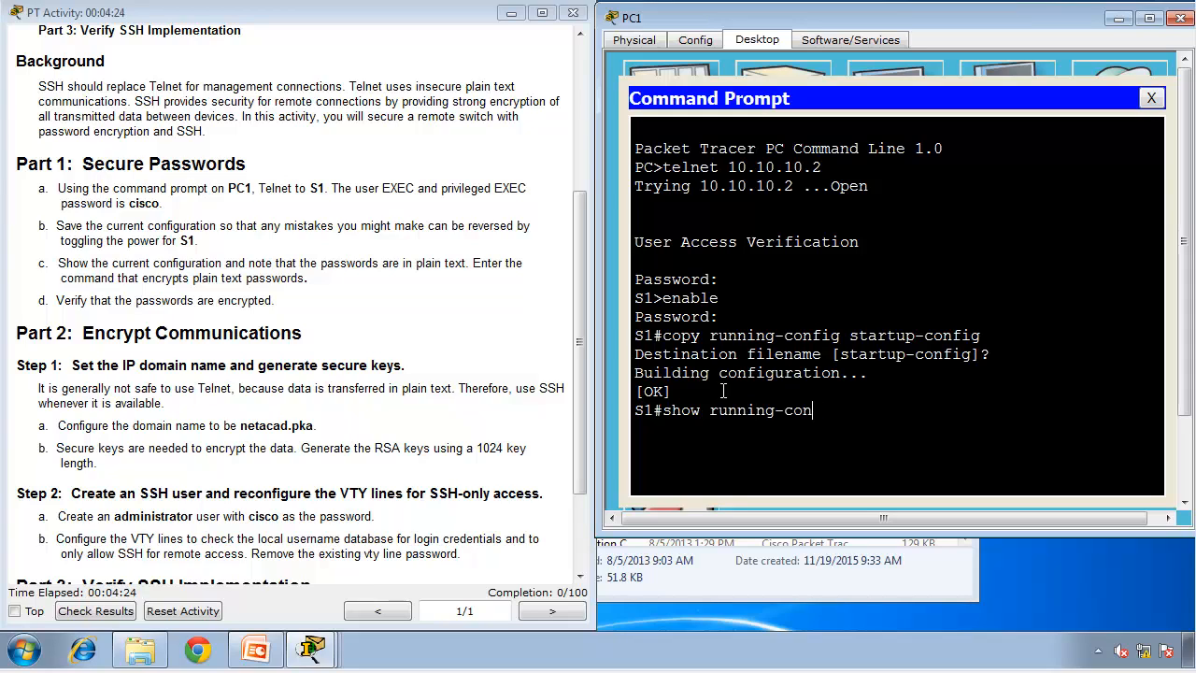
pyautogui.press('Return')
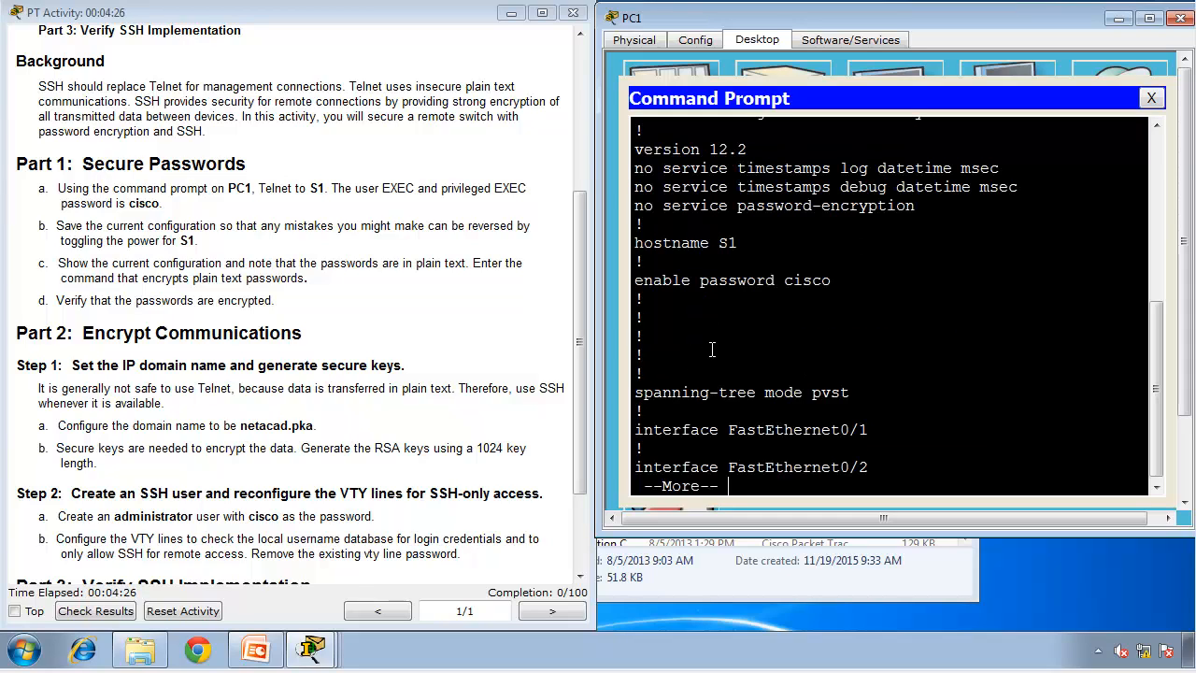
pyautogui.doubleClick(807, 279)
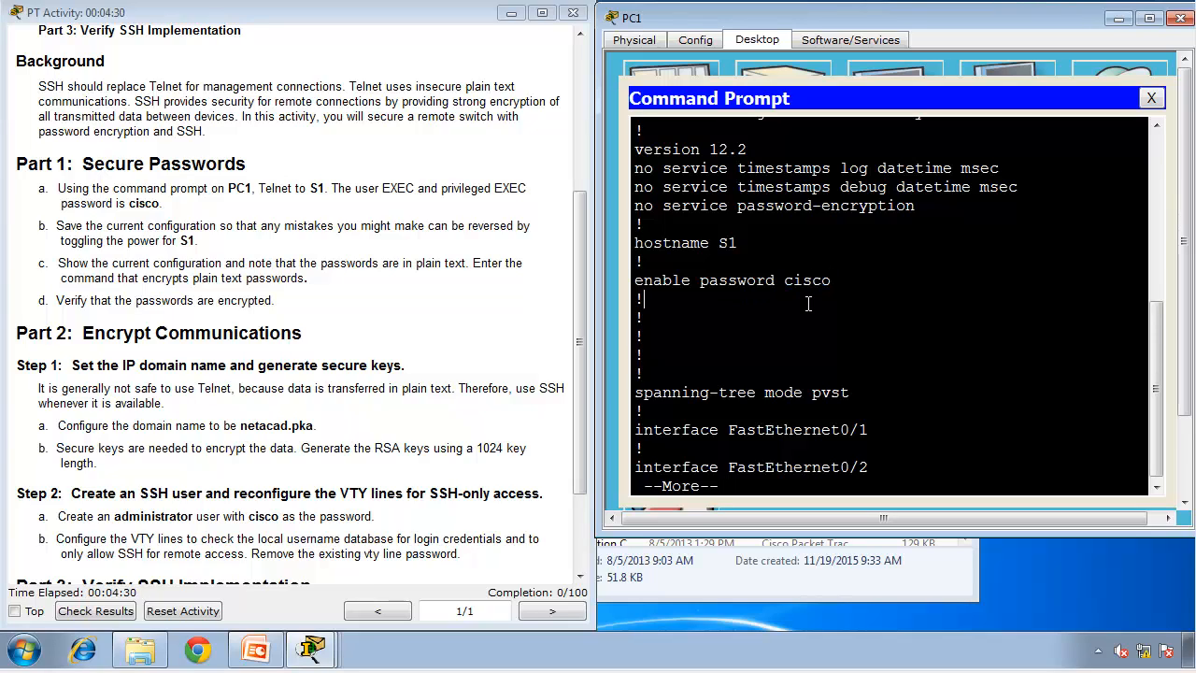
pyautogui.press('space')
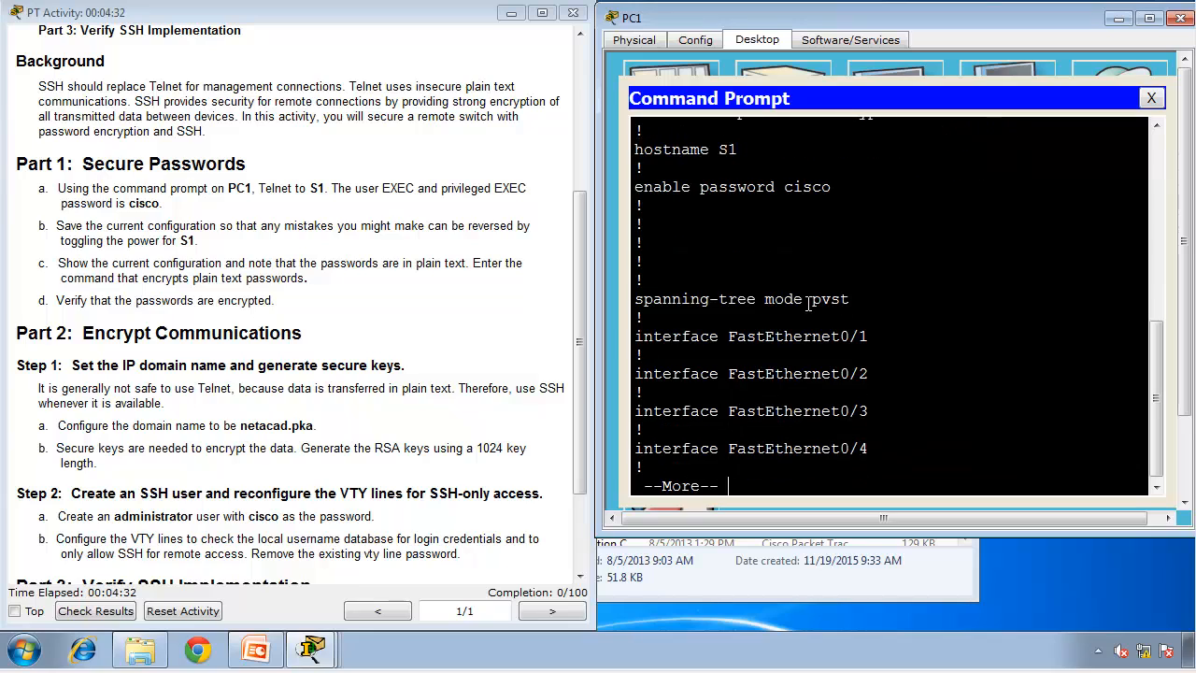
pyautogui.press('space')
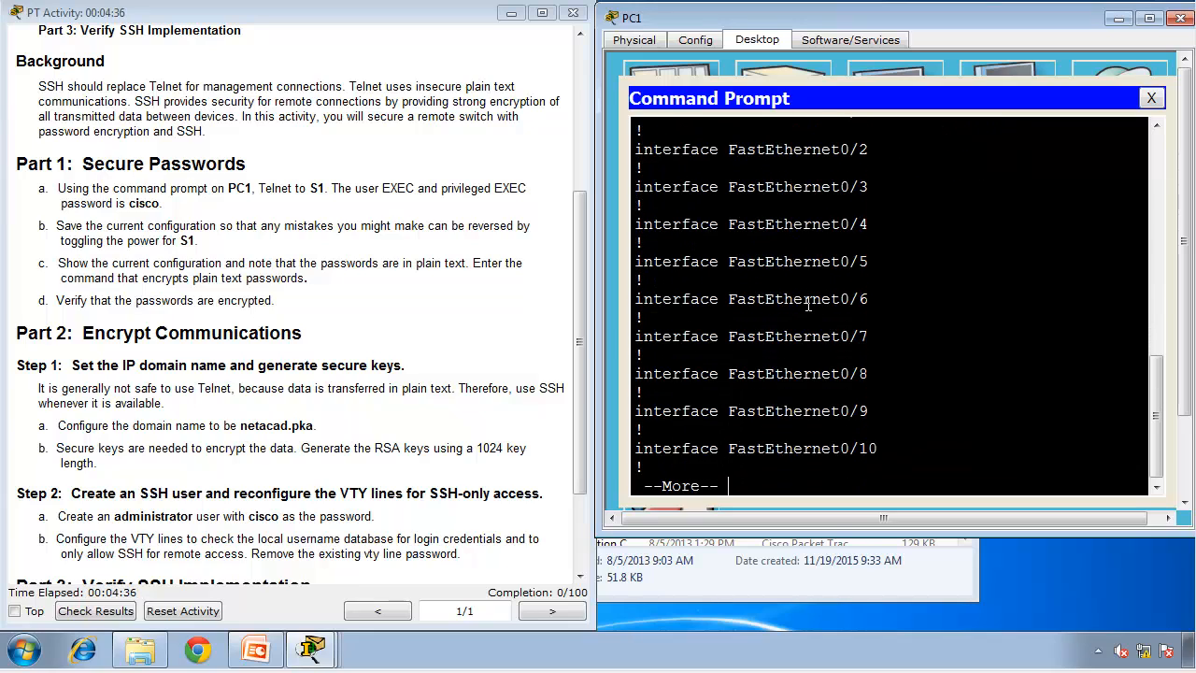
pyautogui.press('space')
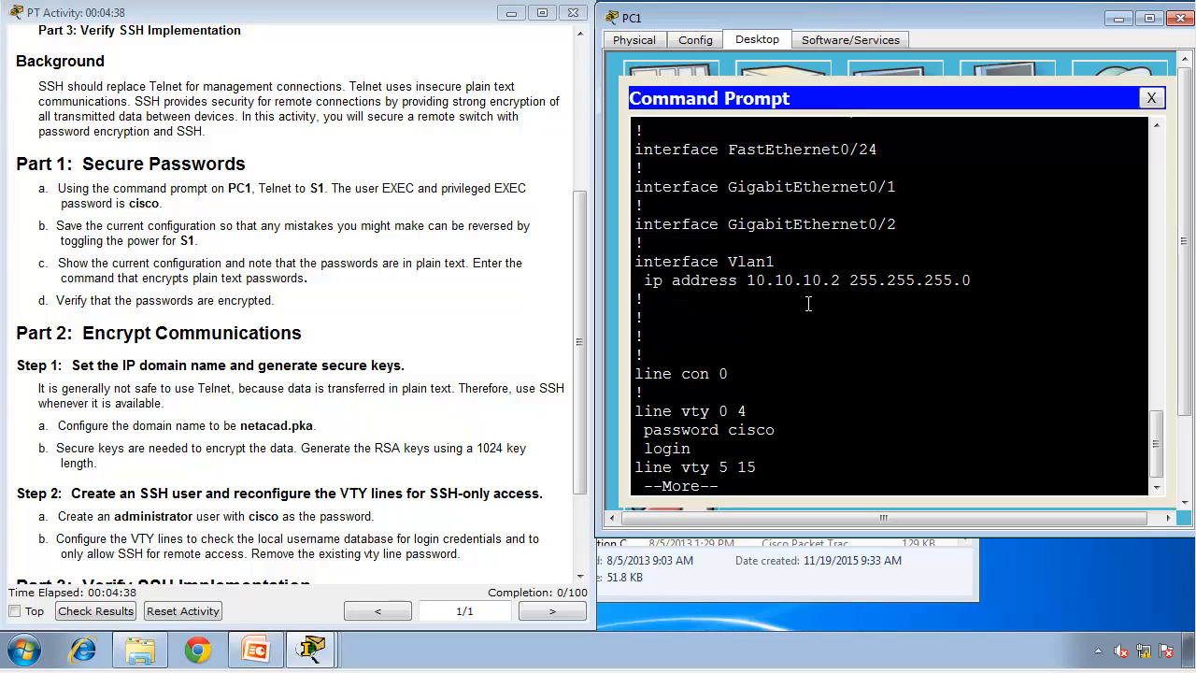
pyautogui.press('space')
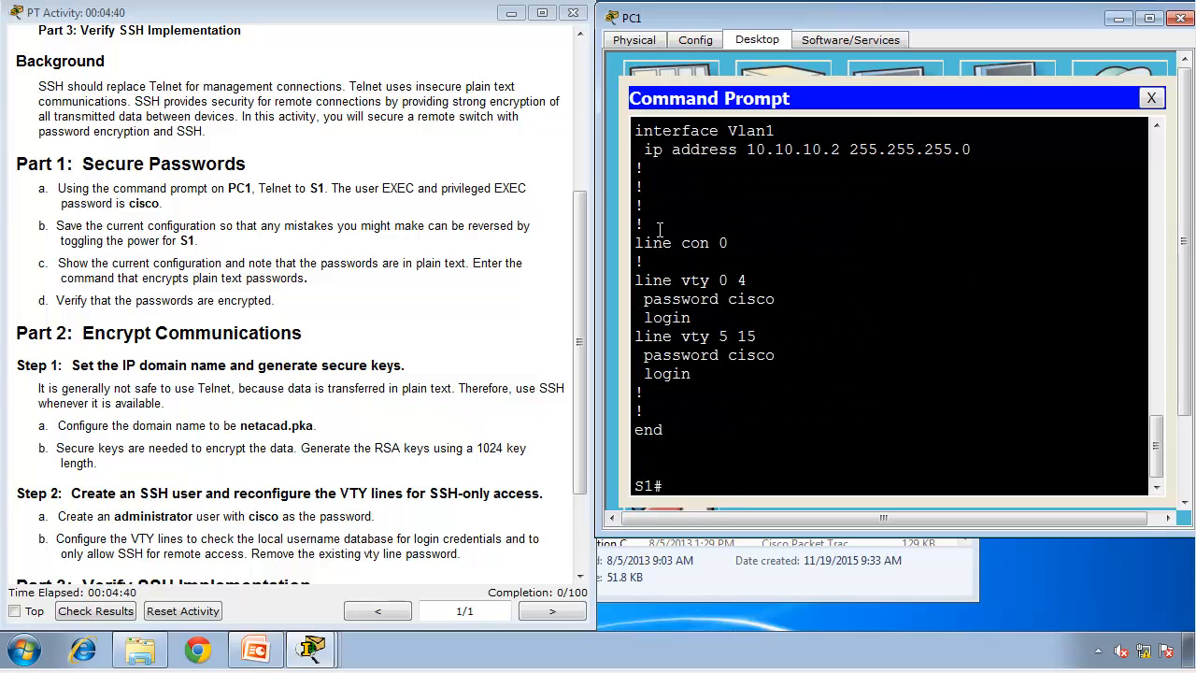
pyautogui.doubleClick(750, 298)
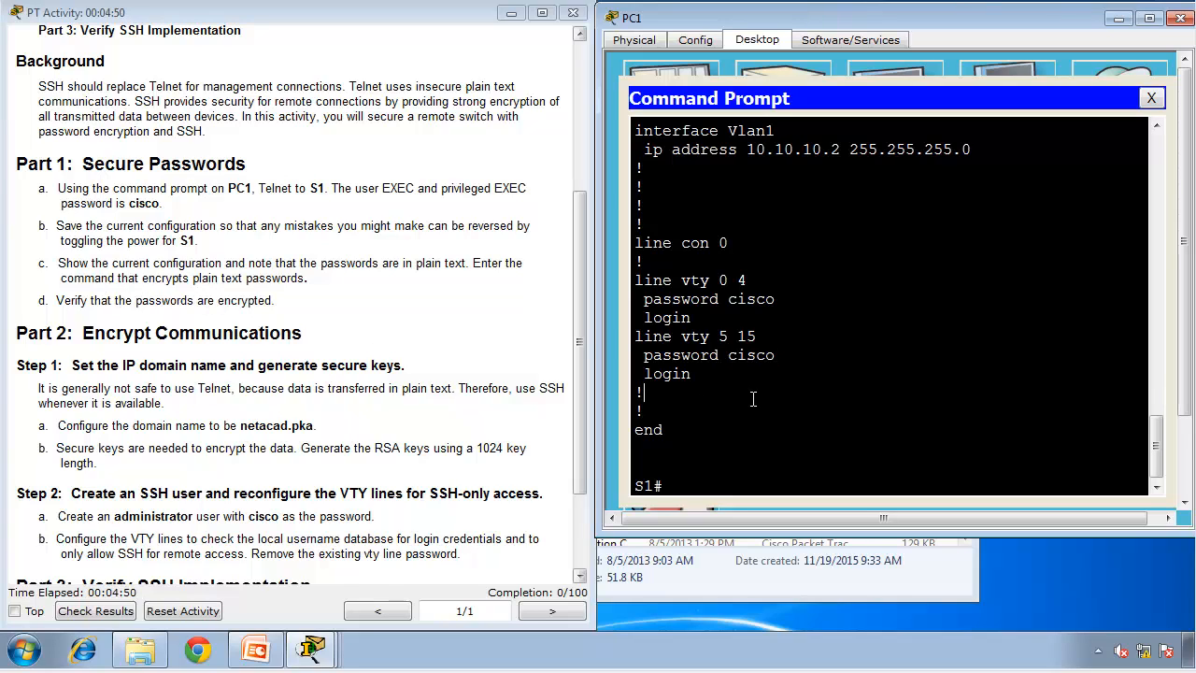
# - Apply service password-encryption in global configuration mode, then end back to S1#
pyautogui.write('confi')
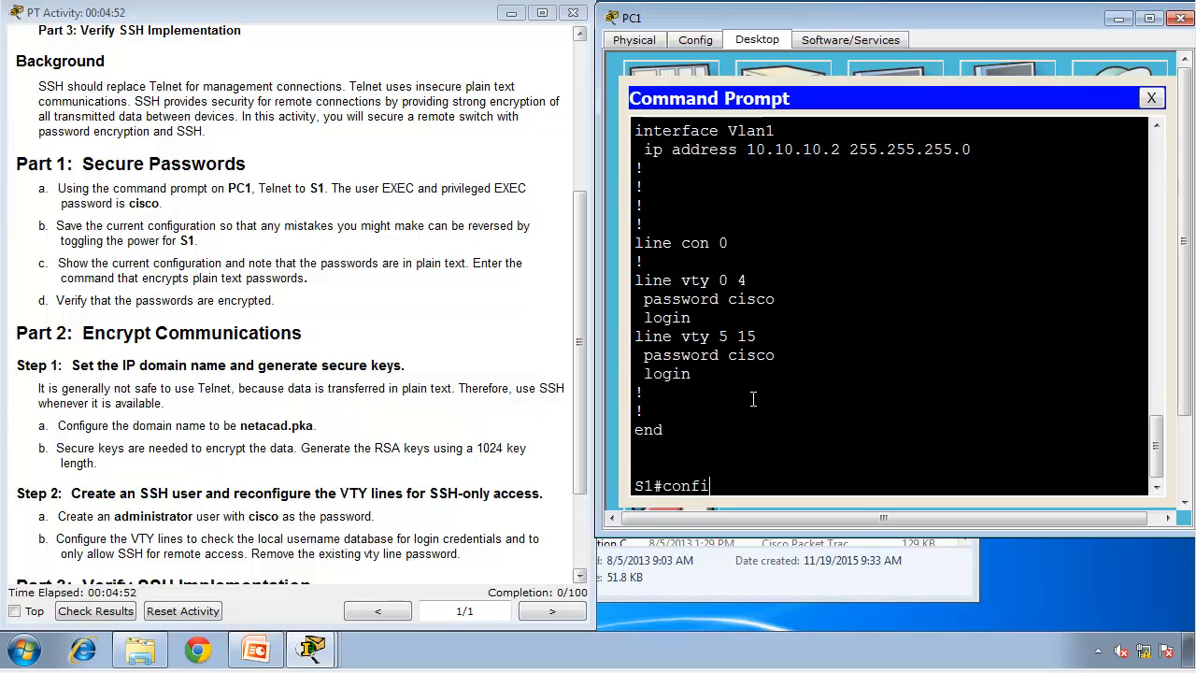
pyautogui.write('gure termi')
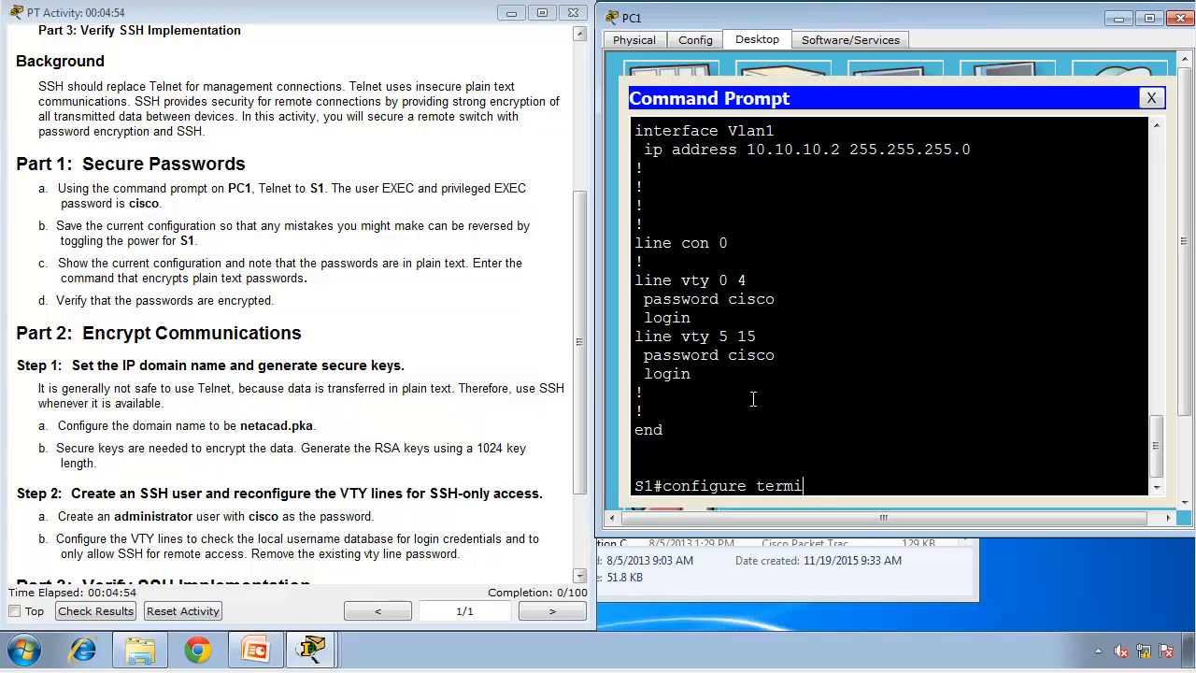
pyautogui.press('Return')
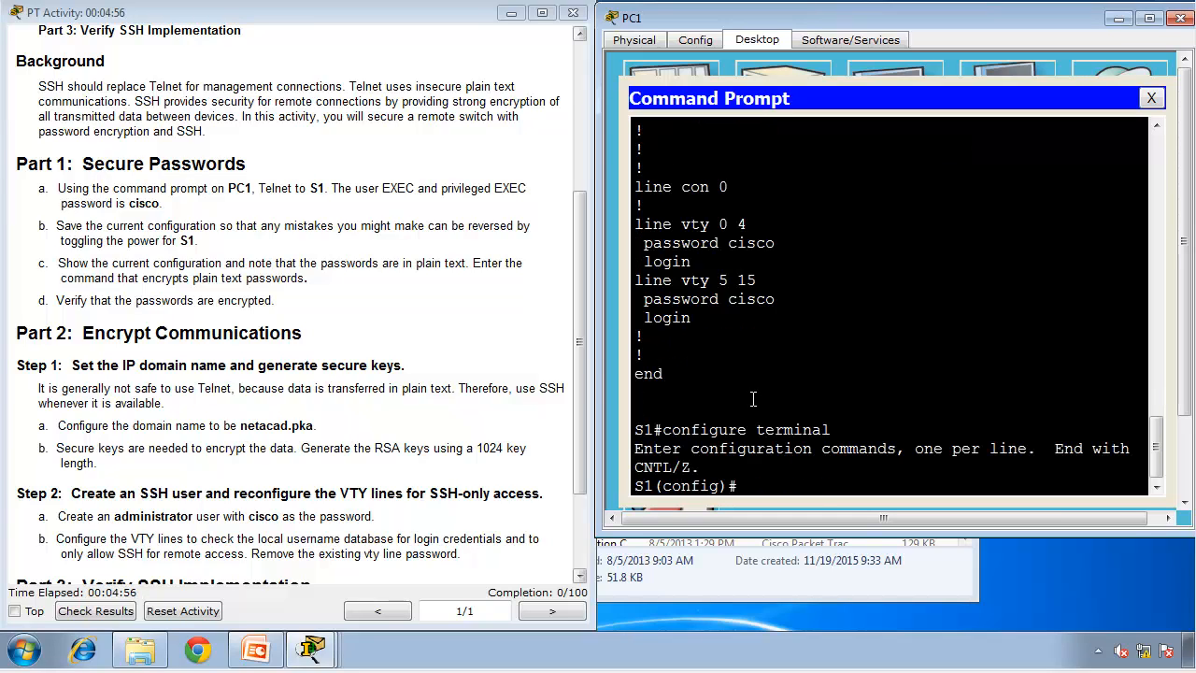
pyautogui.write('service password')
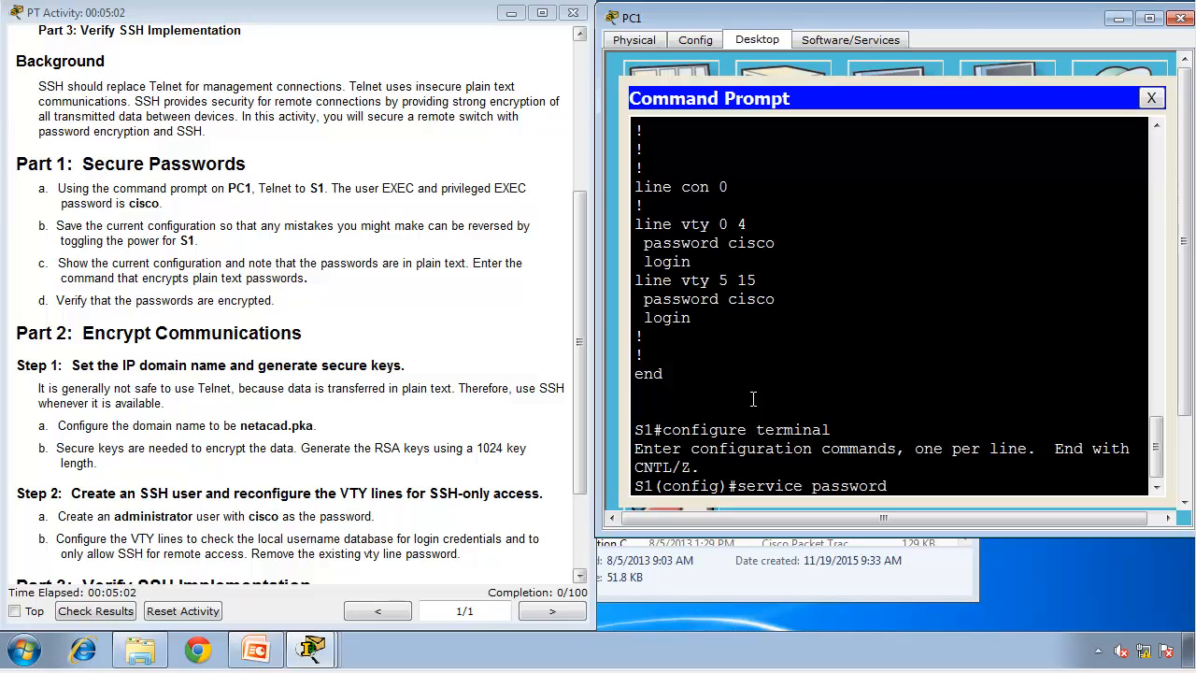
pyautogui.write('-encryptio')
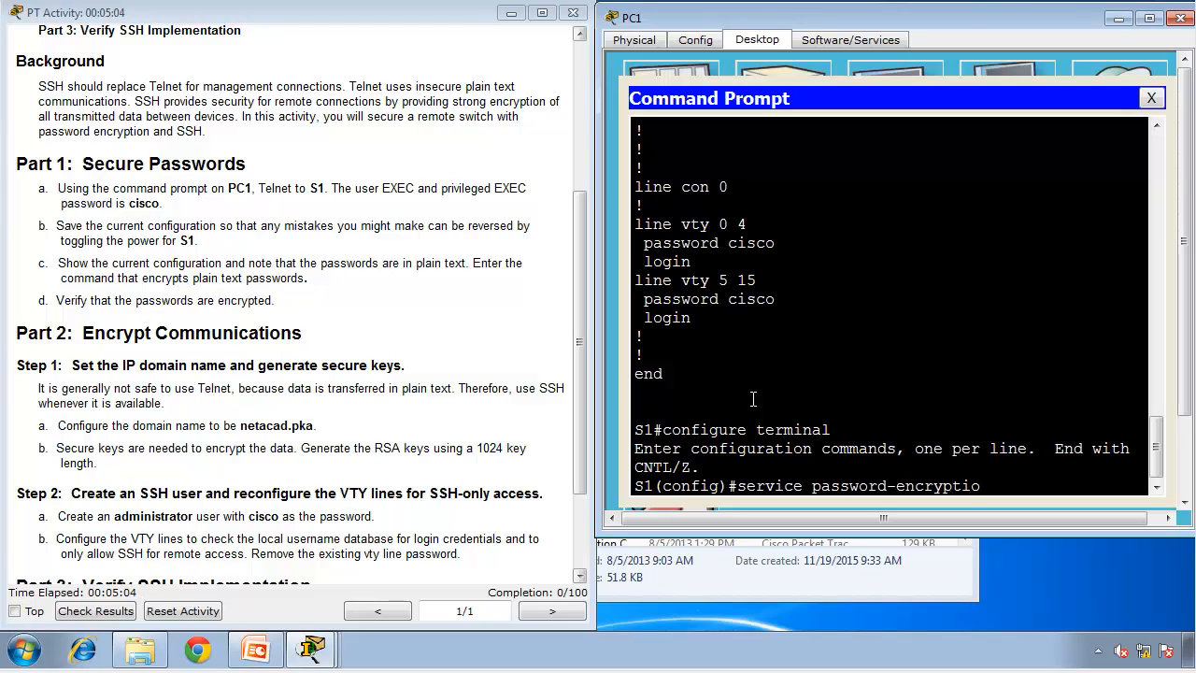
pyautogui.write('n')
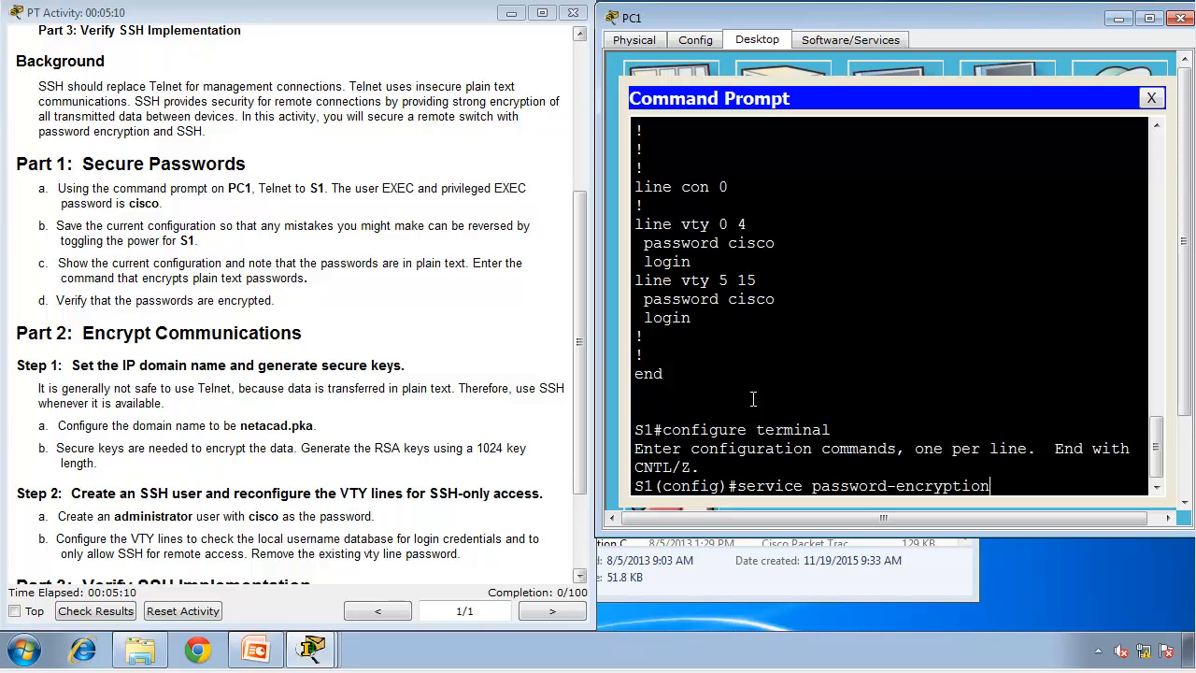
pyautogui.press('Return')
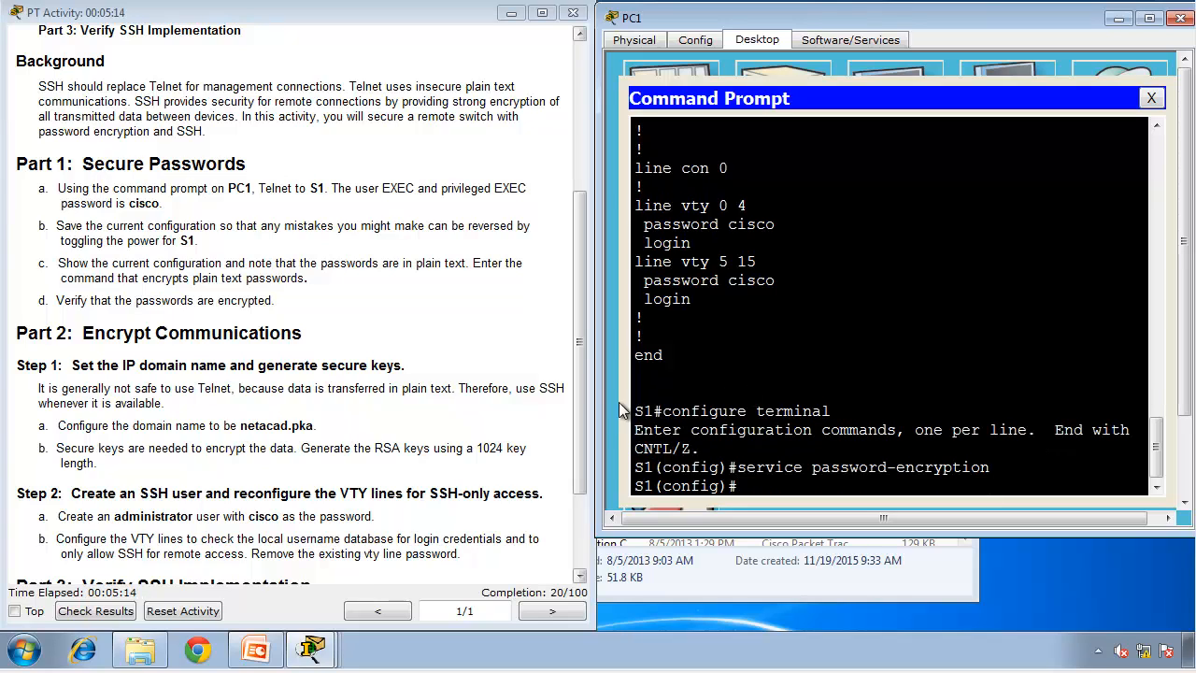
pyautogui.moveTo(519, 607)
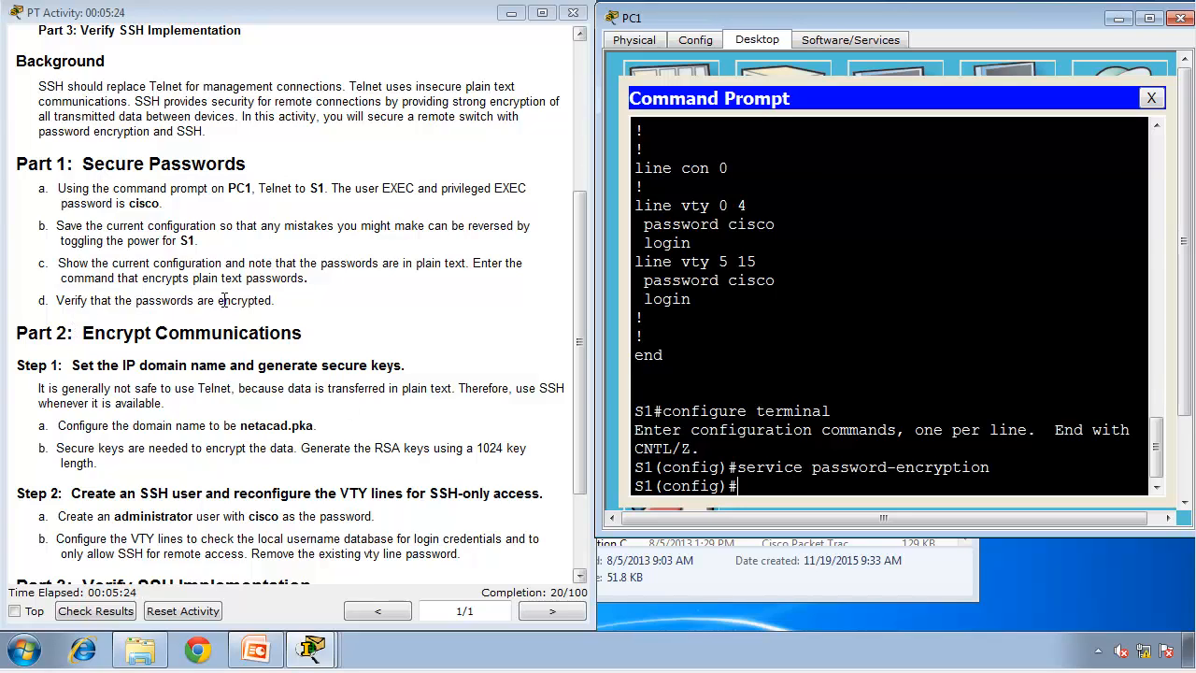
pyautogui.doubleClick(750, 280)
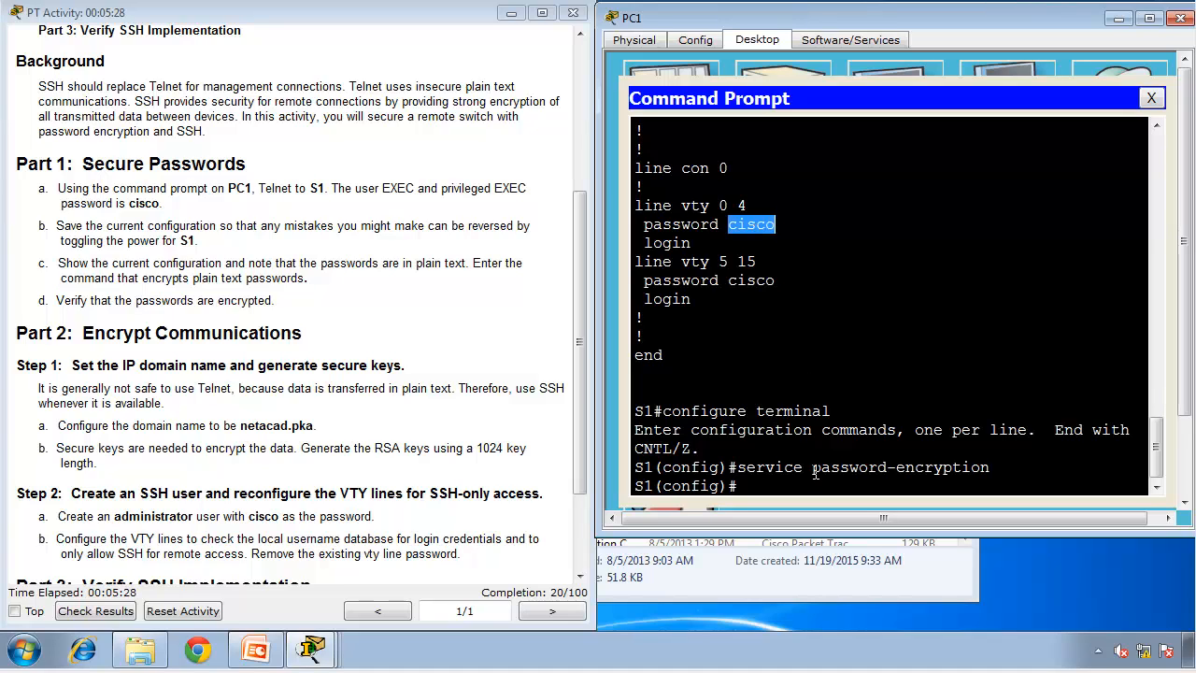
pyautogui.write('end')
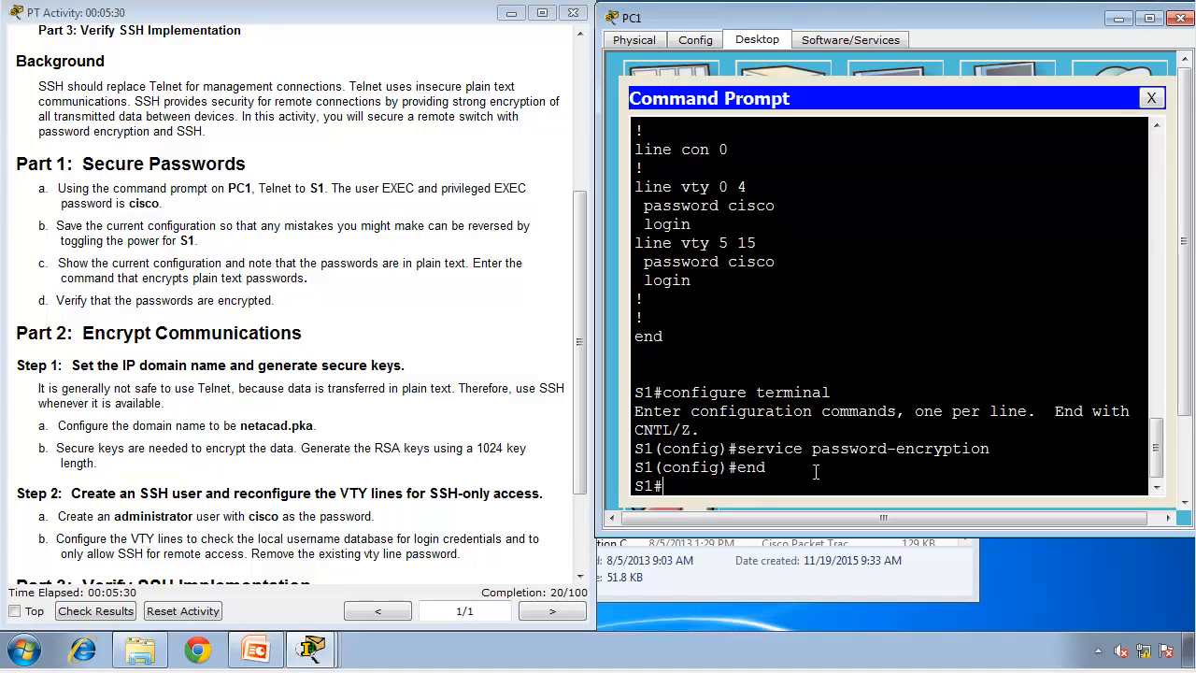
# - Enter show running-config to recheck S1's vty passwords as type 7 hashes
pyautogui.write('show running')
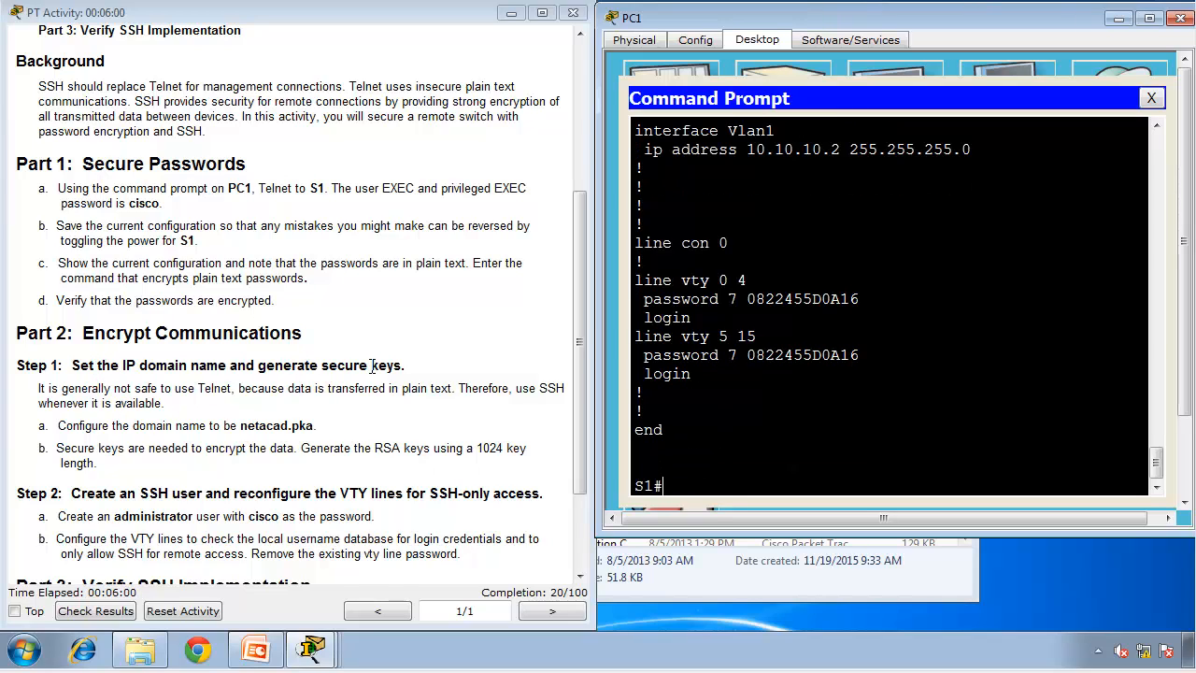
pyautogui.moveTo(183, 409)
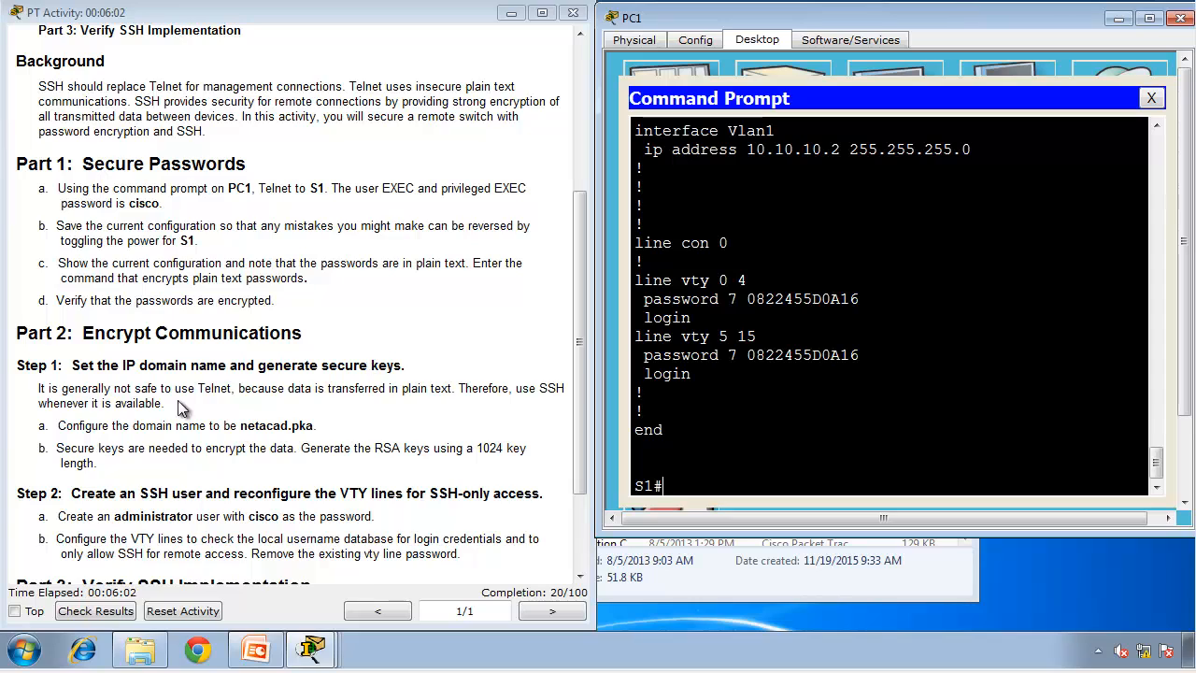
pyautogui.moveTo(215, 413)
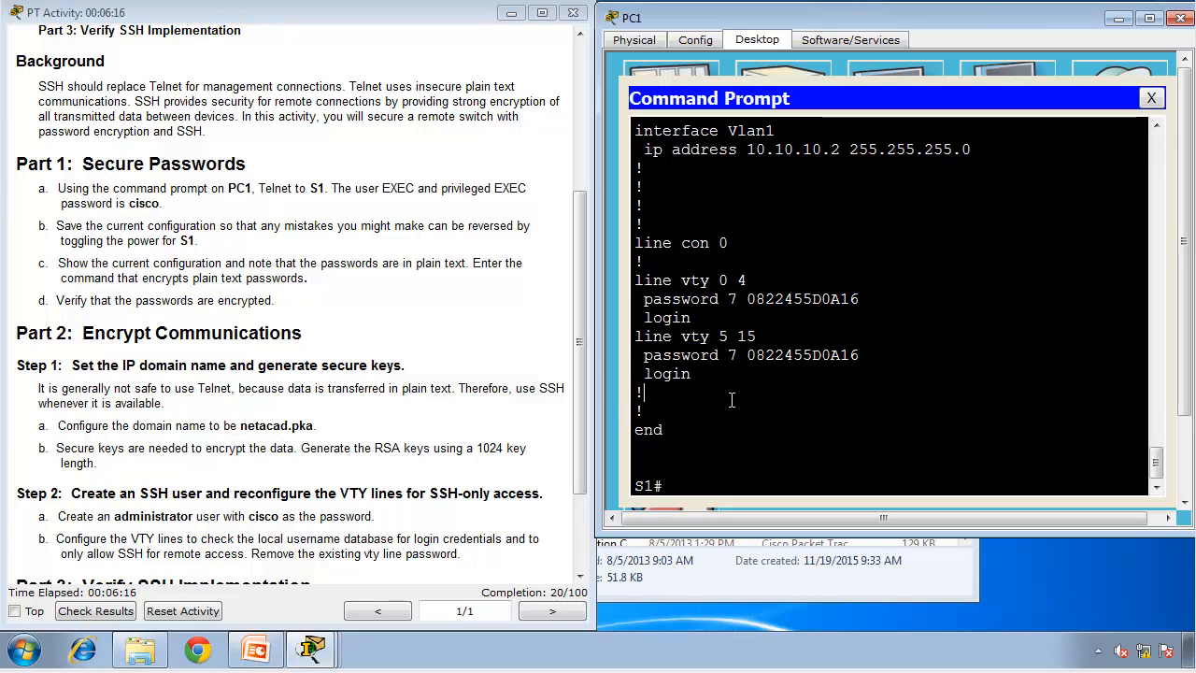
# - Enter configure terminal and give S1 the ip domain-name netacad.pka
pyautogui.write('conf')
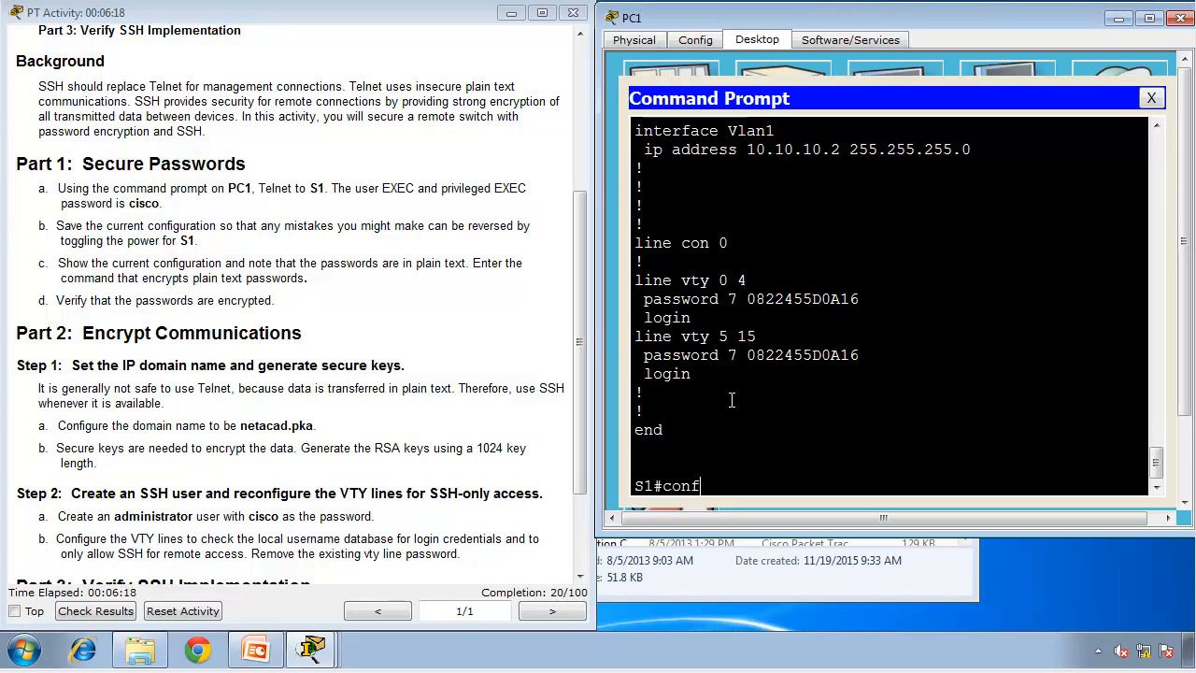
pyautogui.write('i')
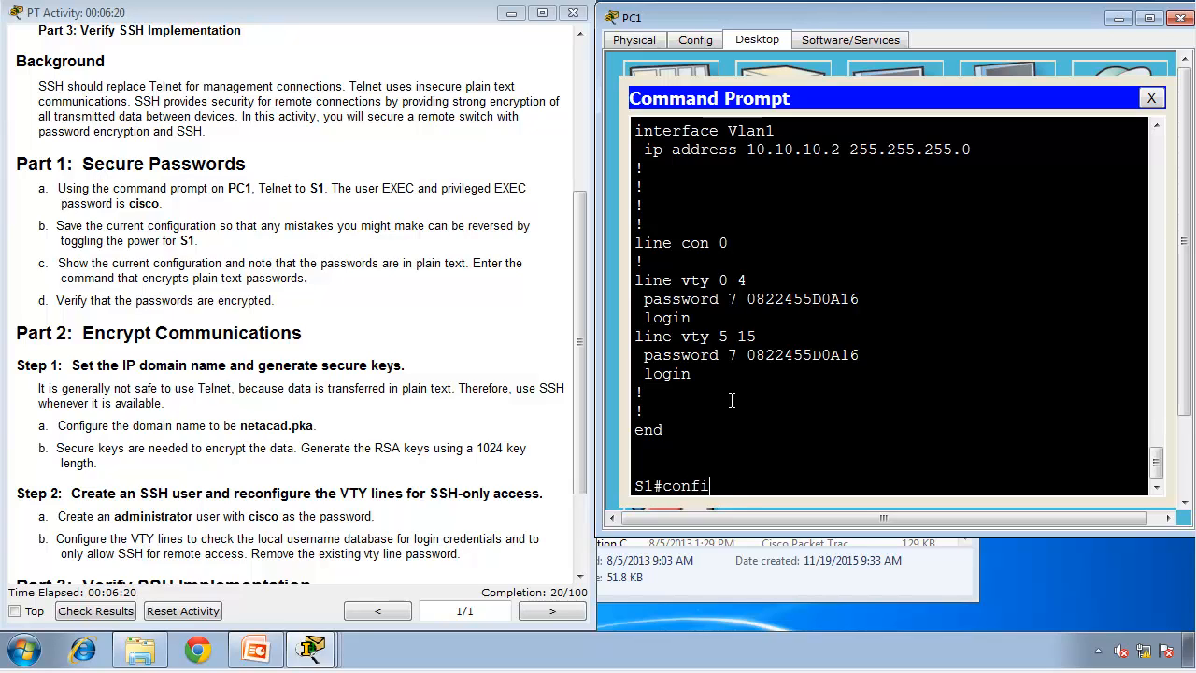
pyautogui.write('gure terminal')
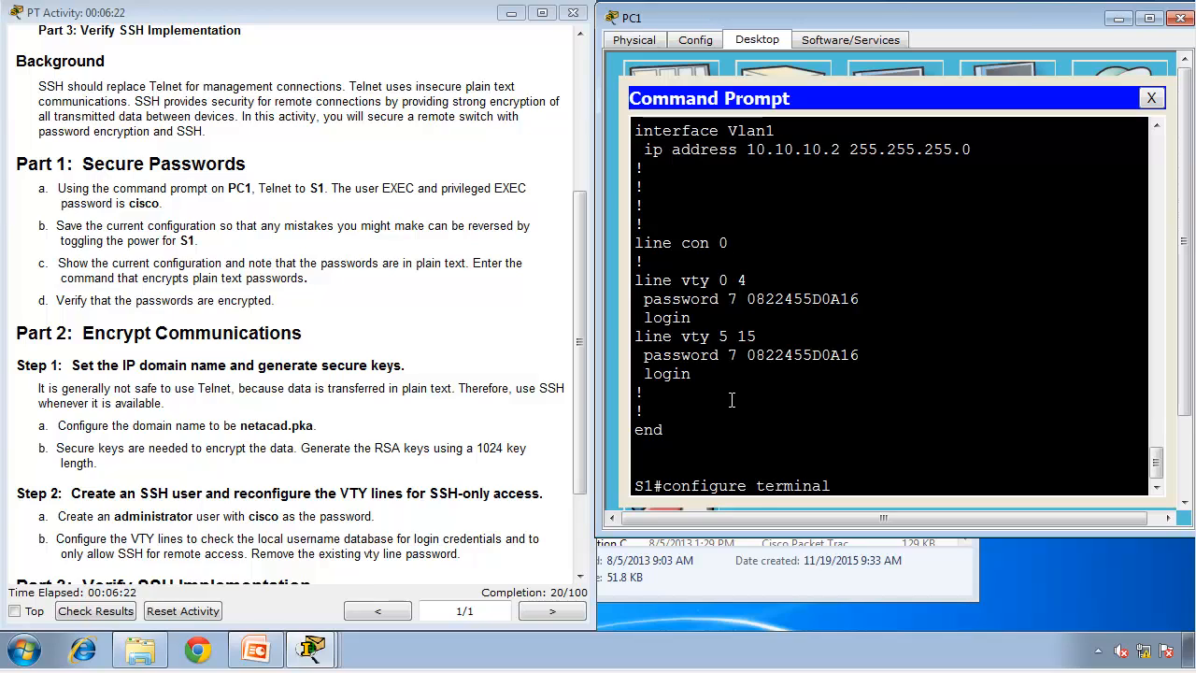
pyautogui.press('Return')
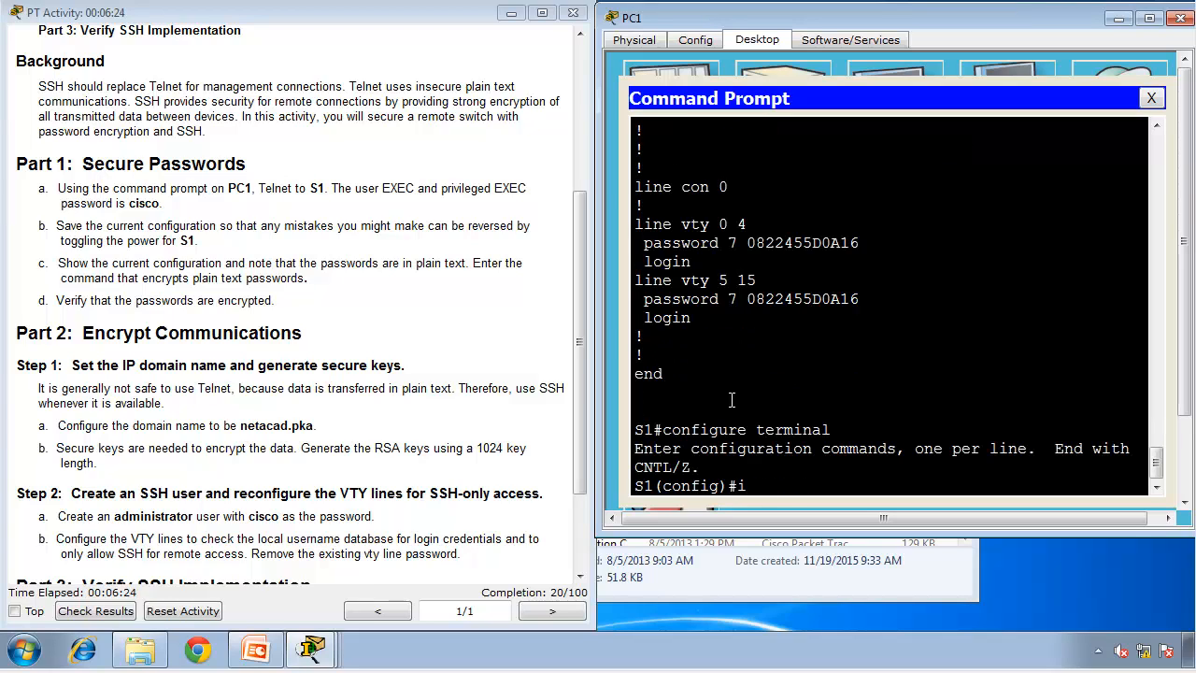
pyautogui.write('p domain-n')
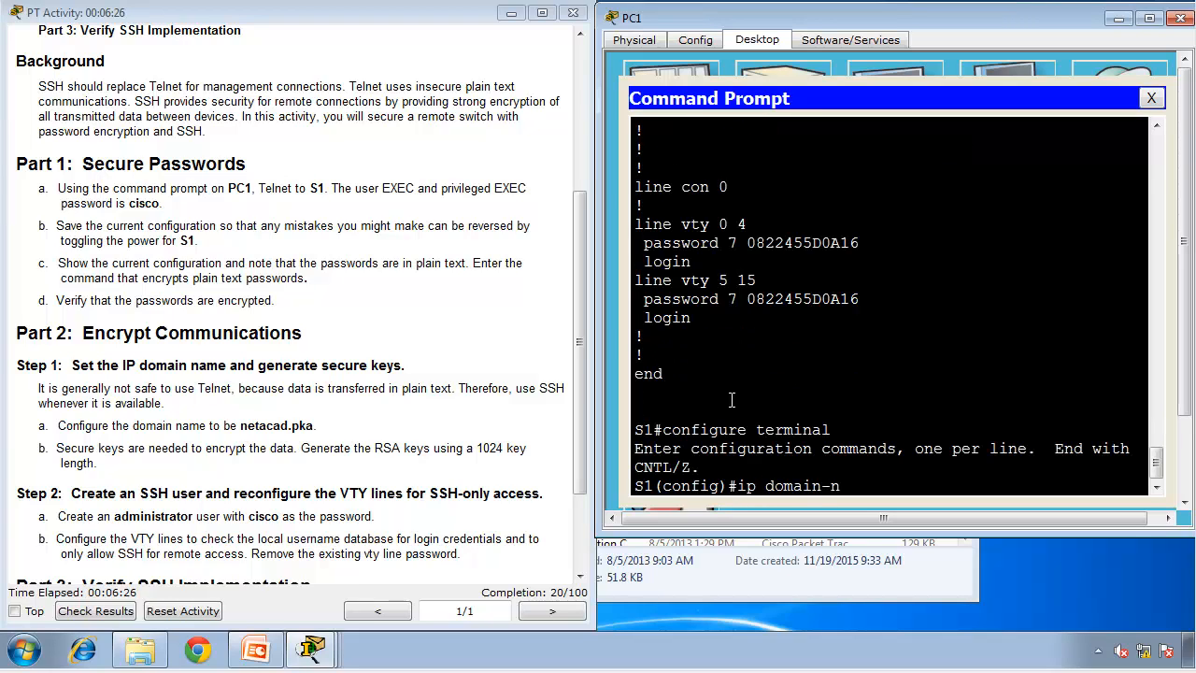
pyautogui.write('ame neta')
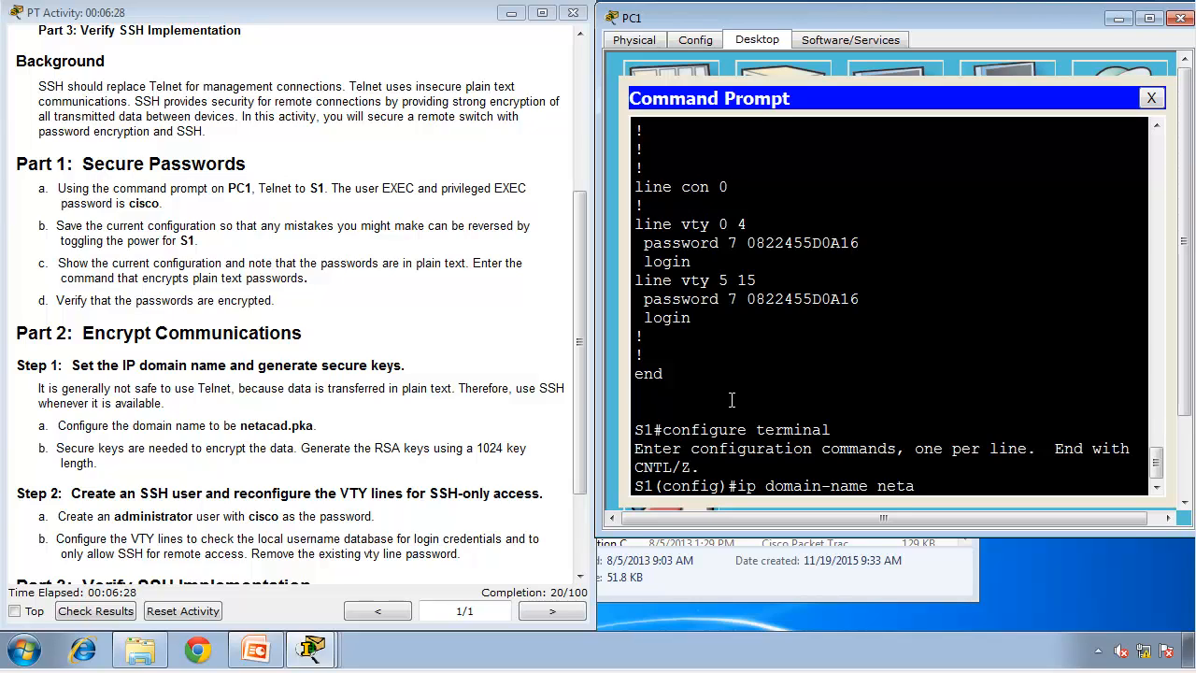
pyautogui.write('cad.pka')
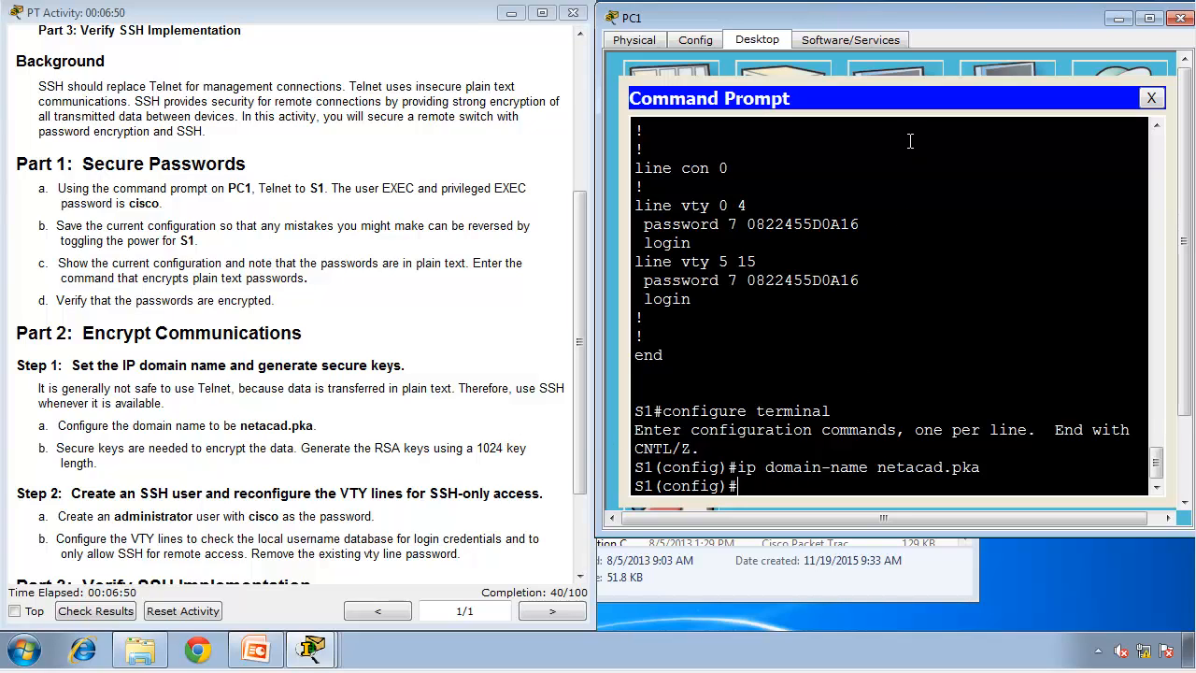
# - Run 'crypto key generate rsa' on S1 and choose a 1024-bit modulus
pyautogui.write('crypto')
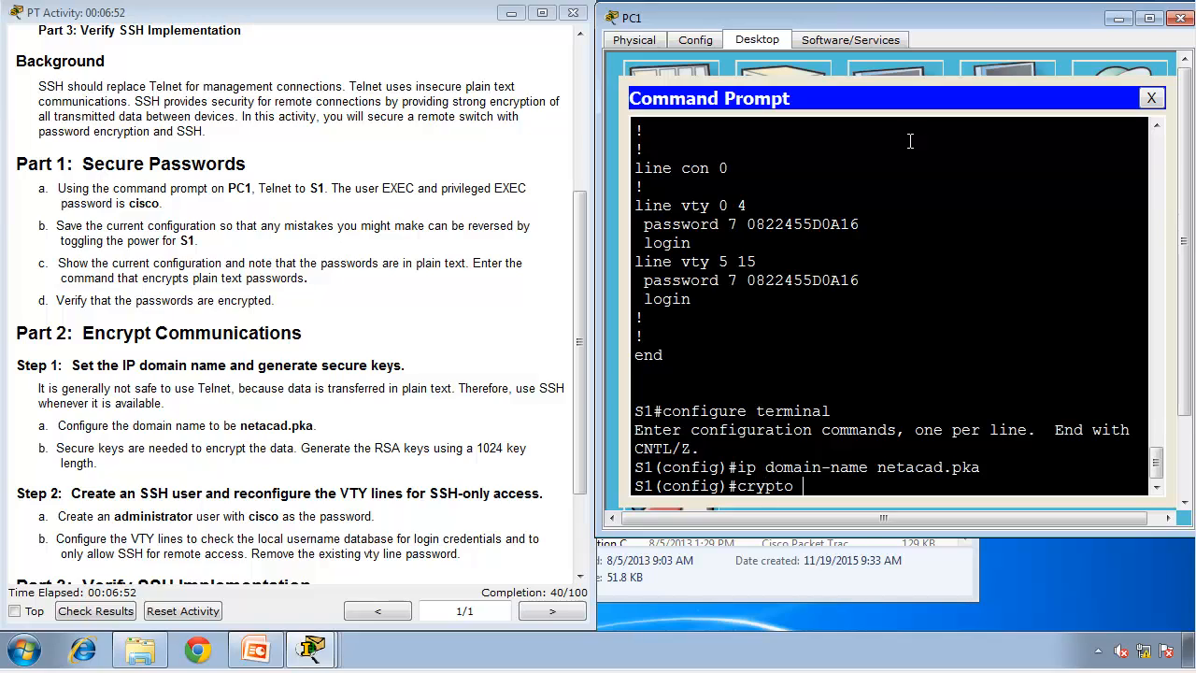
pyautogui.write('key generate rsa')
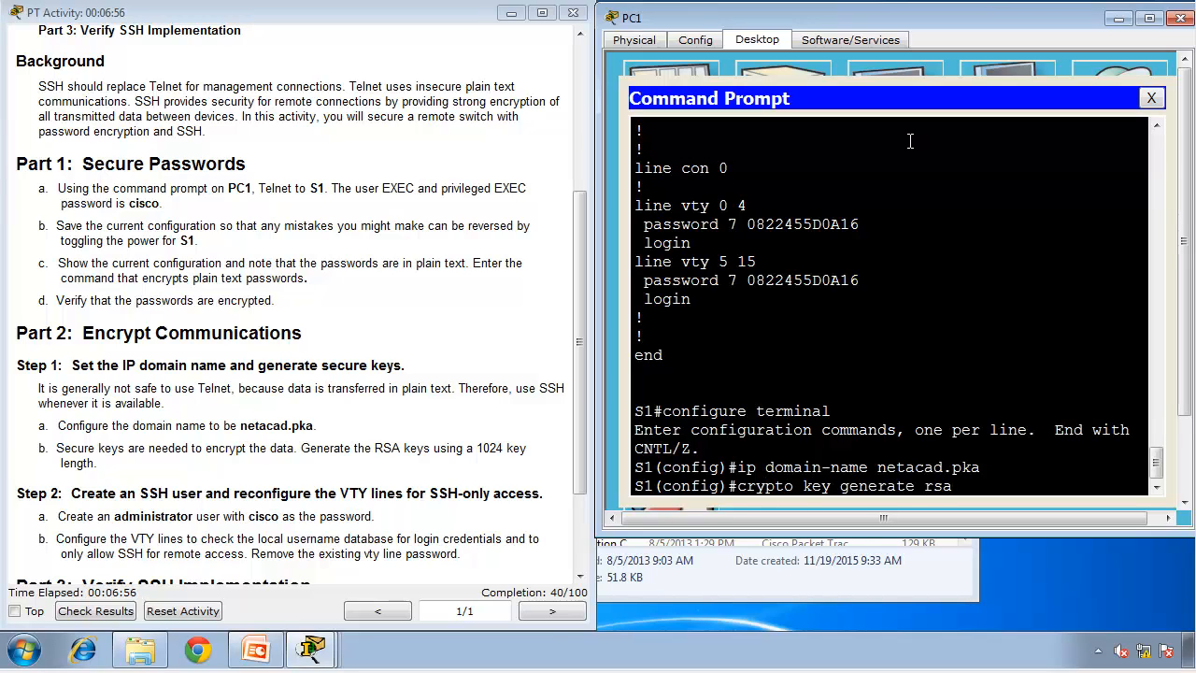
pyautogui.moveTo(857, 345)
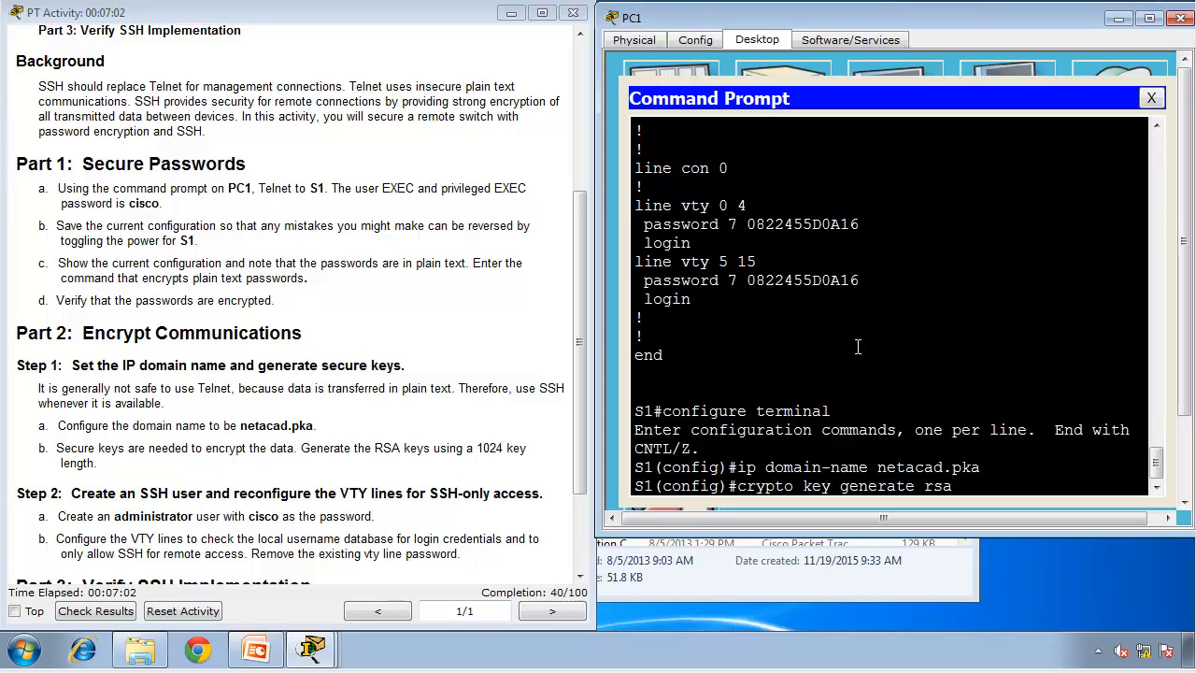
pyautogui.press('Return')
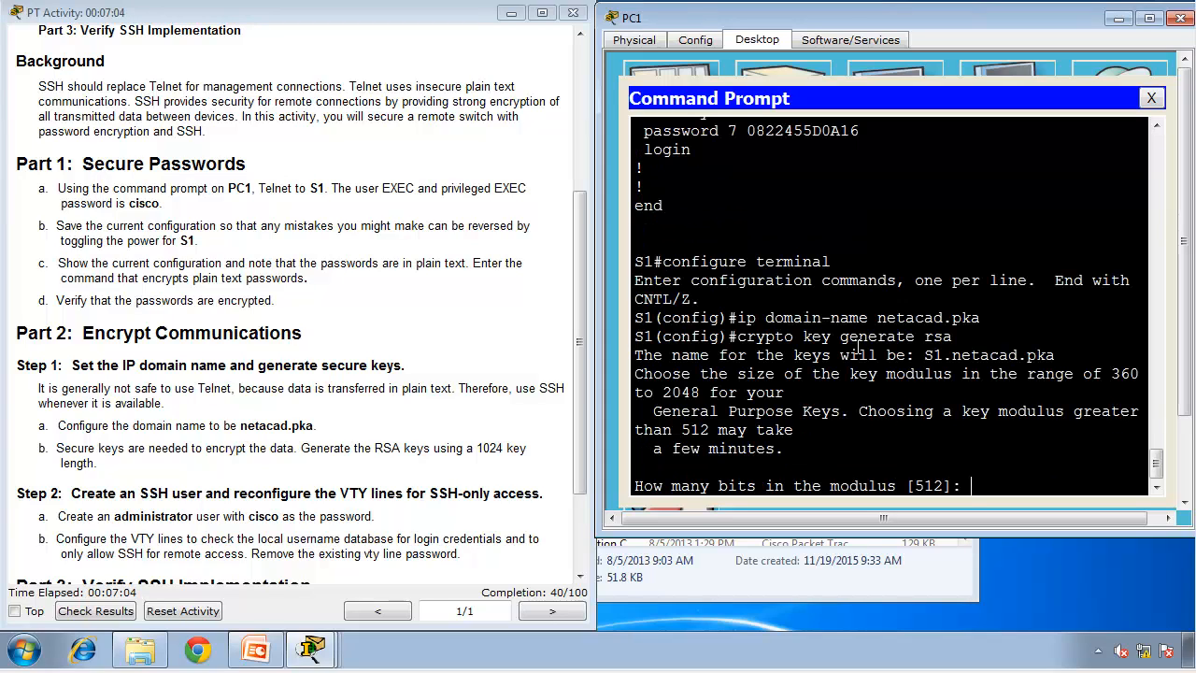
pyautogui.moveTo(955, 473)
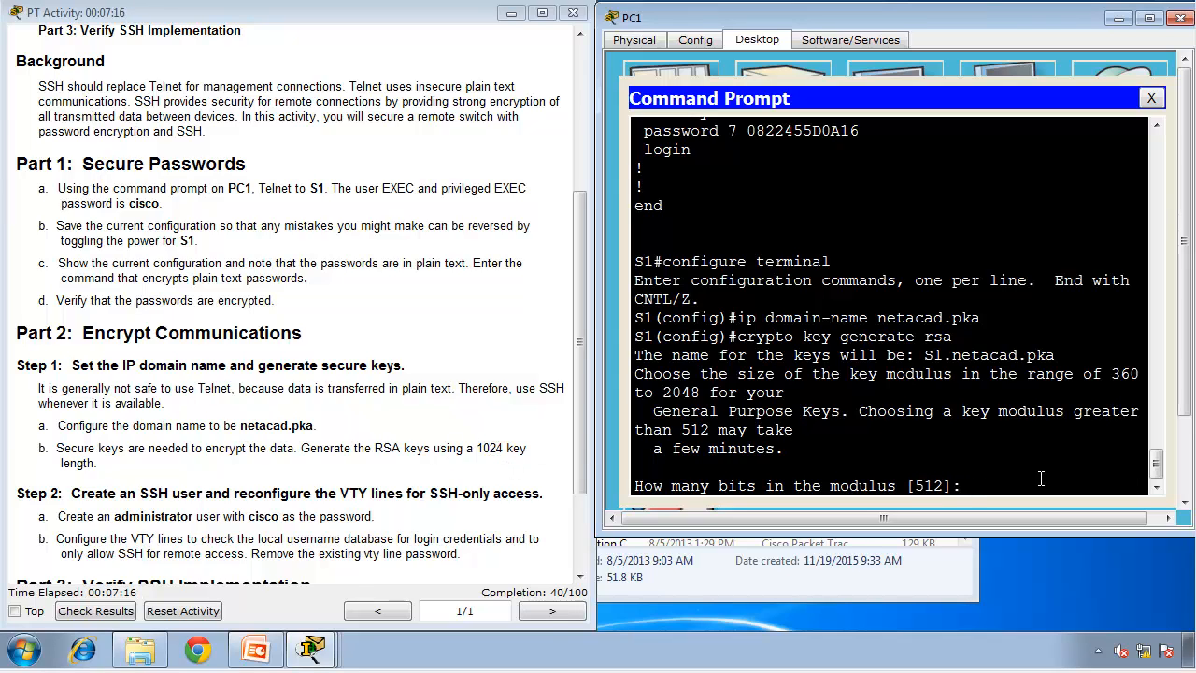
pyautogui.write('1024')
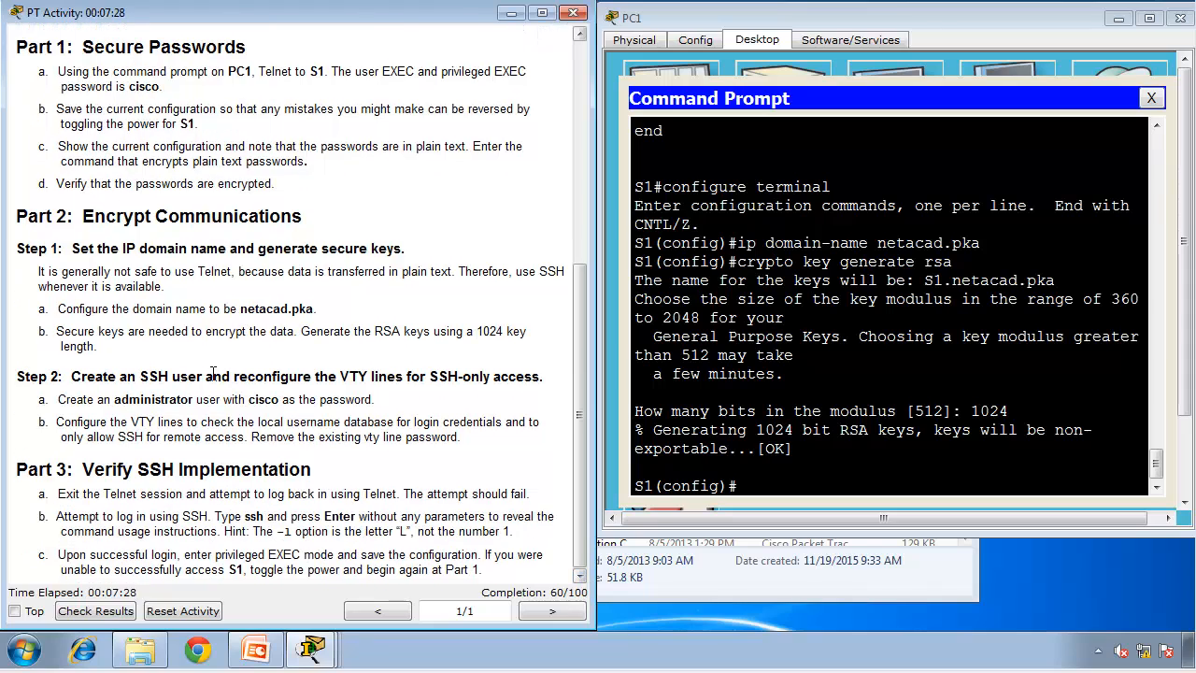
pyautogui.moveTo(418, 408)
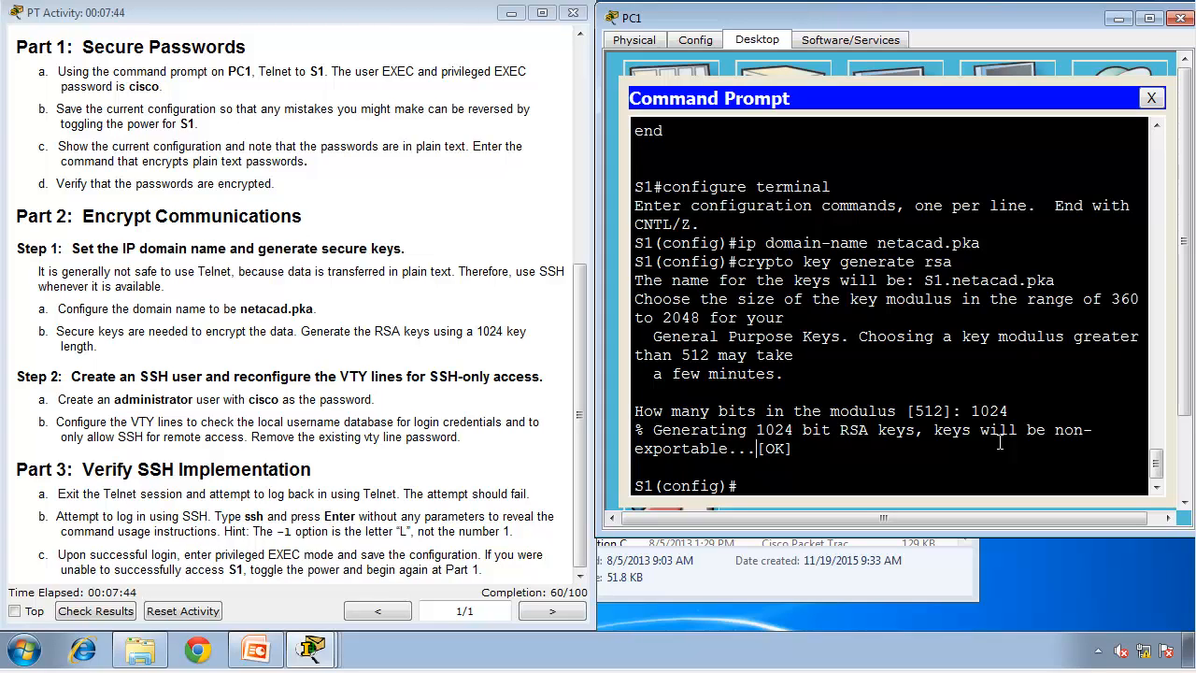
pyautogui.write('user')
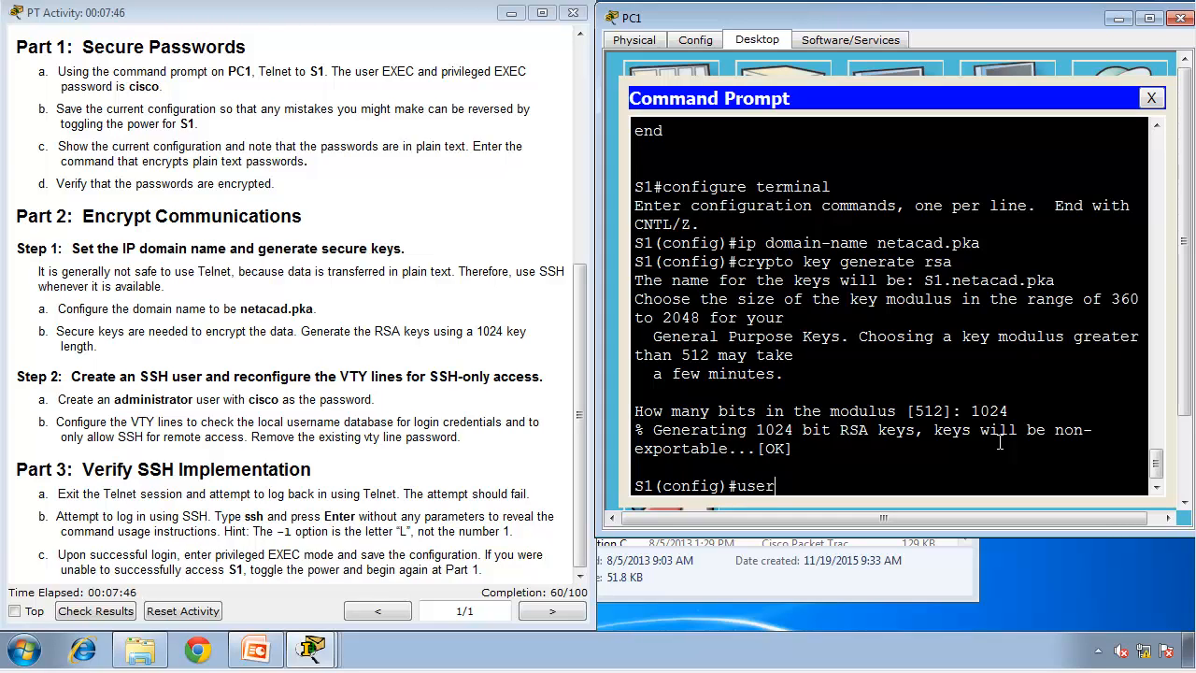
pyautogui.write('name admini')
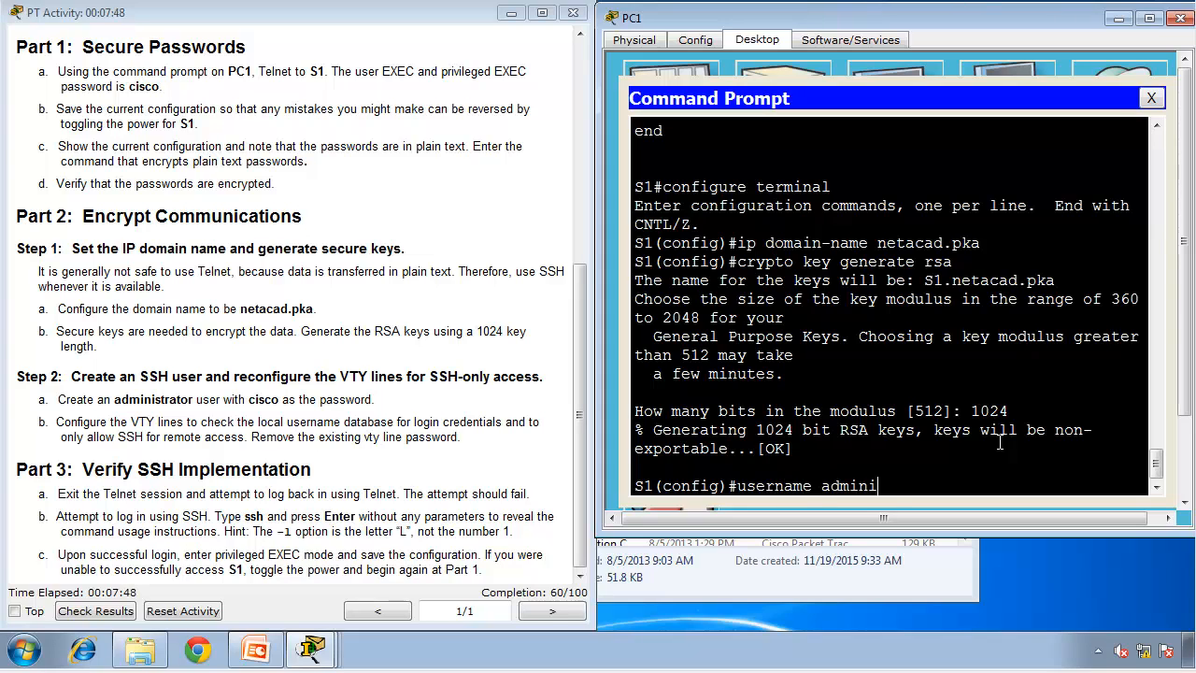
pyautogui.write('stroa')
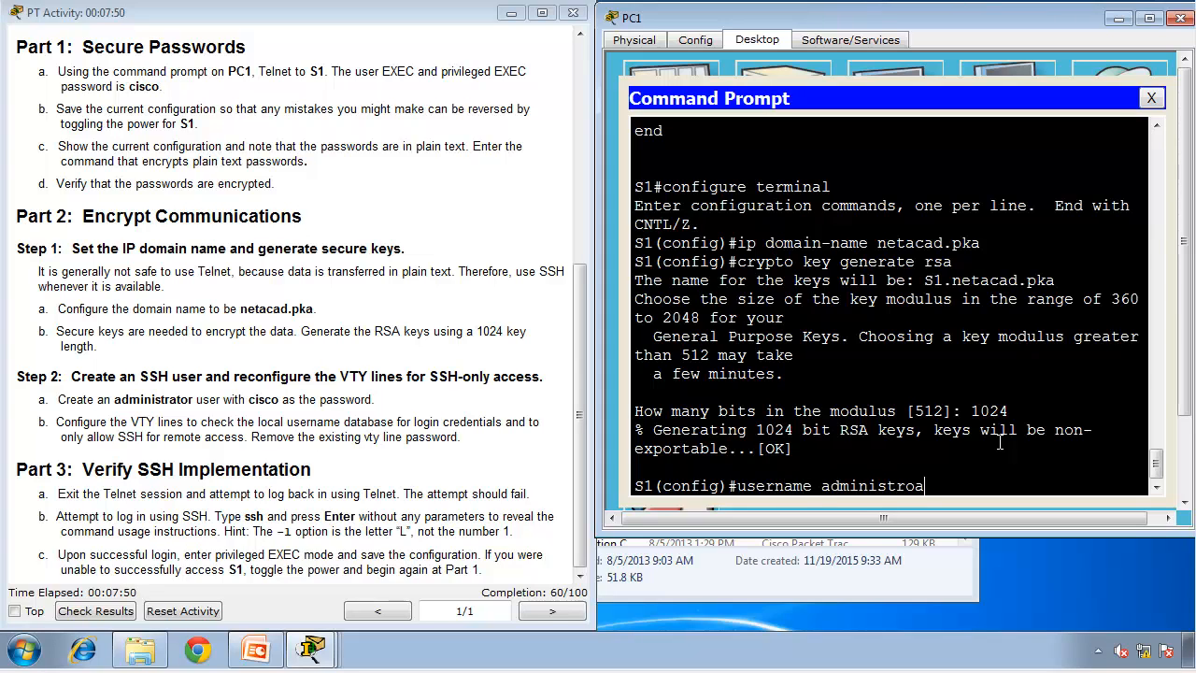
pyautogui.write('tor')
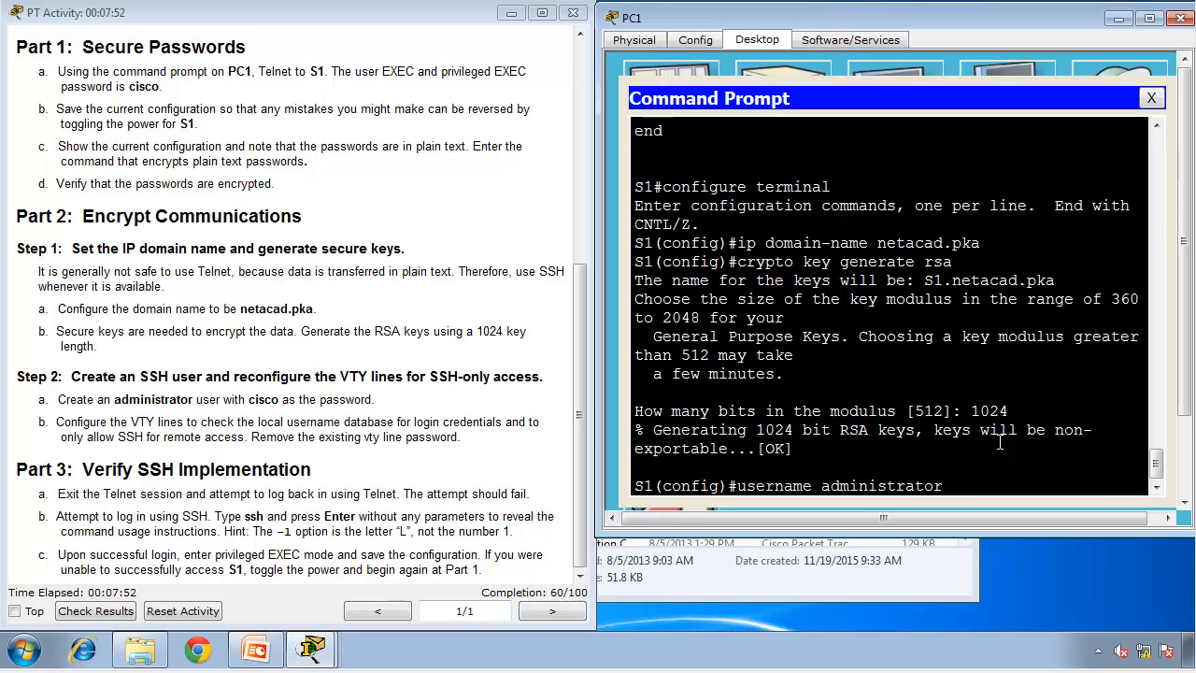
pyautogui.write('password')
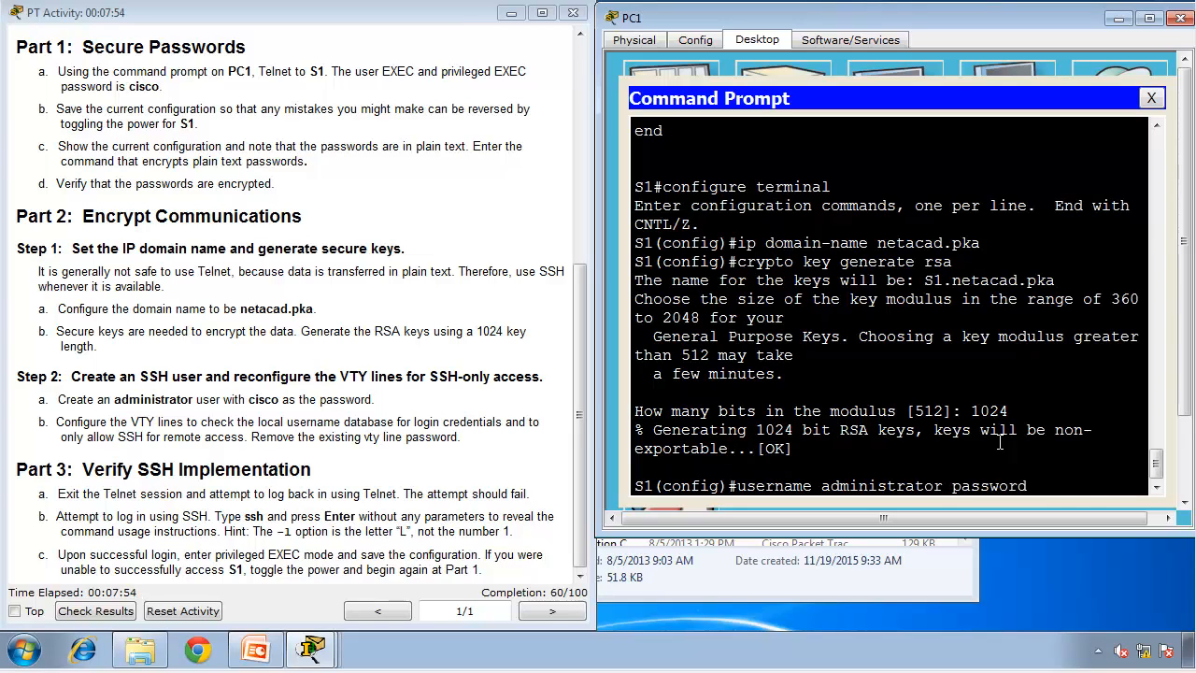
pyautogui.moveTo(526, 402)
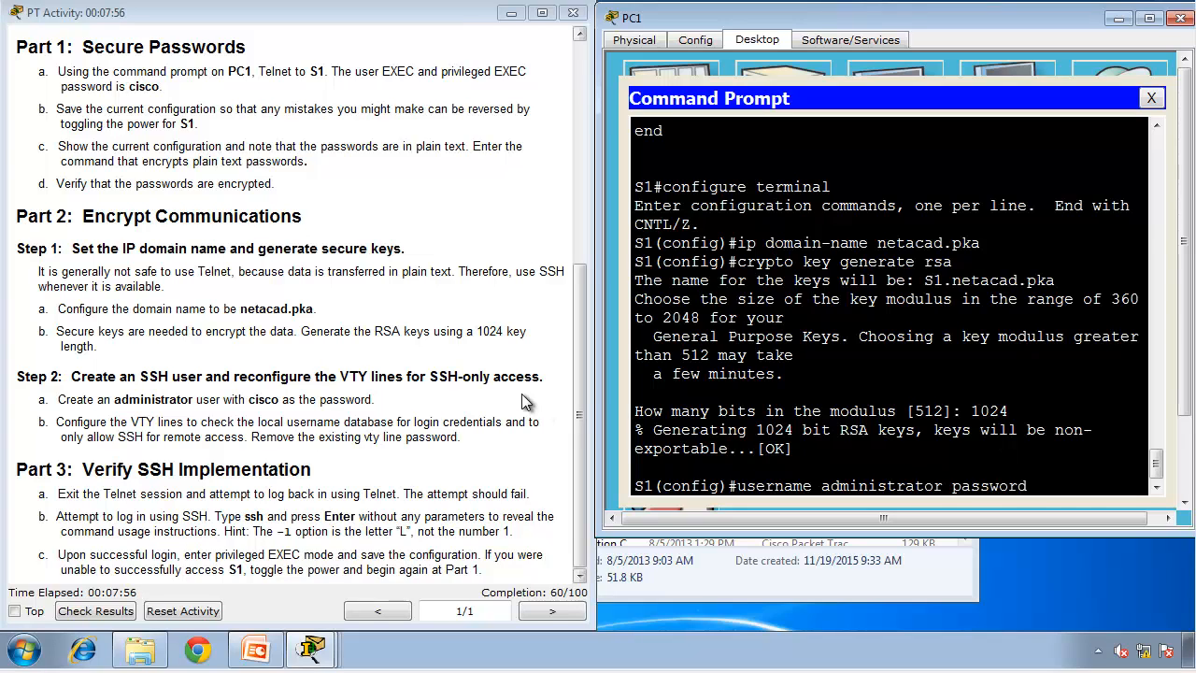
pyautogui.write('cisco')
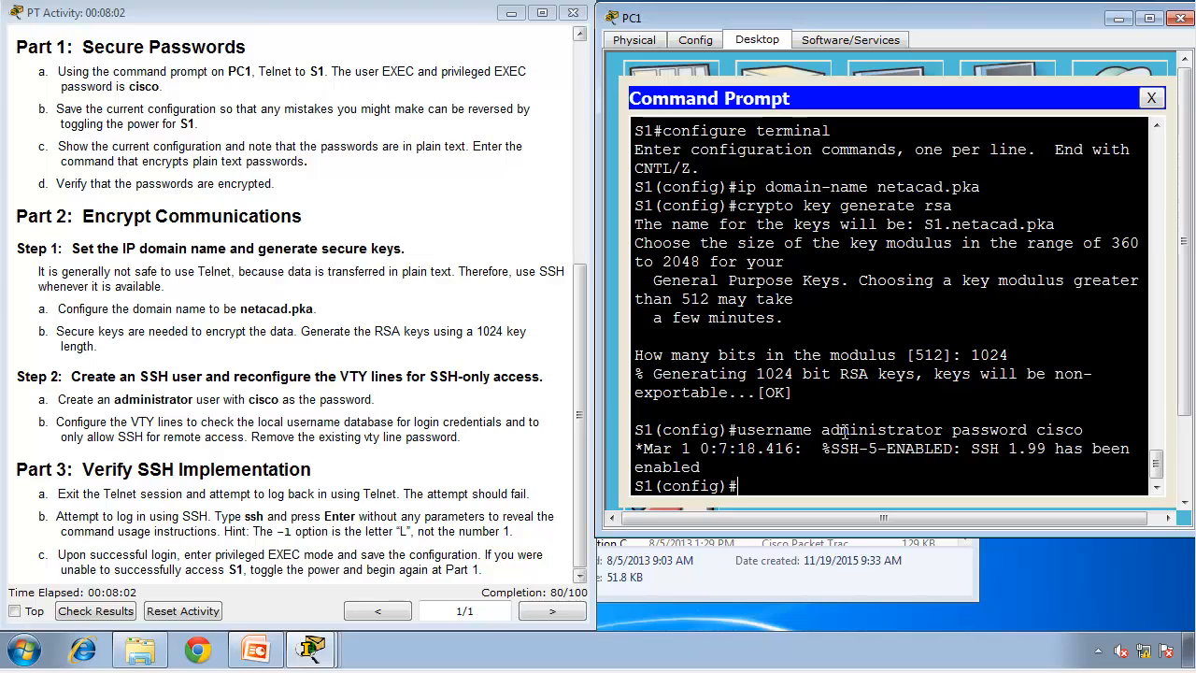
pyautogui.doubleClick(881, 429)
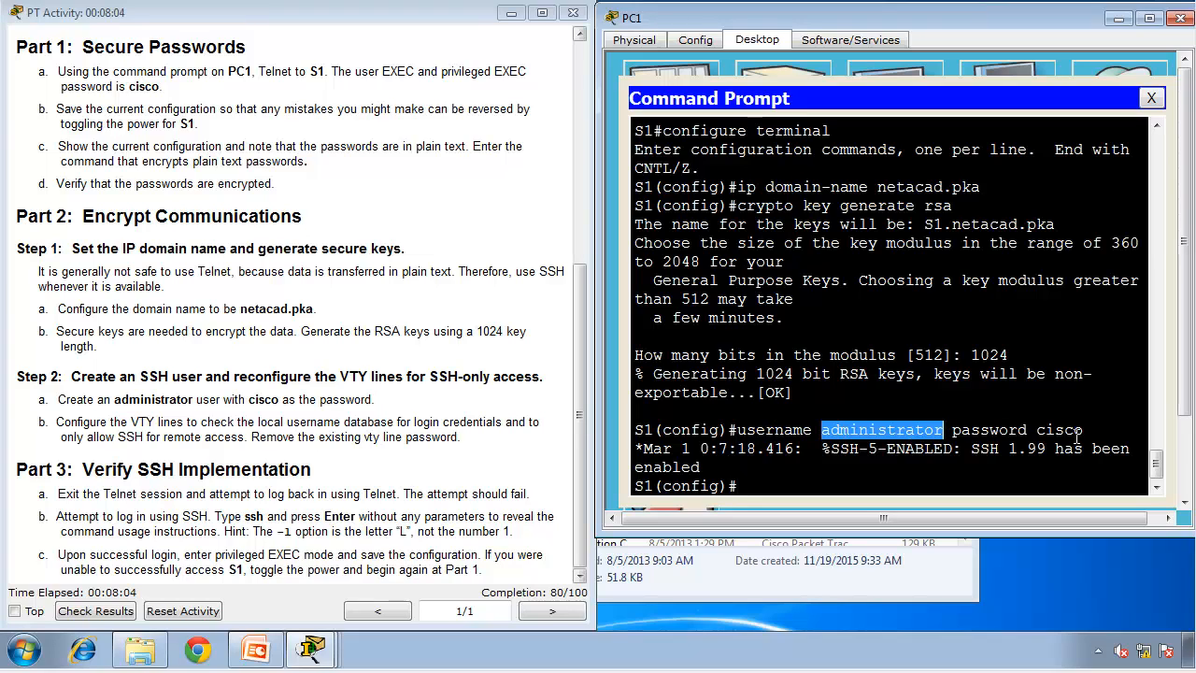
pyautogui.doubleClick(1059, 429)
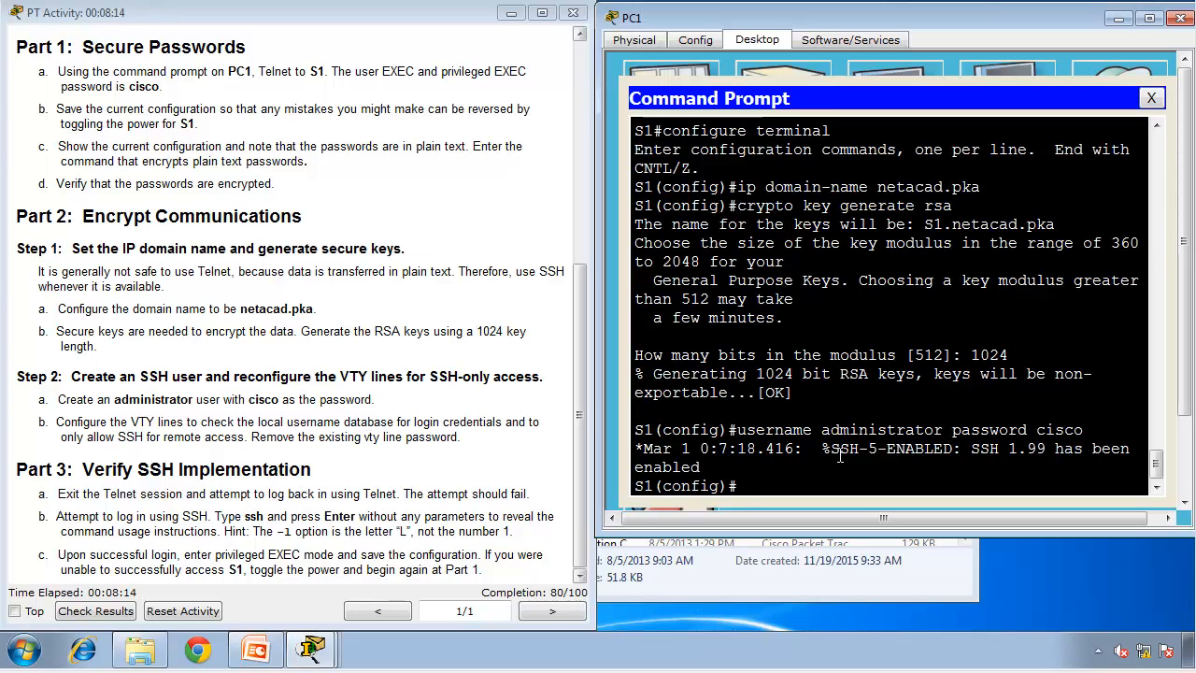
# - Enter 'line vty 0 15' and apply 'login local' to the vty lines
pyautogui.write('line vty 0 15')
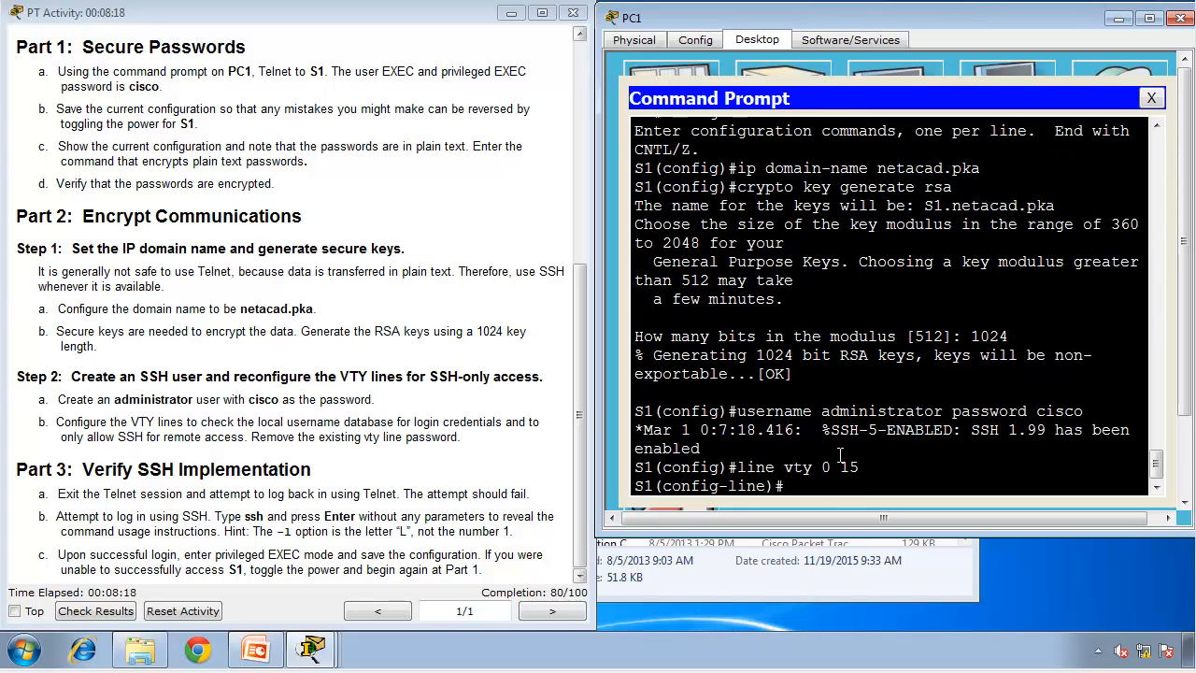
pyautogui.write('logi')
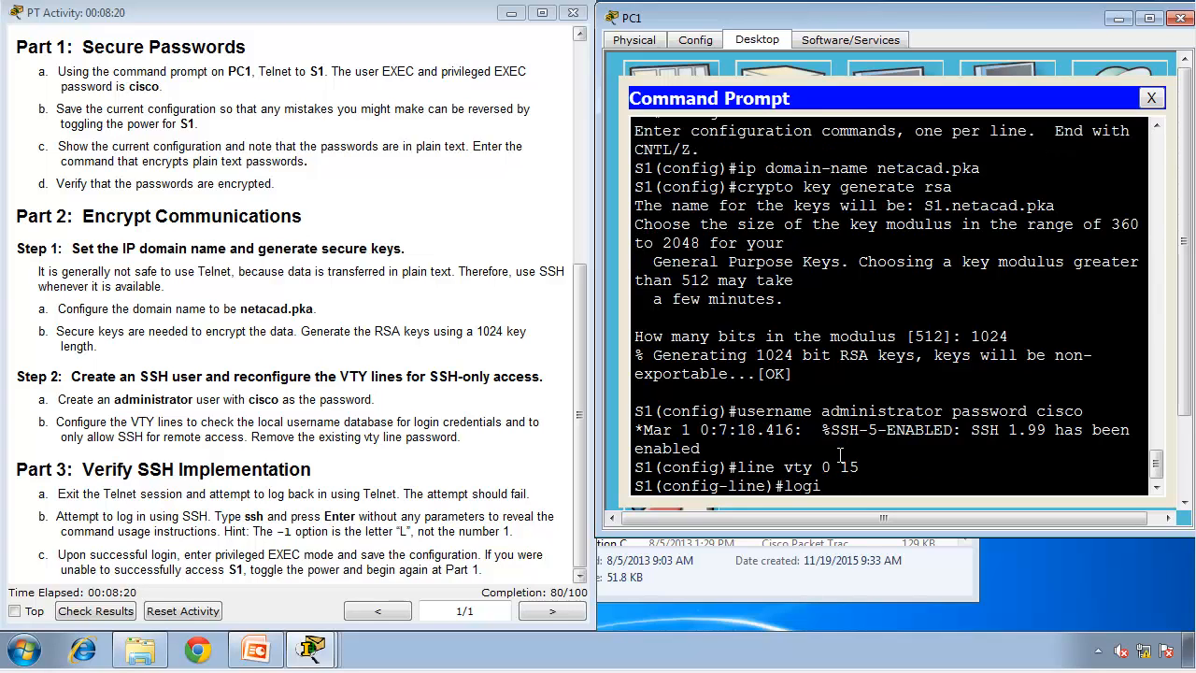
pyautogui.write('n local')
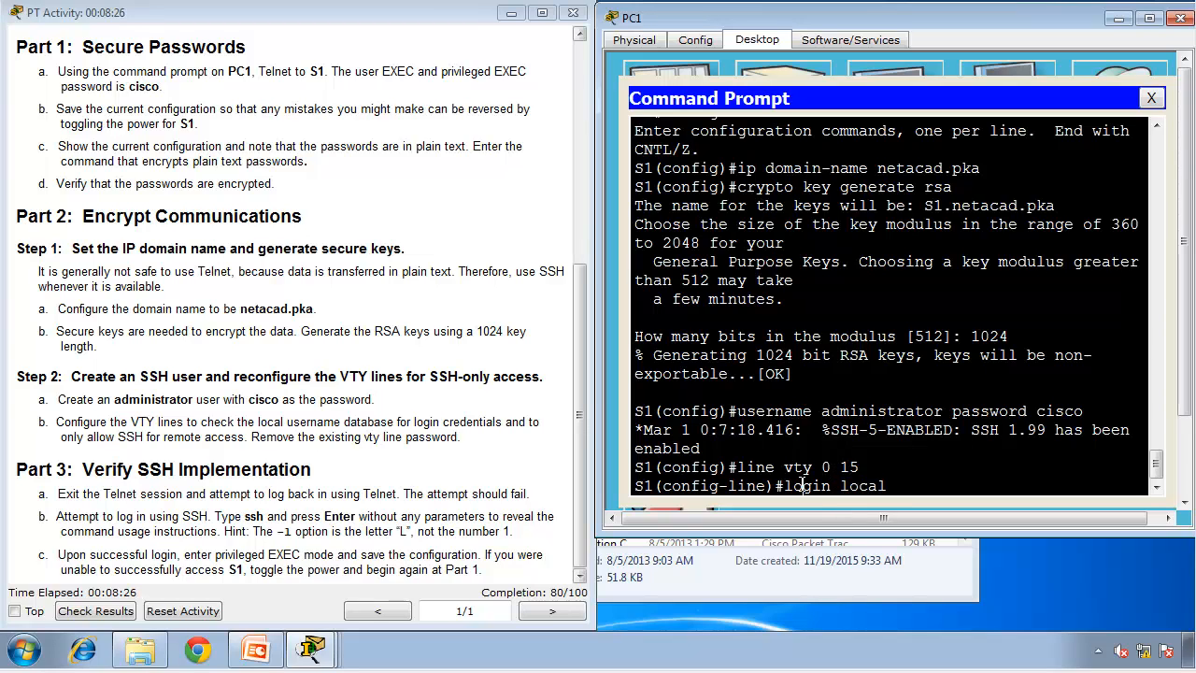
pyautogui.press('Return')
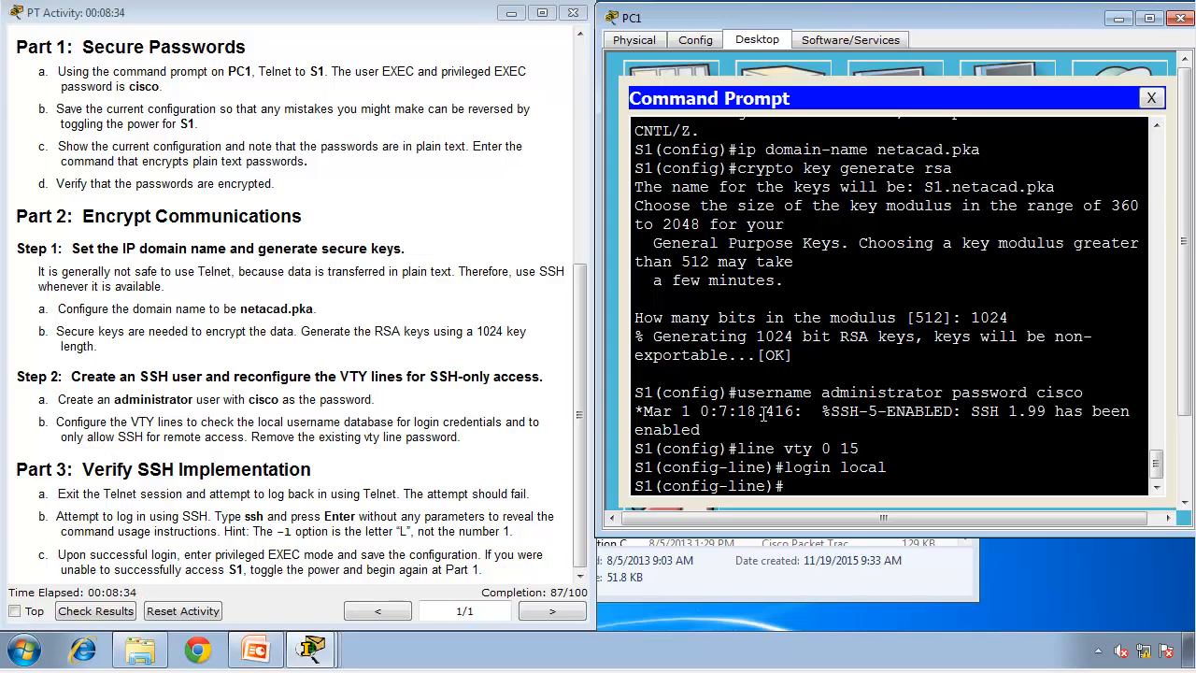
# - Restrict the vty lines to SSH with 'transport input ssh'
pyautogui.write('tran')
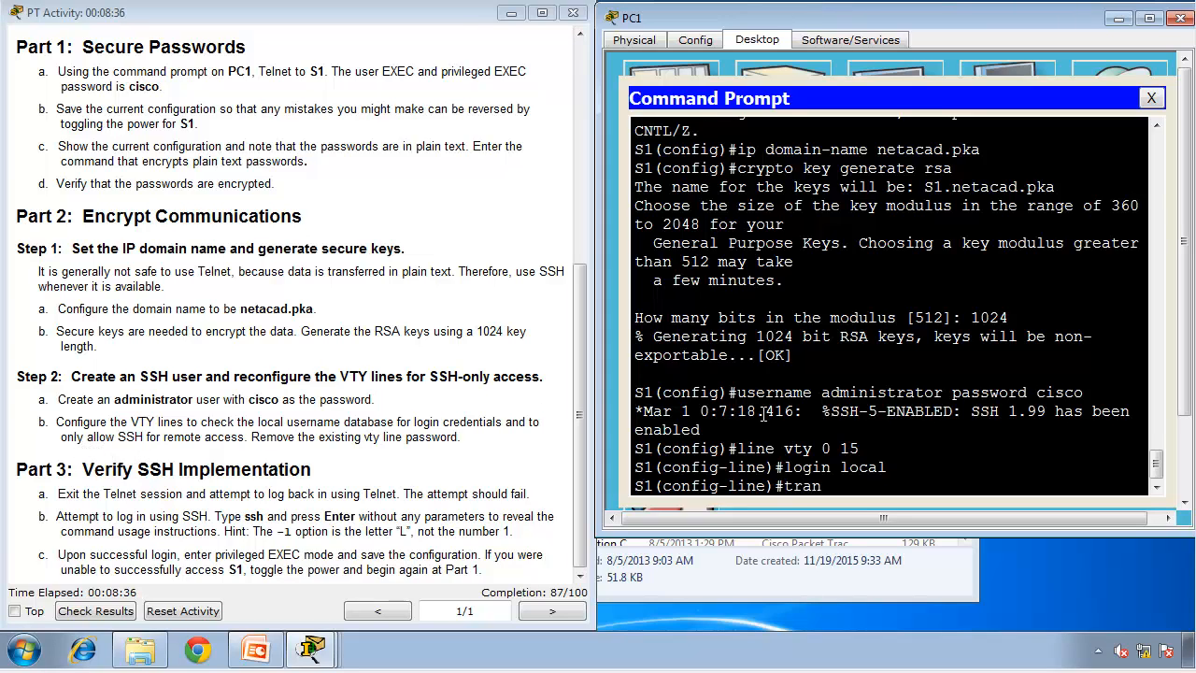
pyautogui.write('sport input ssh')
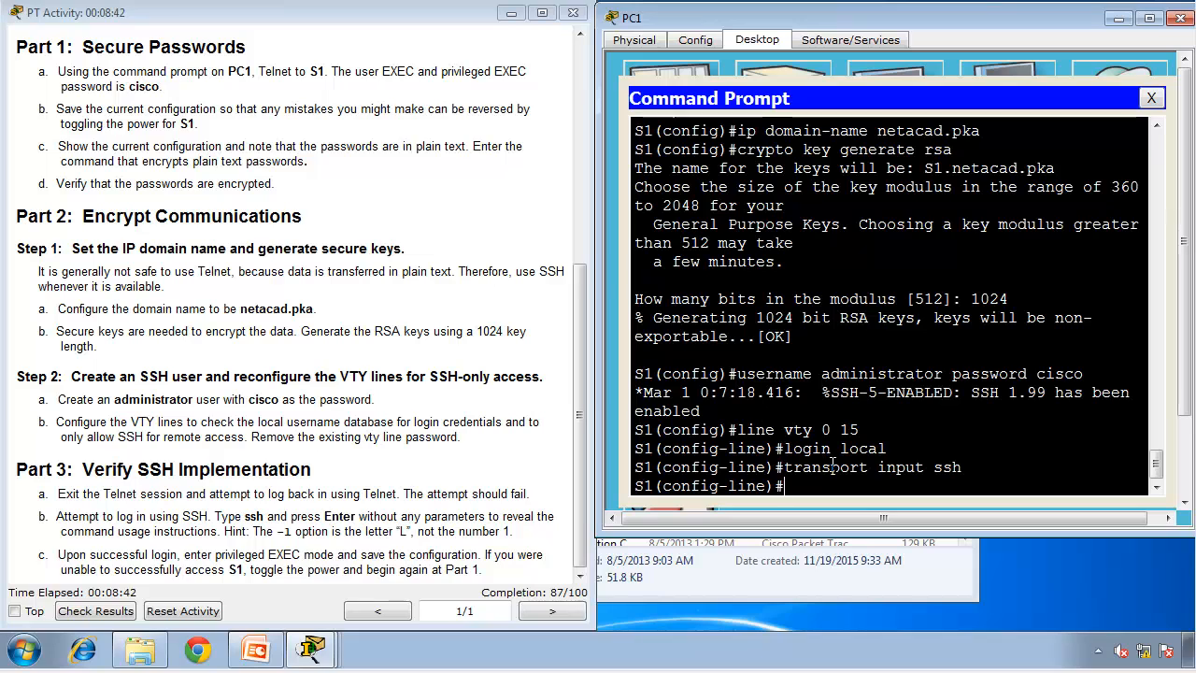
pyautogui.doubleClick(900, 468)
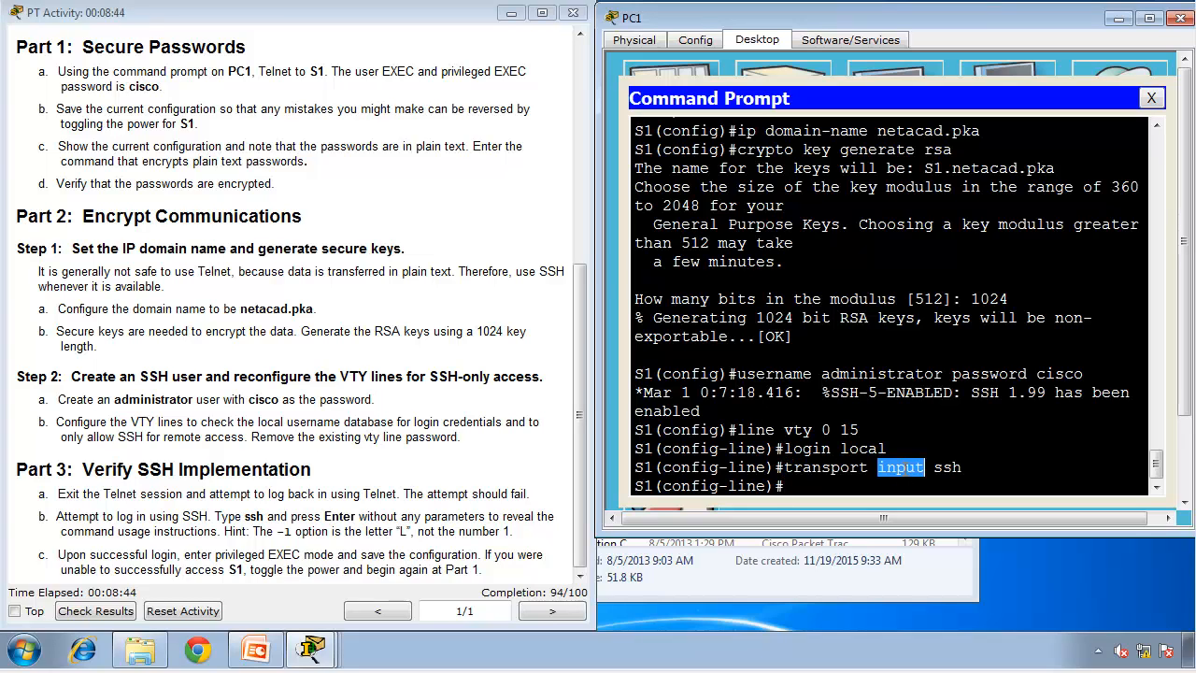
pyautogui.doubleClick(947, 468)
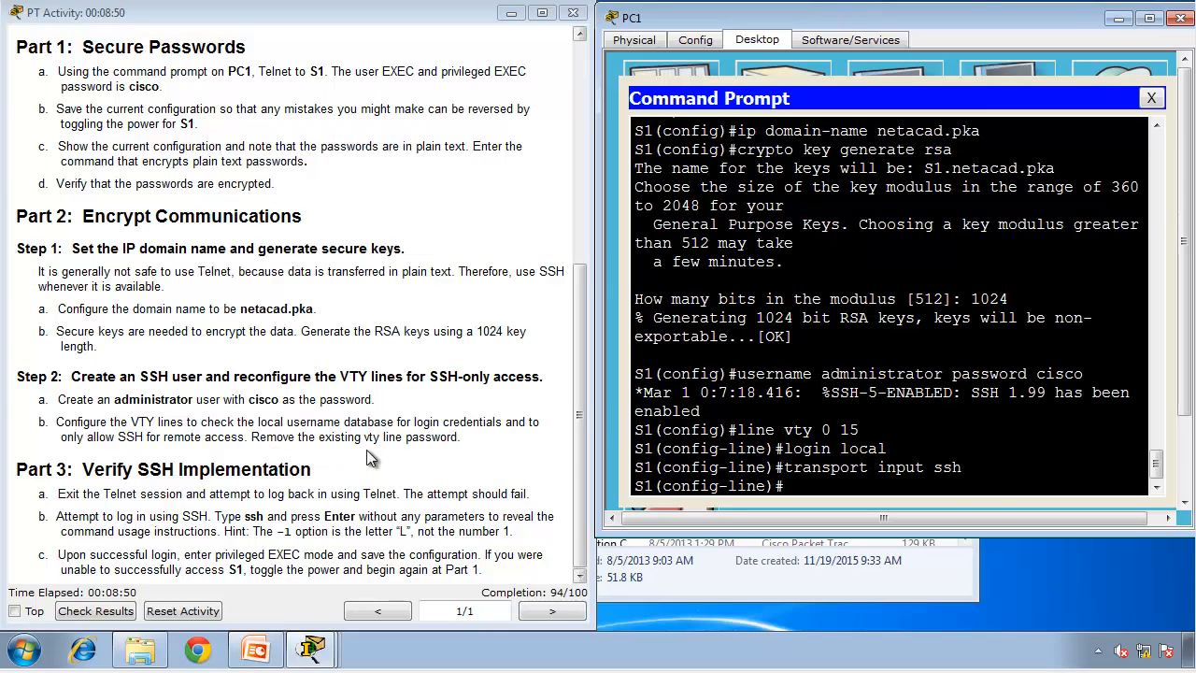
pyautogui.write('no')
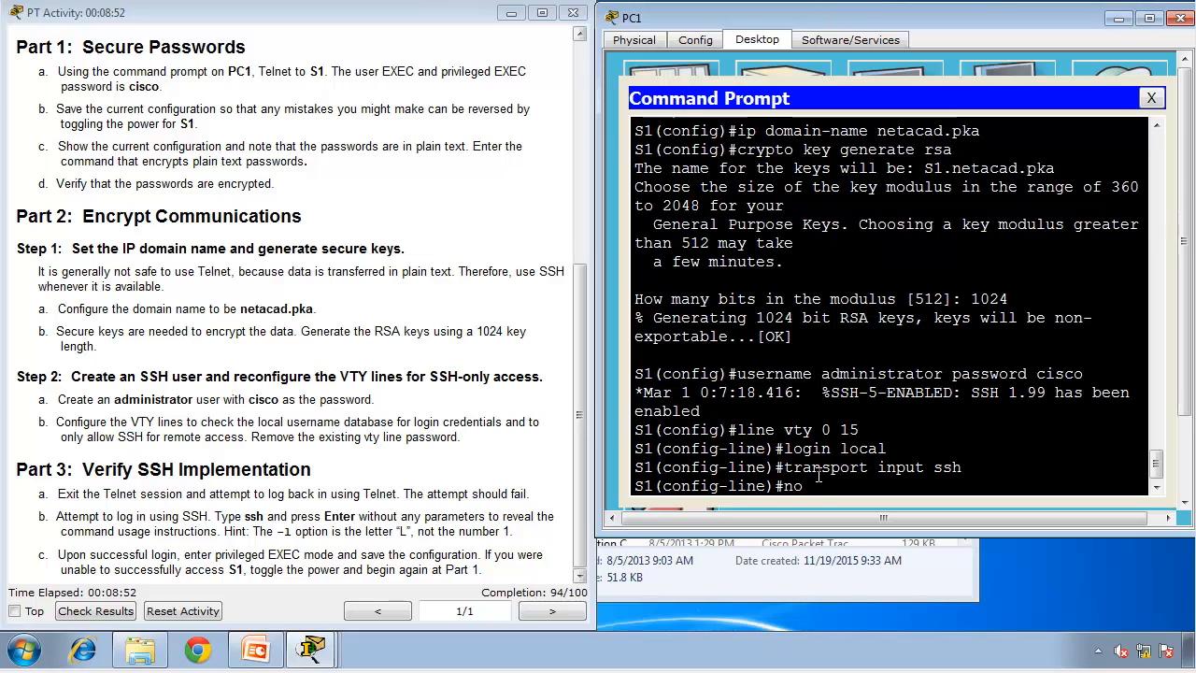
pyautogui.write('password c')
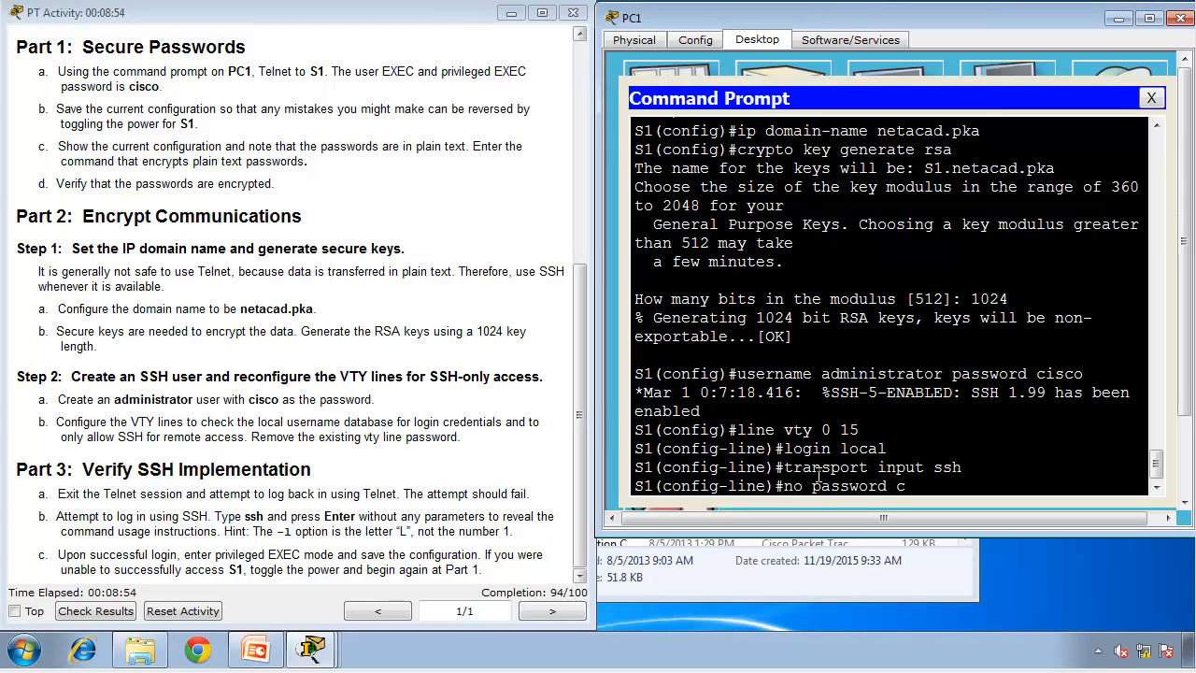
pyautogui.write('isco')
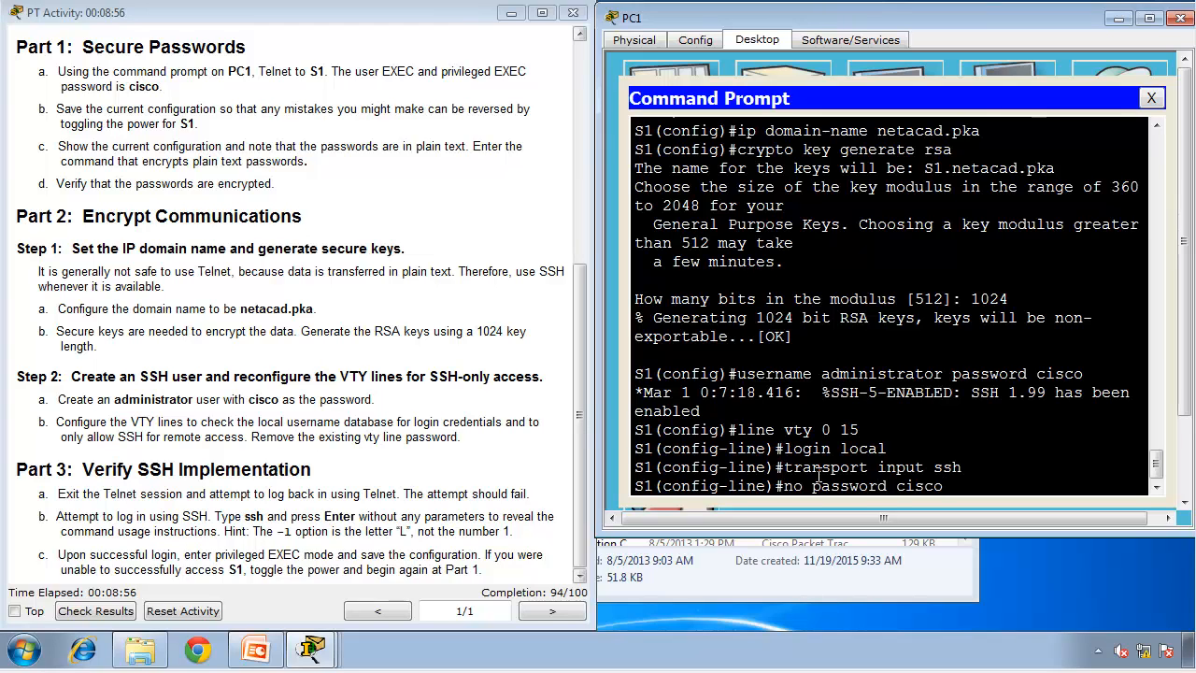
pyautogui.press('Return')
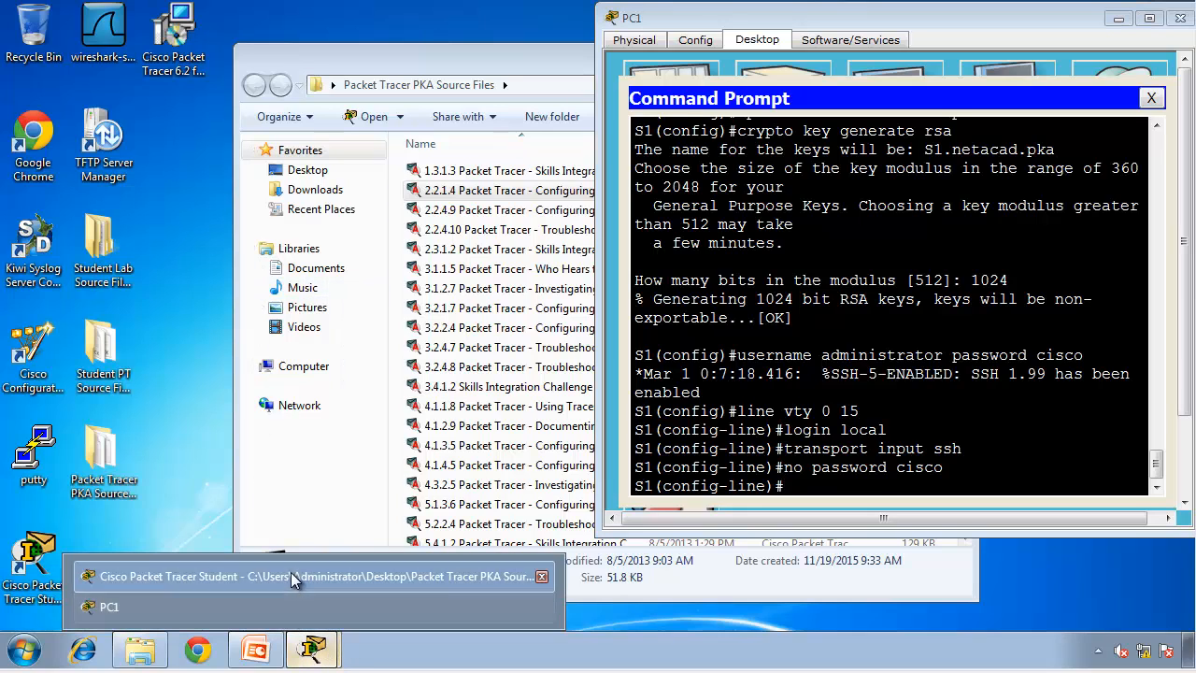
pyautogui.moveTo(313, 649)
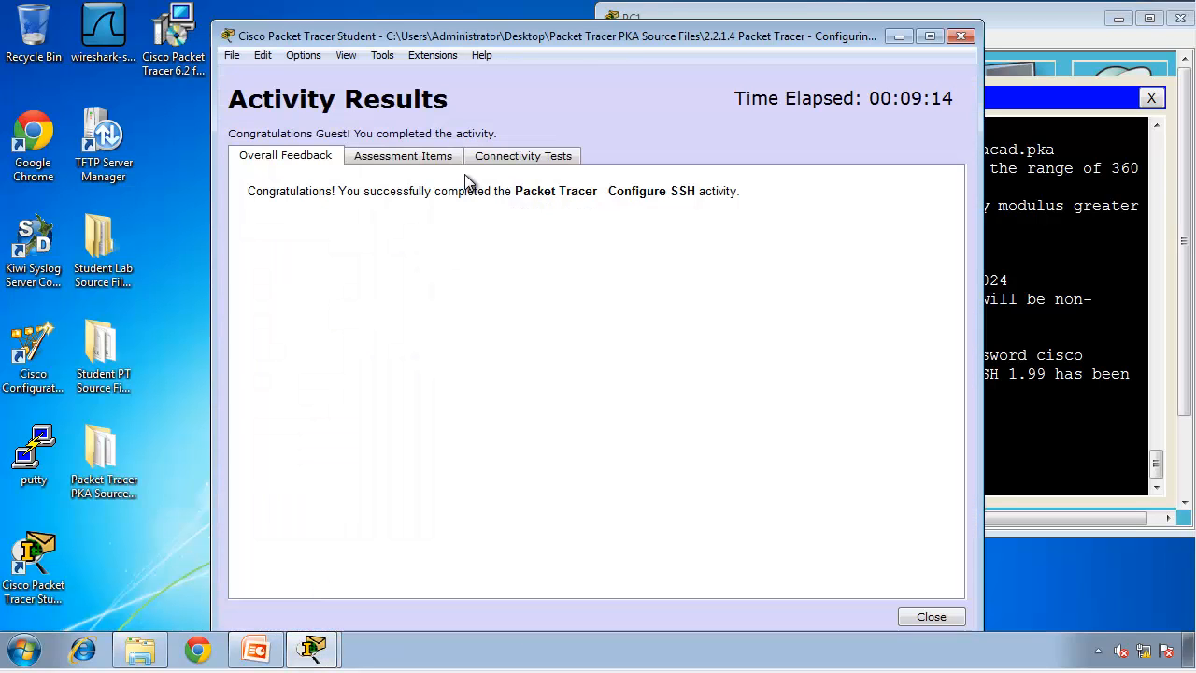
# - Review assessment items: domain name, modulus bits, encryption, username, vty login, password, transport input
pyautogui.click(402, 155)
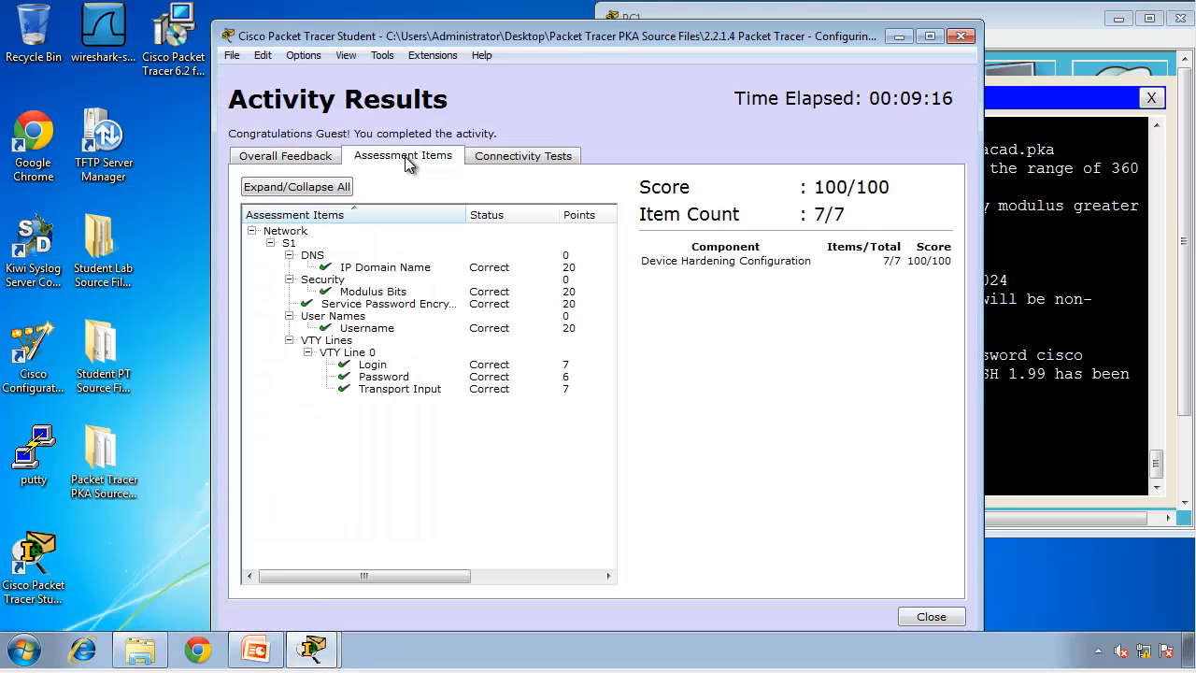
pyautogui.click(385, 268)
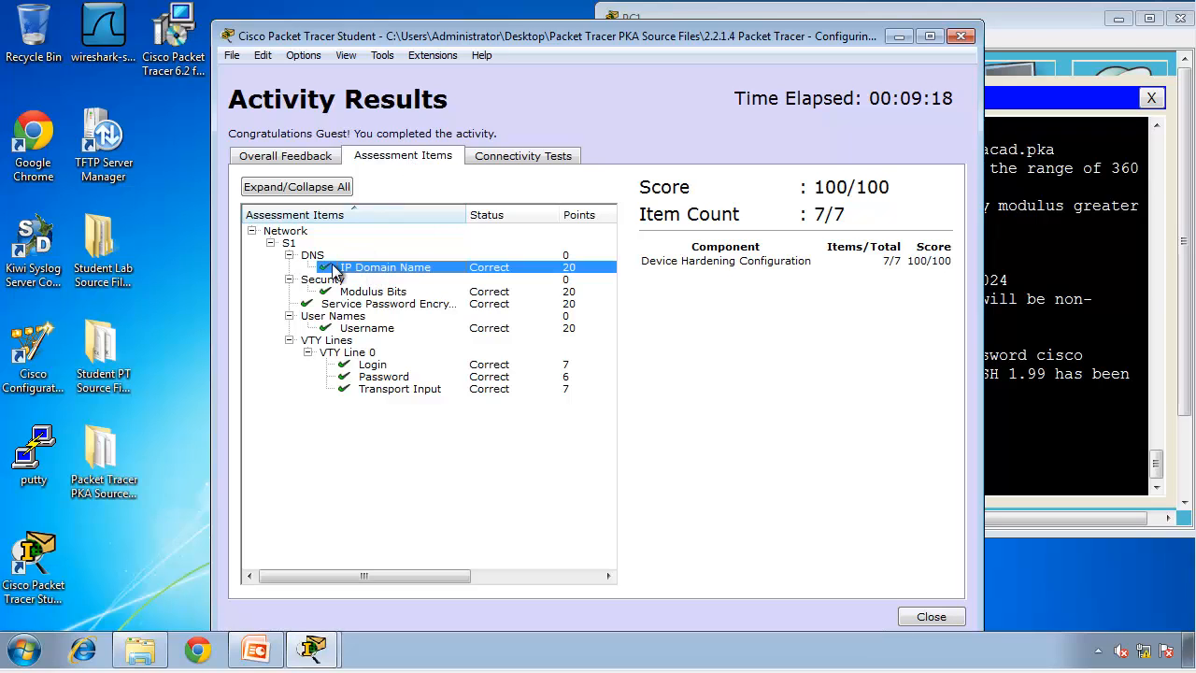
pyautogui.click(373, 291)
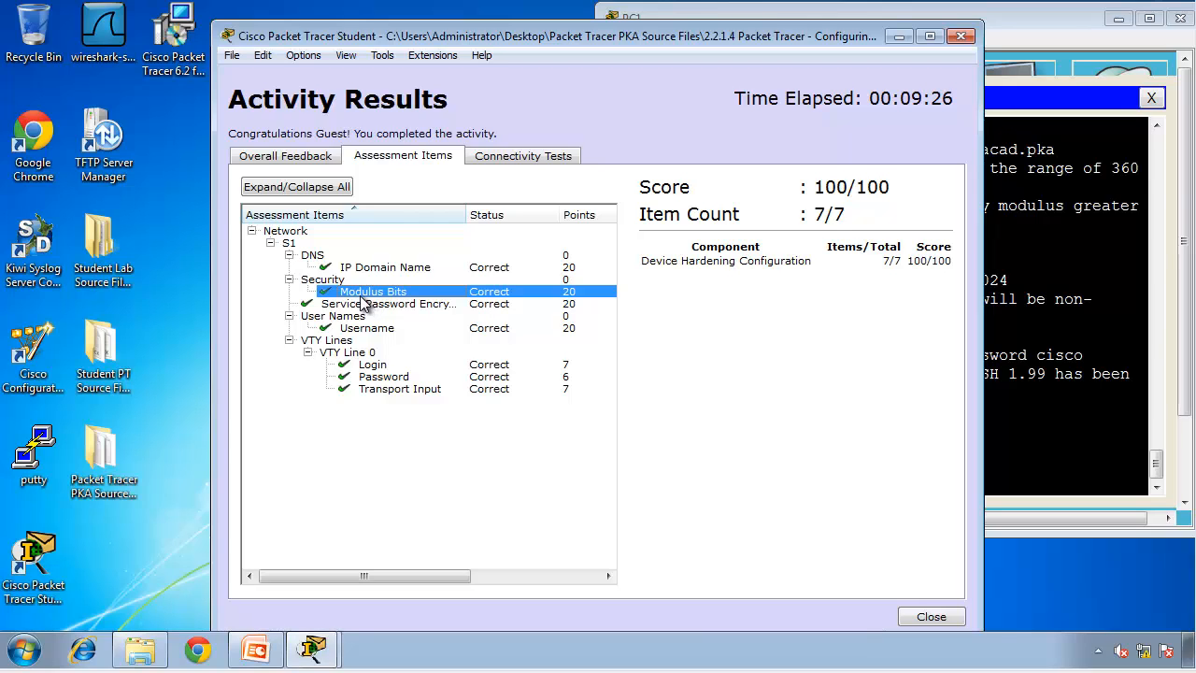
pyautogui.click(388, 303)
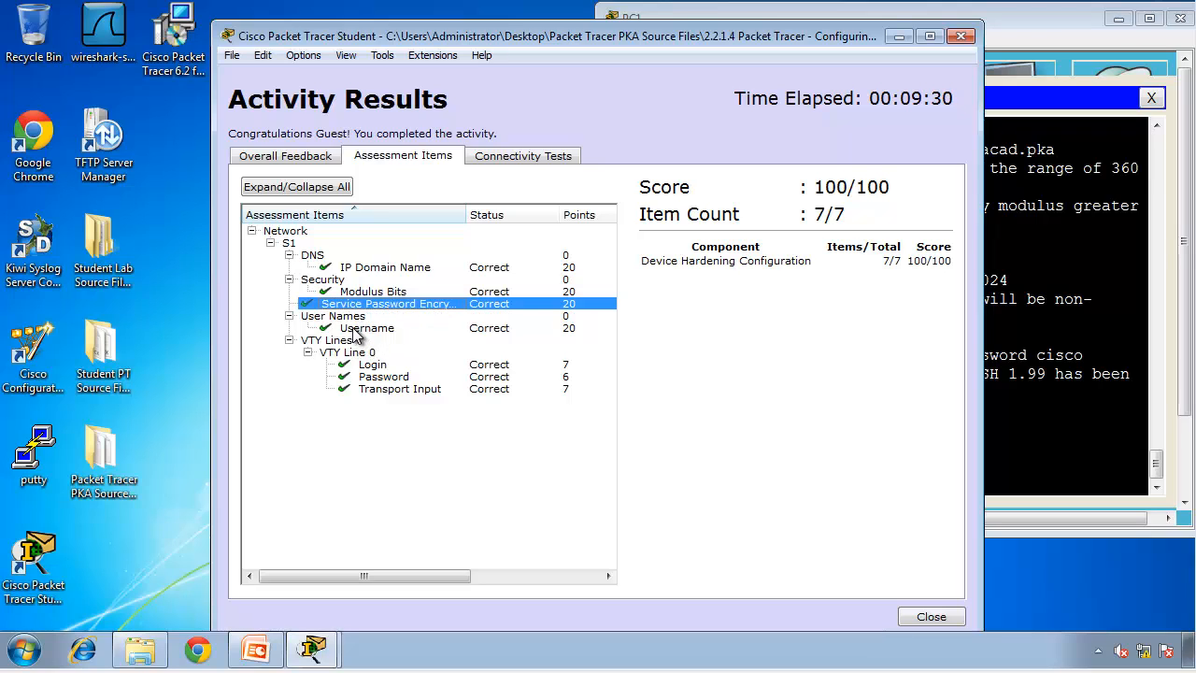
pyautogui.click(366, 328)
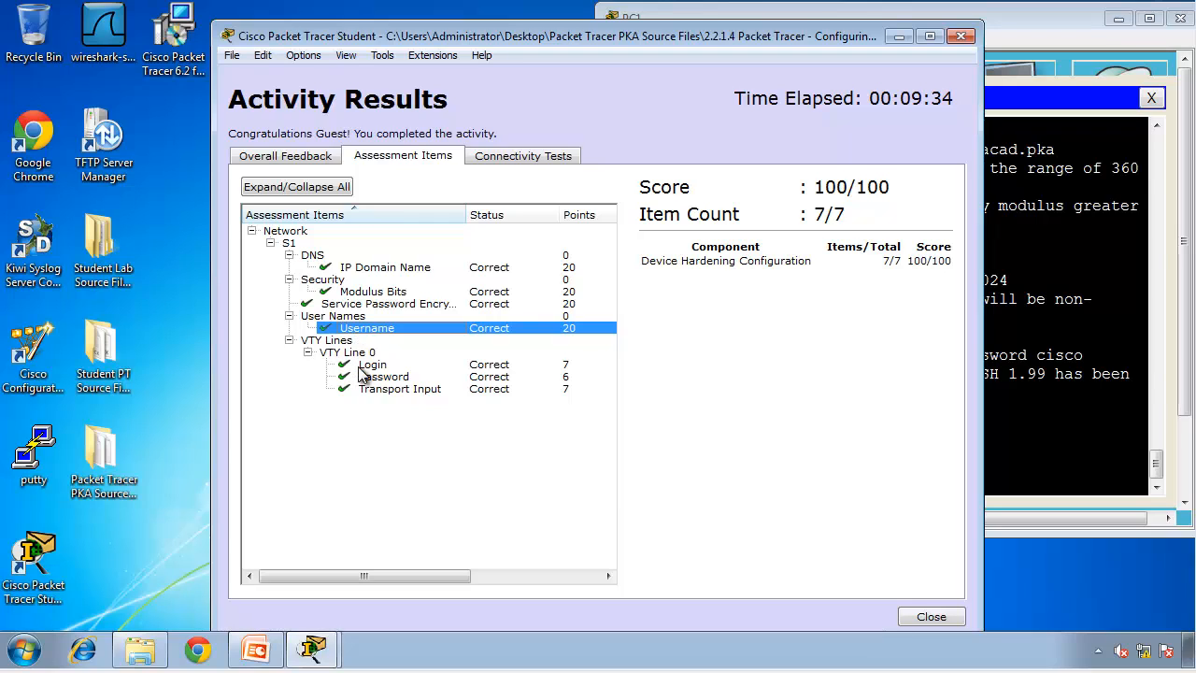
pyautogui.click(371, 364)
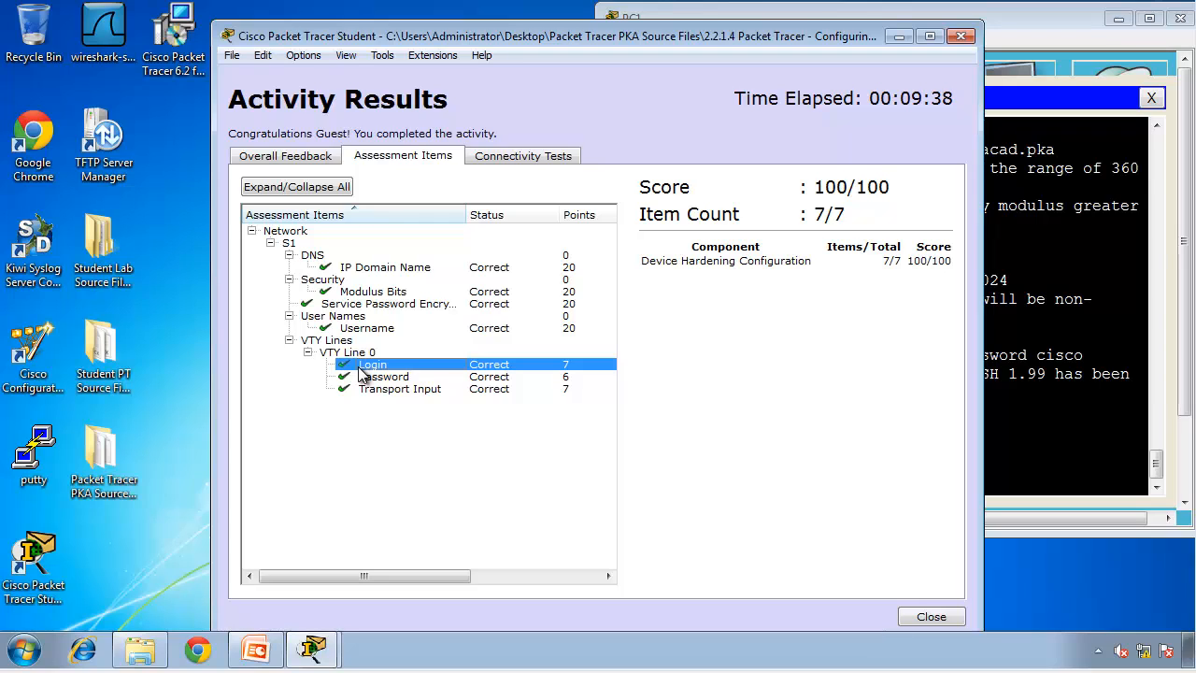
pyautogui.click(383, 377)
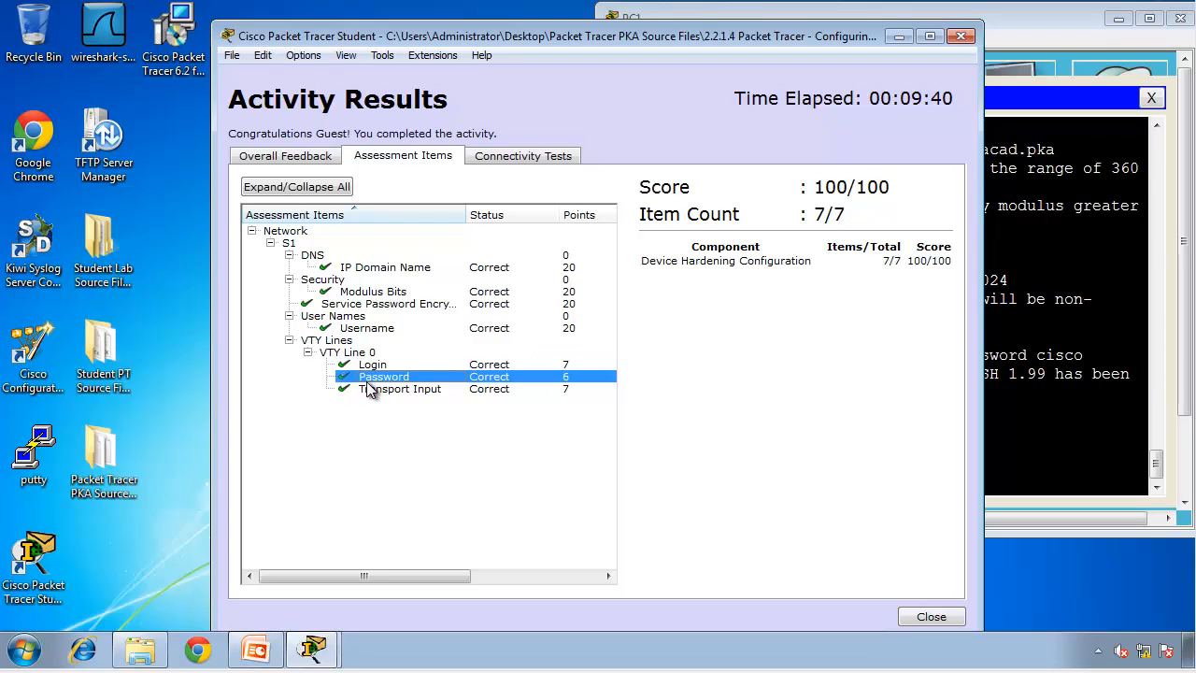
pyautogui.moveTo(408, 392)
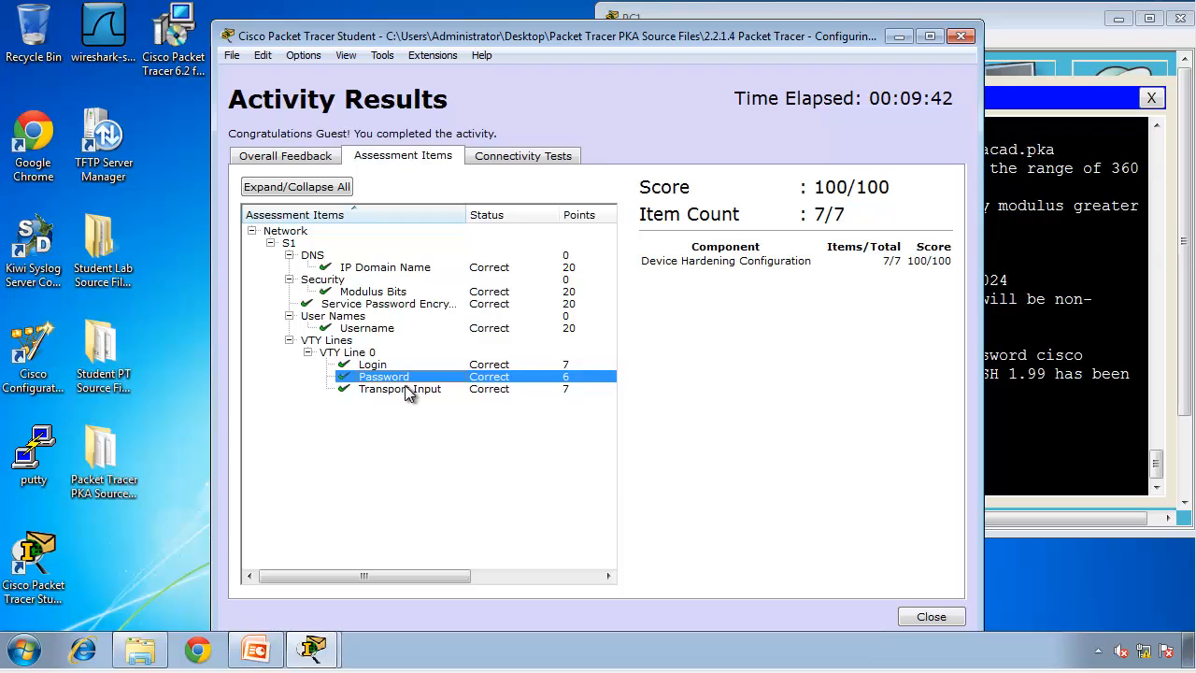
pyautogui.click(400, 388)
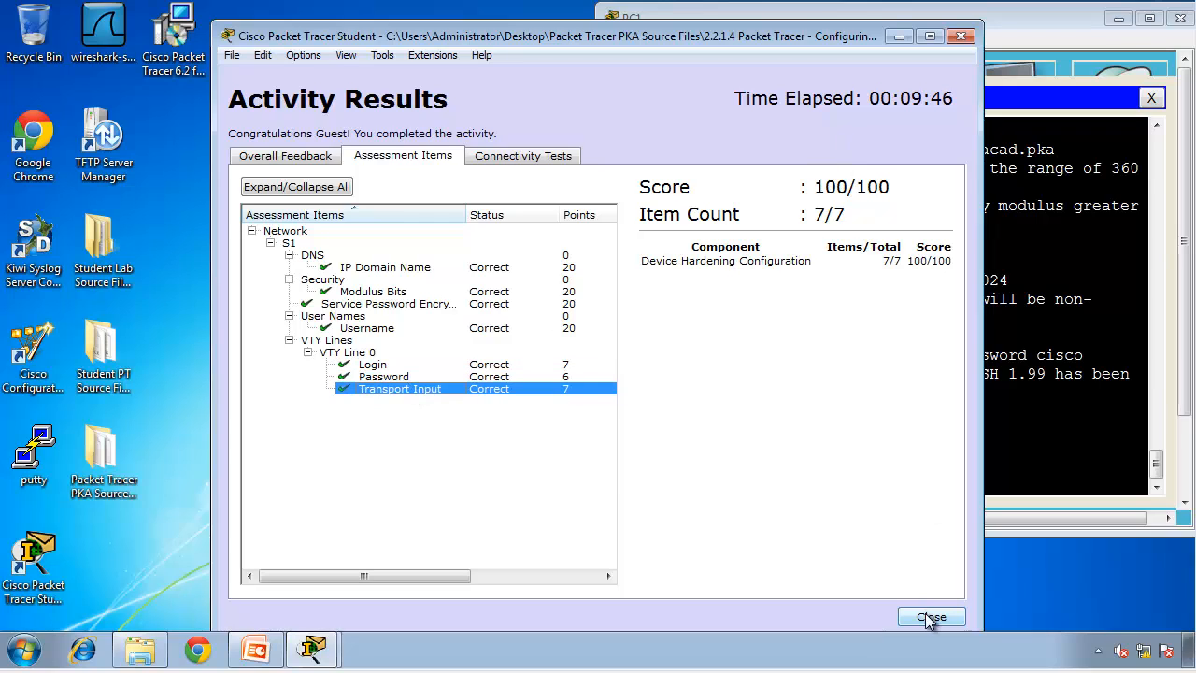
# - Close Activity Results, enlarge the PT Activity instructions and scroll to Part 3
pyautogui.click(930, 617)
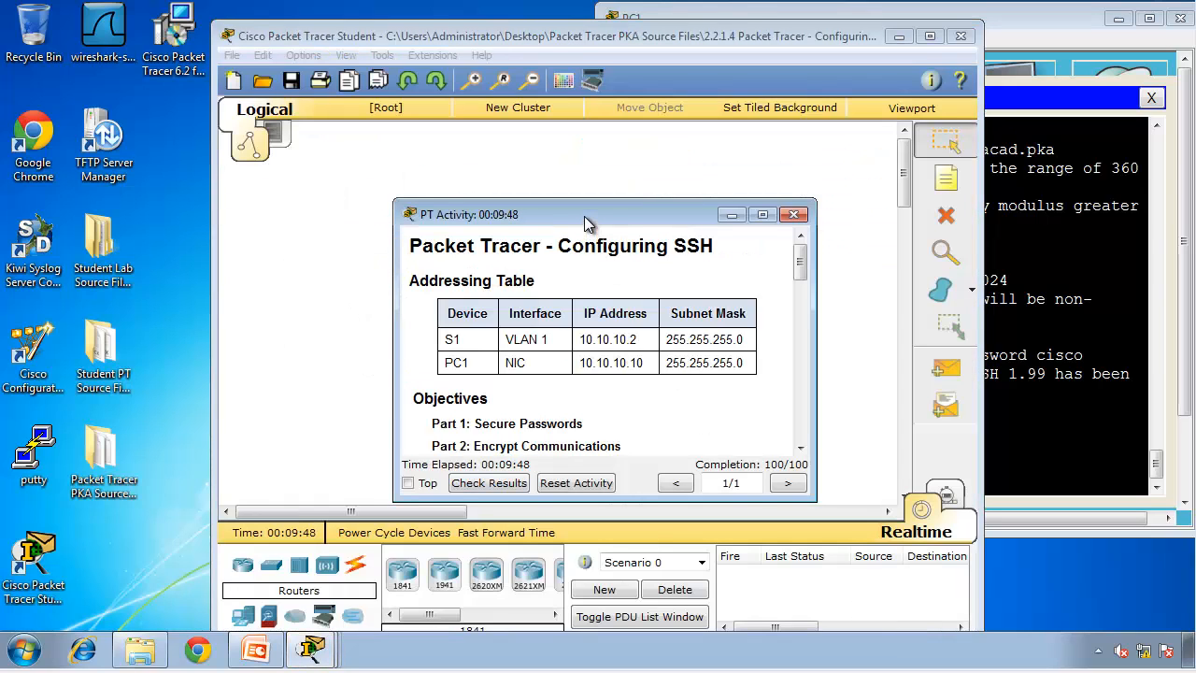
pyautogui.click(762, 214)
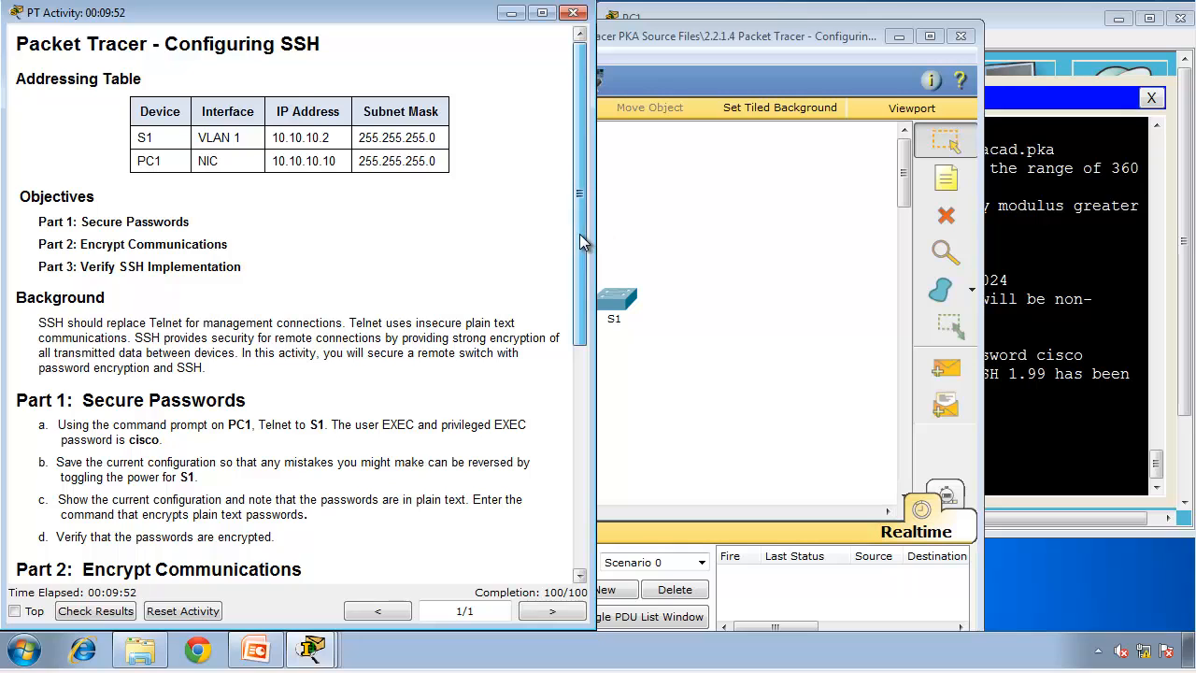
pyautogui.scroll(-3)
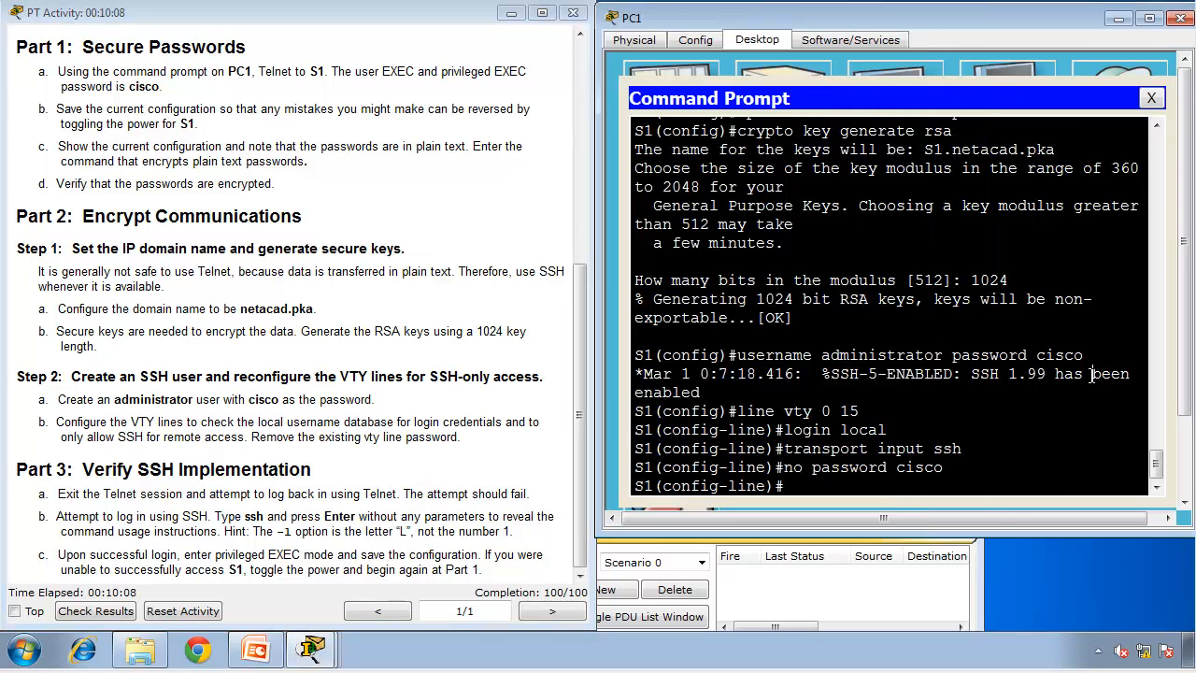
# - Exit the Telnet session on S1 back to PC1's prompt
pyautogui.write('exit')
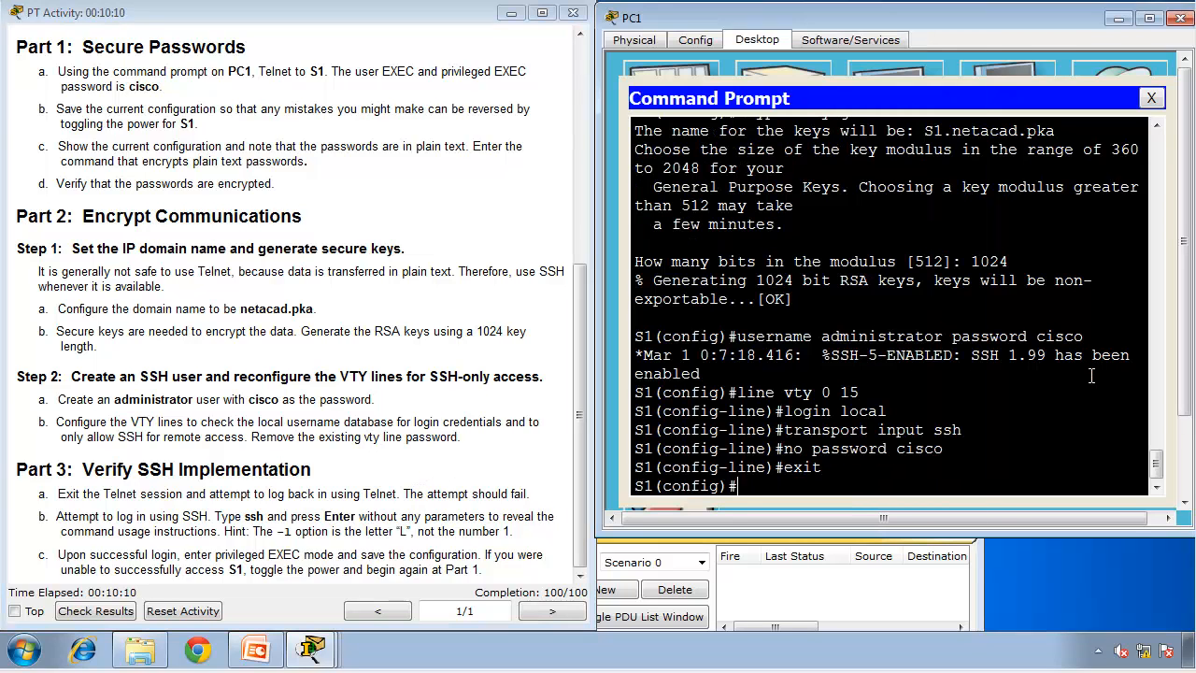
pyautogui.write('exit')
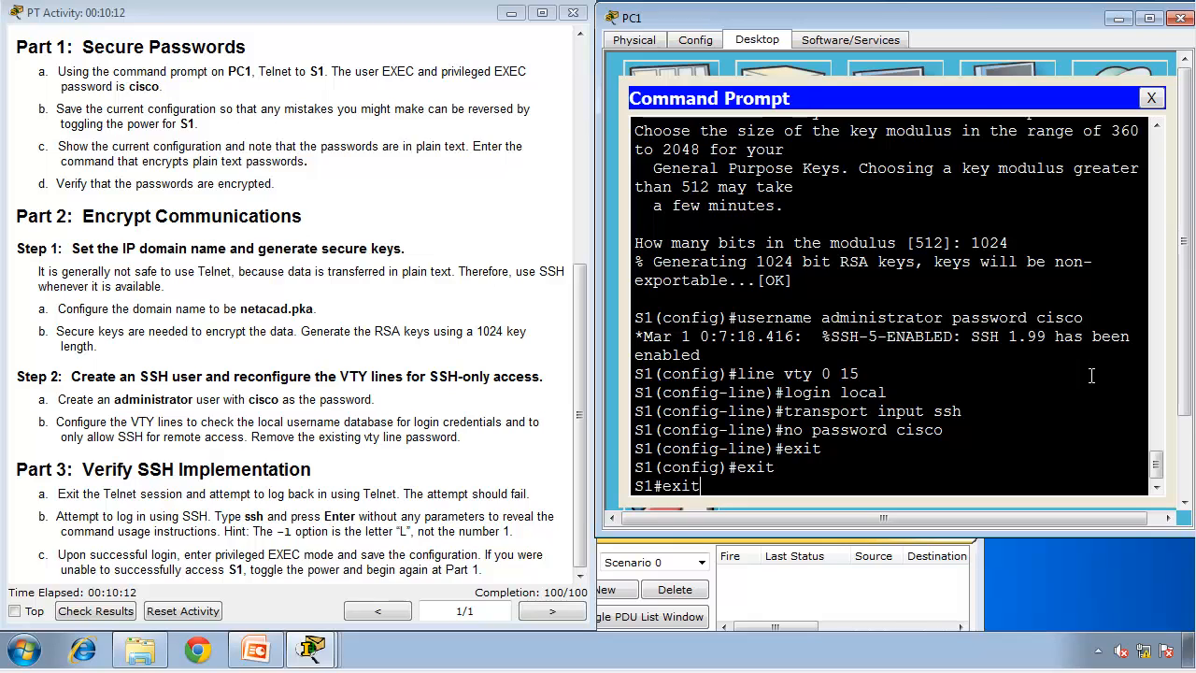
pyautogui.press('Return')
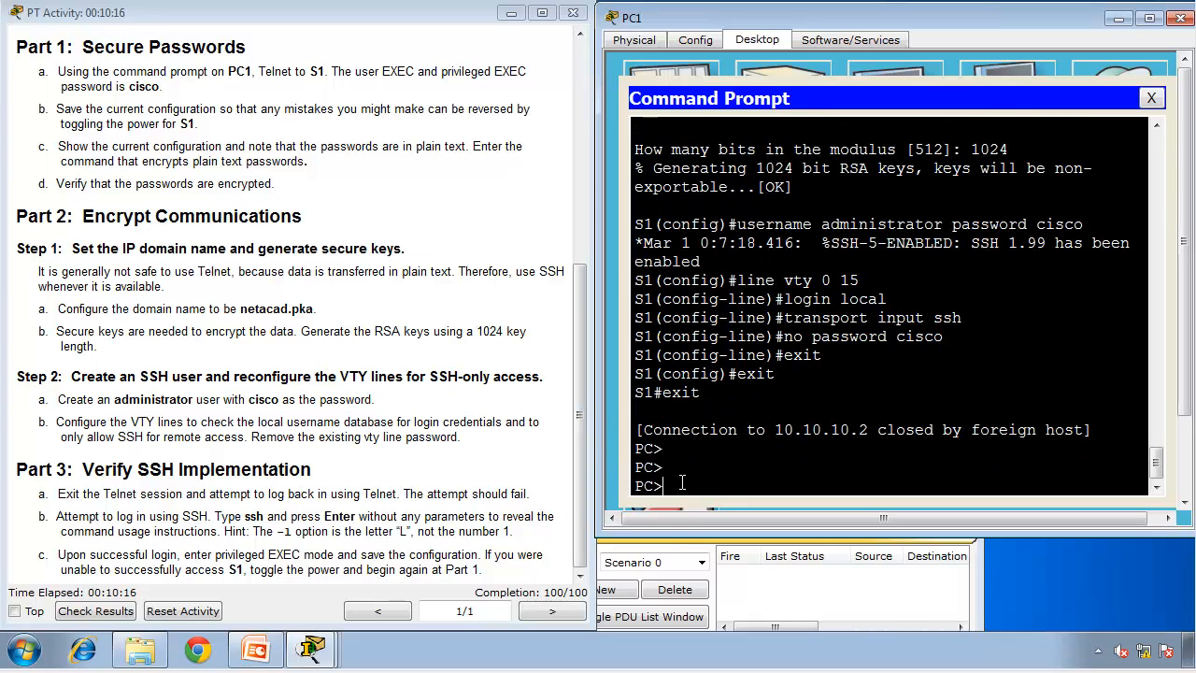
# - Attempt 'telnet 10.10.10.2' and see the switch close the connection
pyautogui.write('telnet')
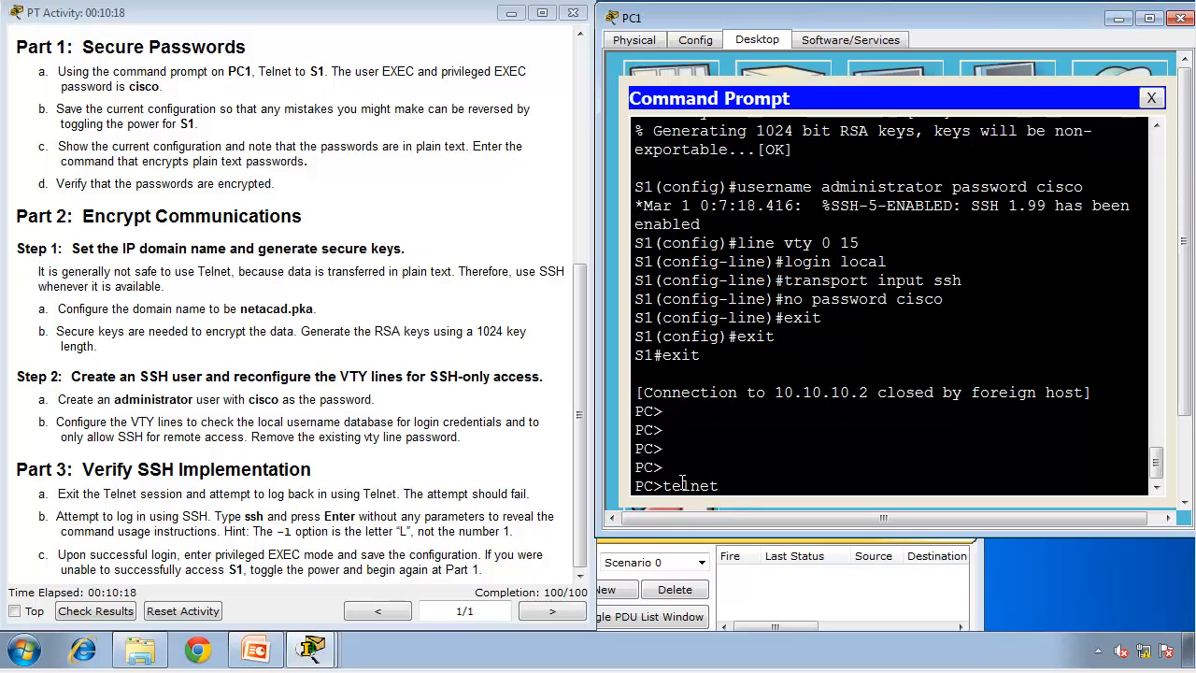
pyautogui.write('10.10.10.2')
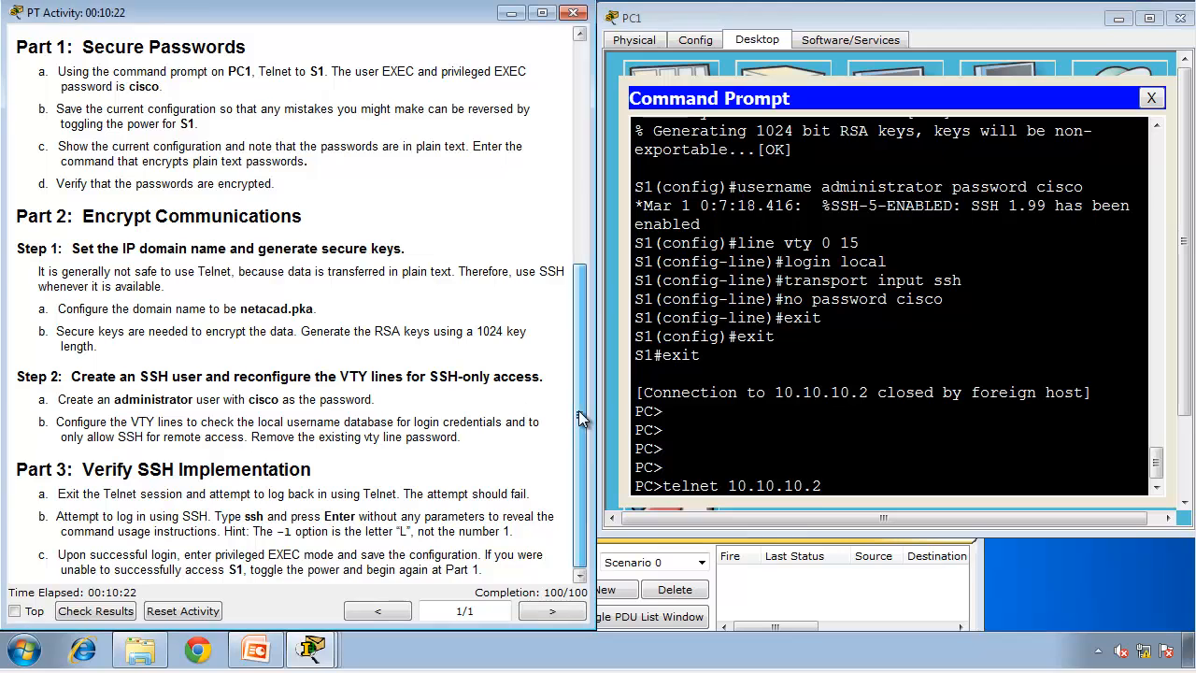
pyautogui.scroll(3)
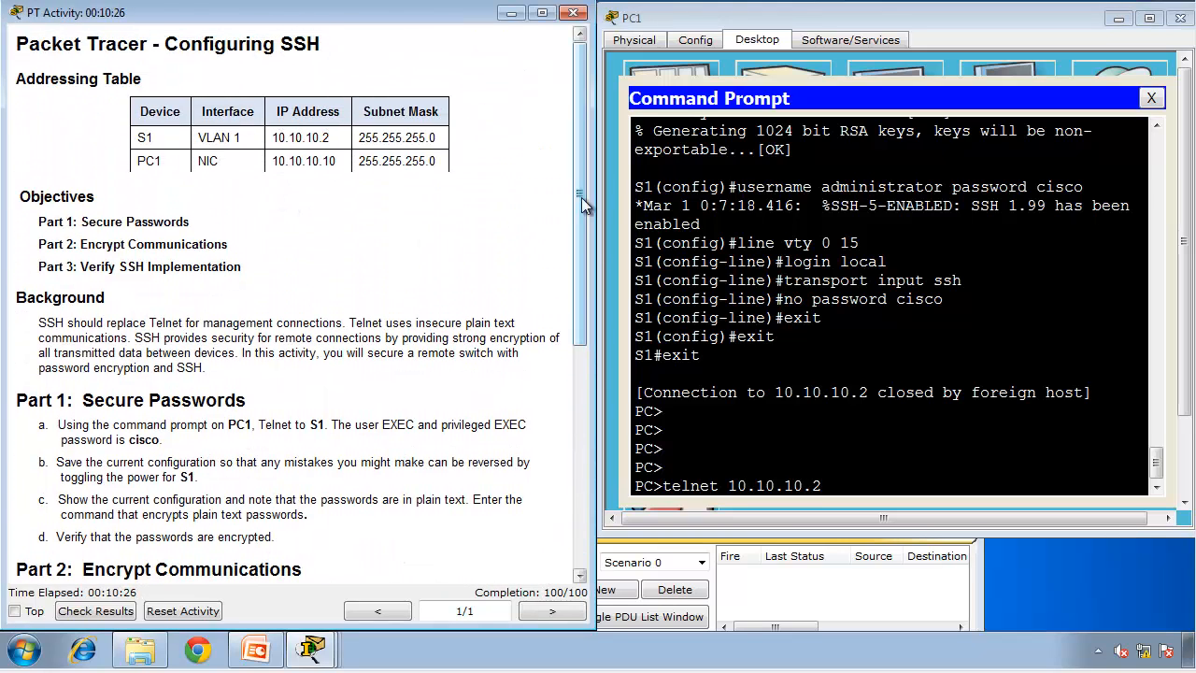
pyautogui.scroll(-3)
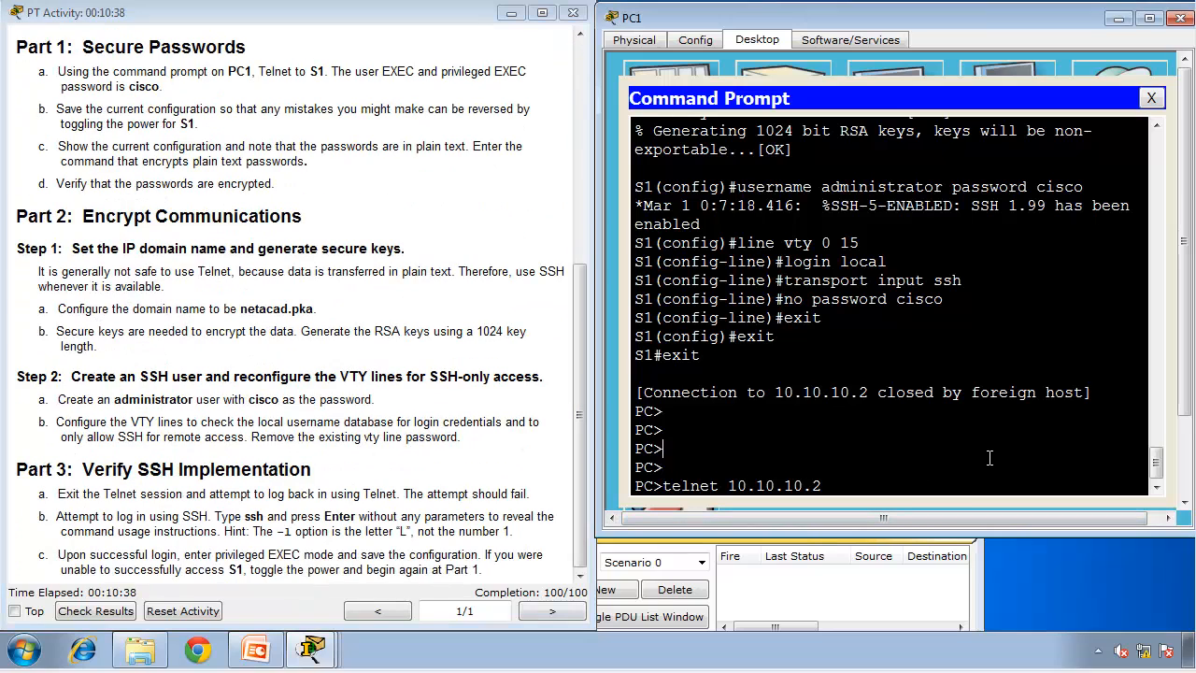
pyautogui.press('Return')
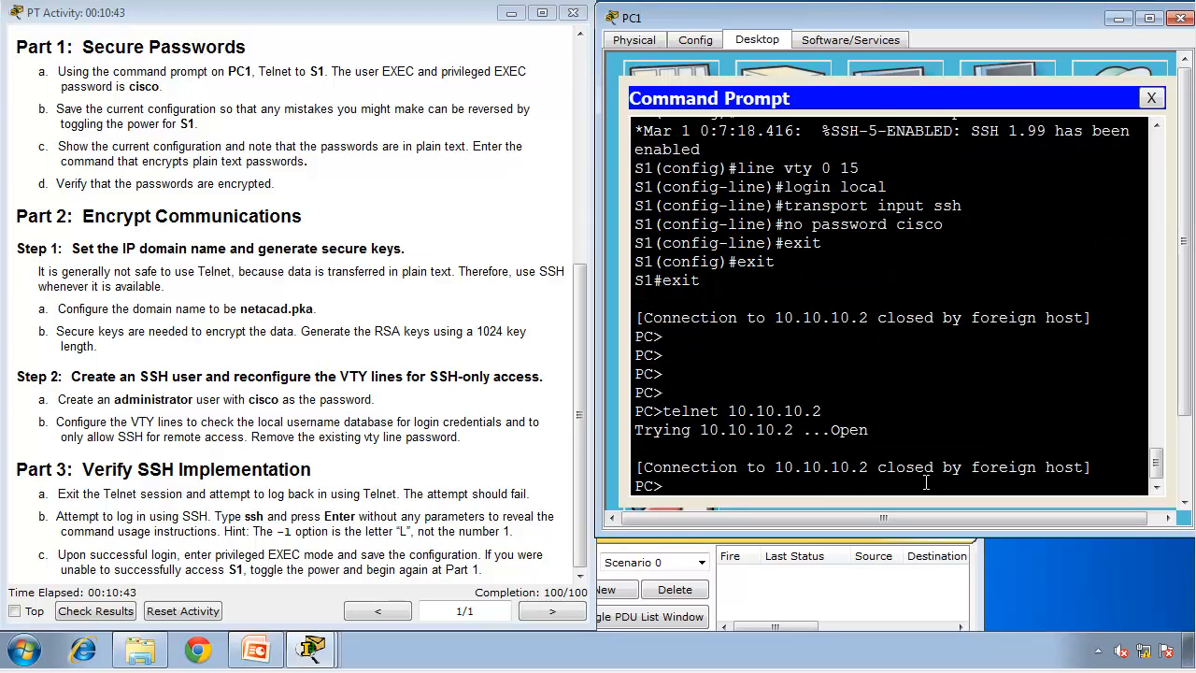
pyautogui.moveTo(369, 472)
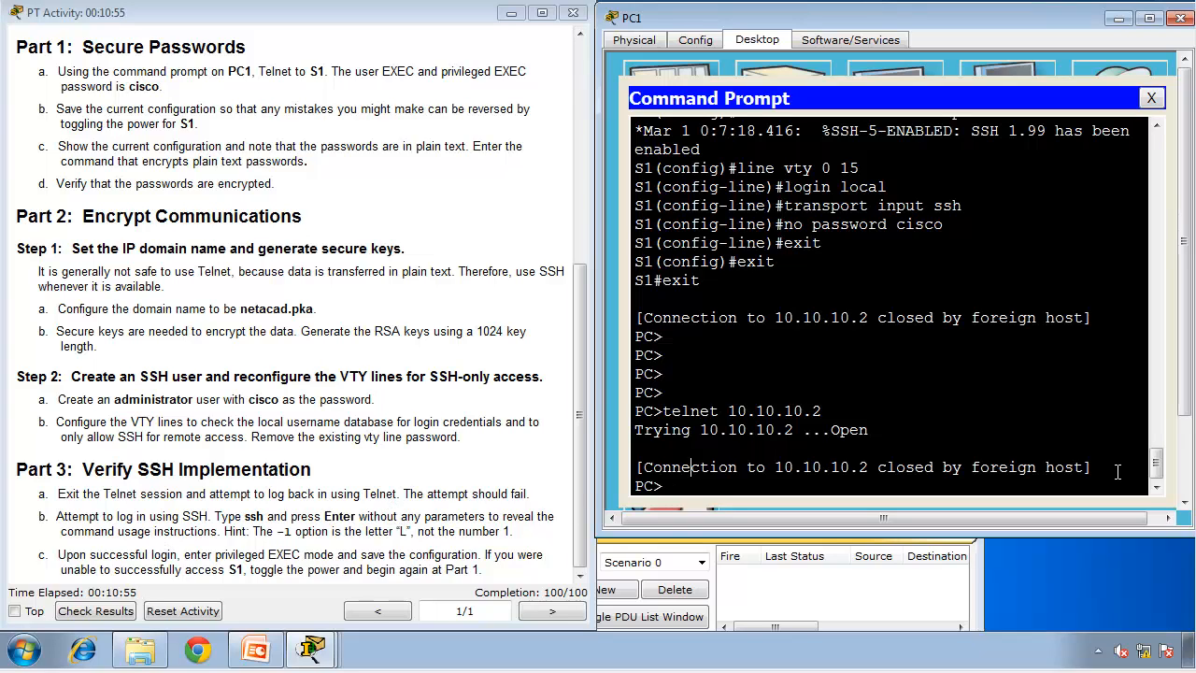
# - Run 'ssh' alone on PC1 to display its usage help
pyautogui.write('ssh')
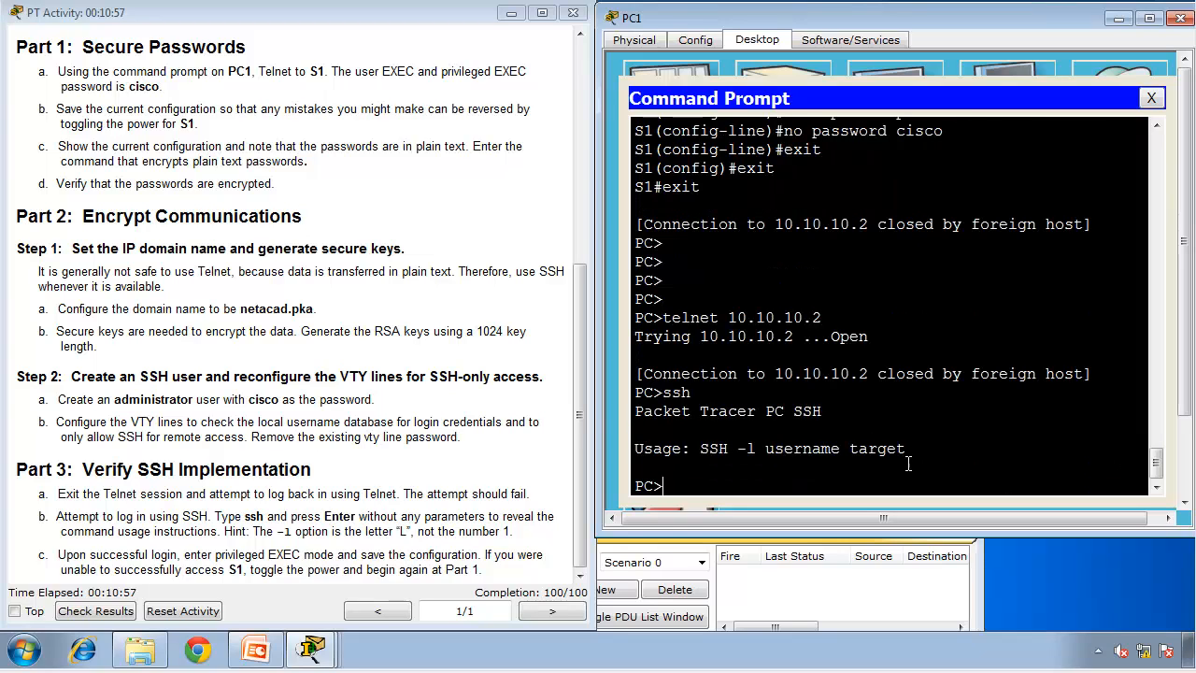
pyautogui.moveTo(683, 450)
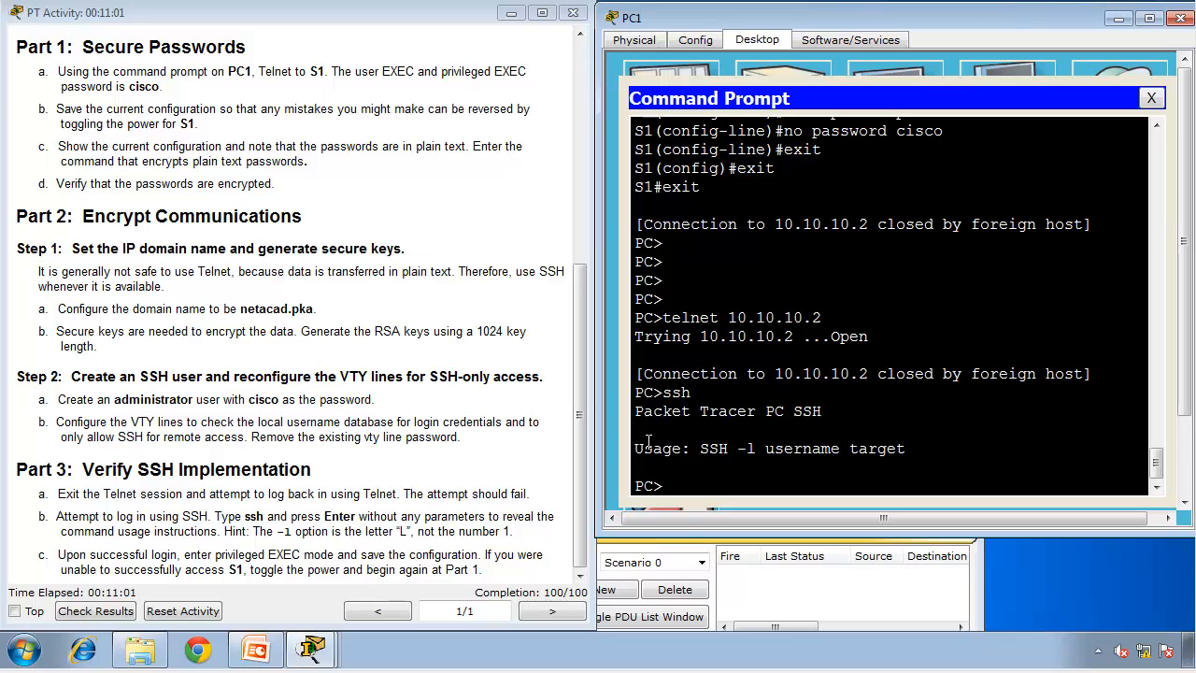
pyautogui.doubleClick(713, 448)
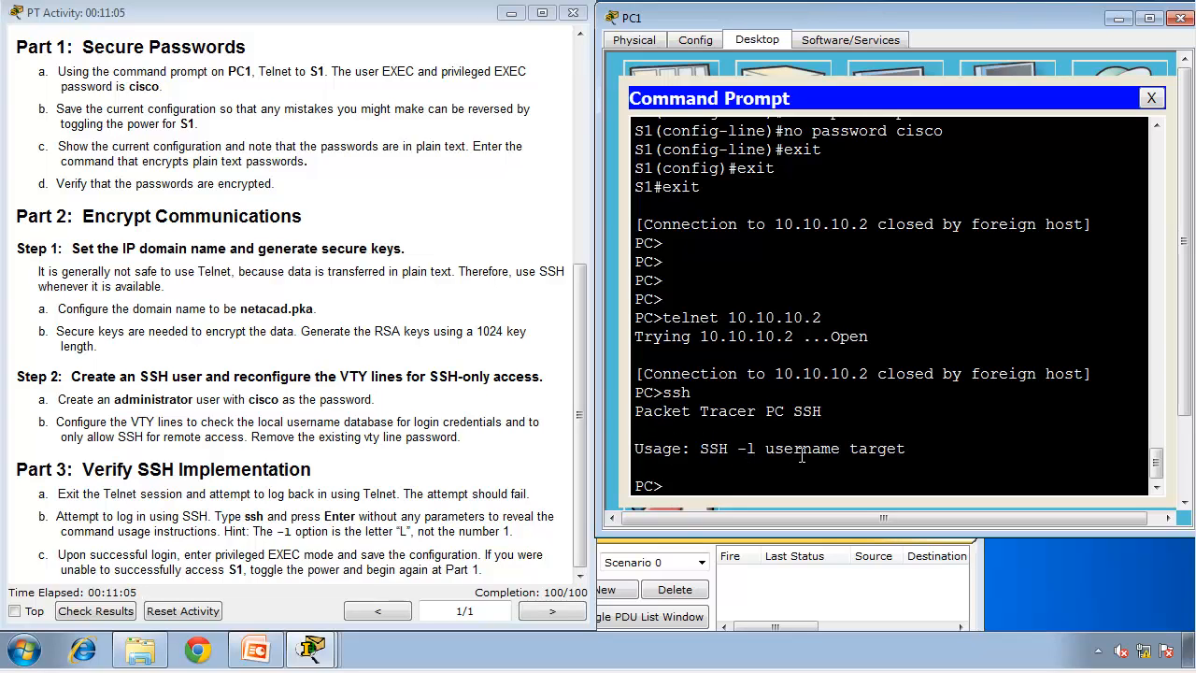
pyautogui.doubleClick(877, 448)
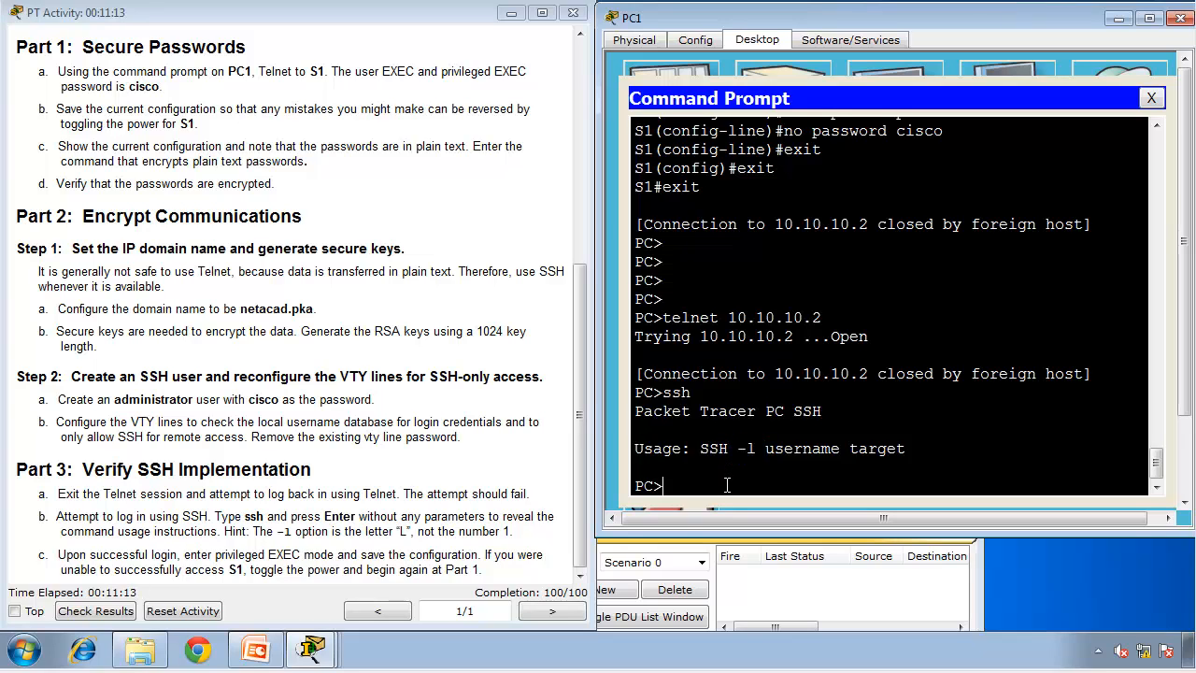
# - Run 'ssh -l administrator' to 10.10.10.2 and reach the Password prompt
pyautogui.write('ssh')
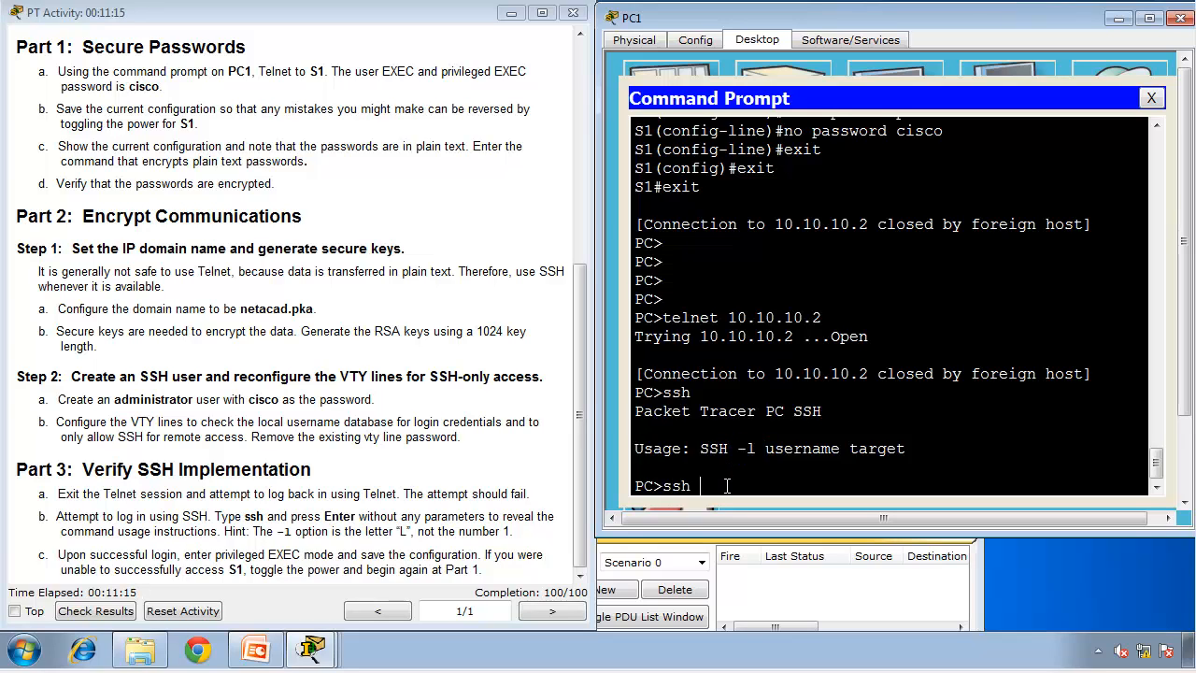
pyautogui.write('-l')
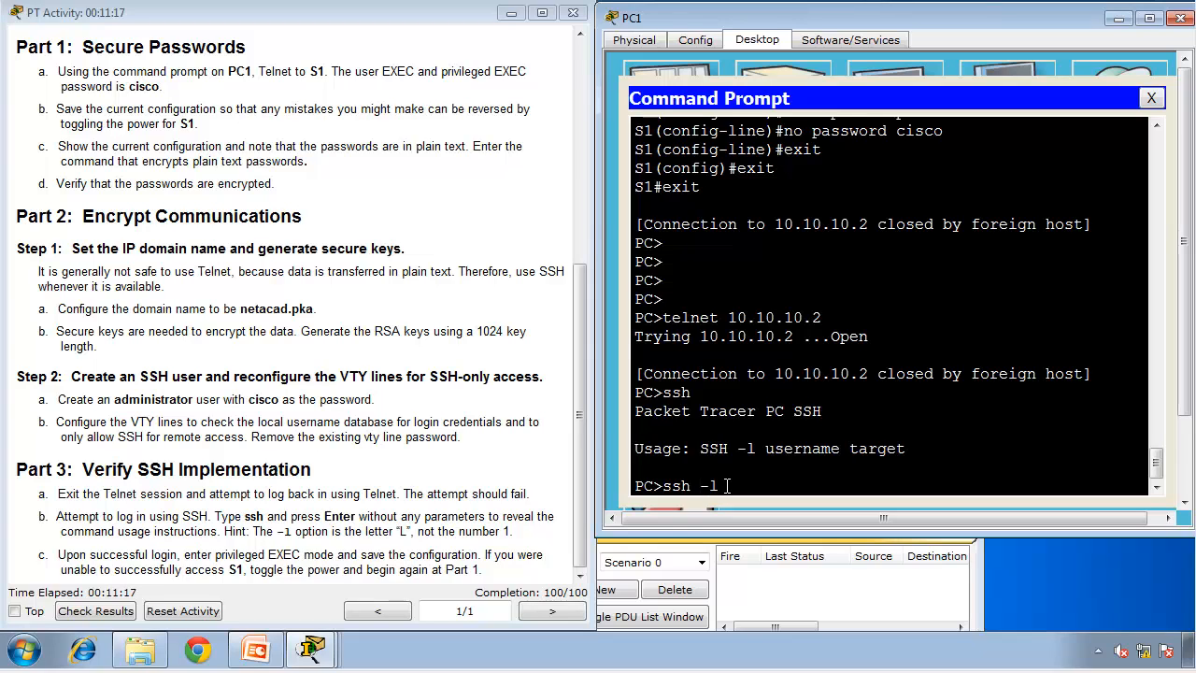
pyautogui.write('L')
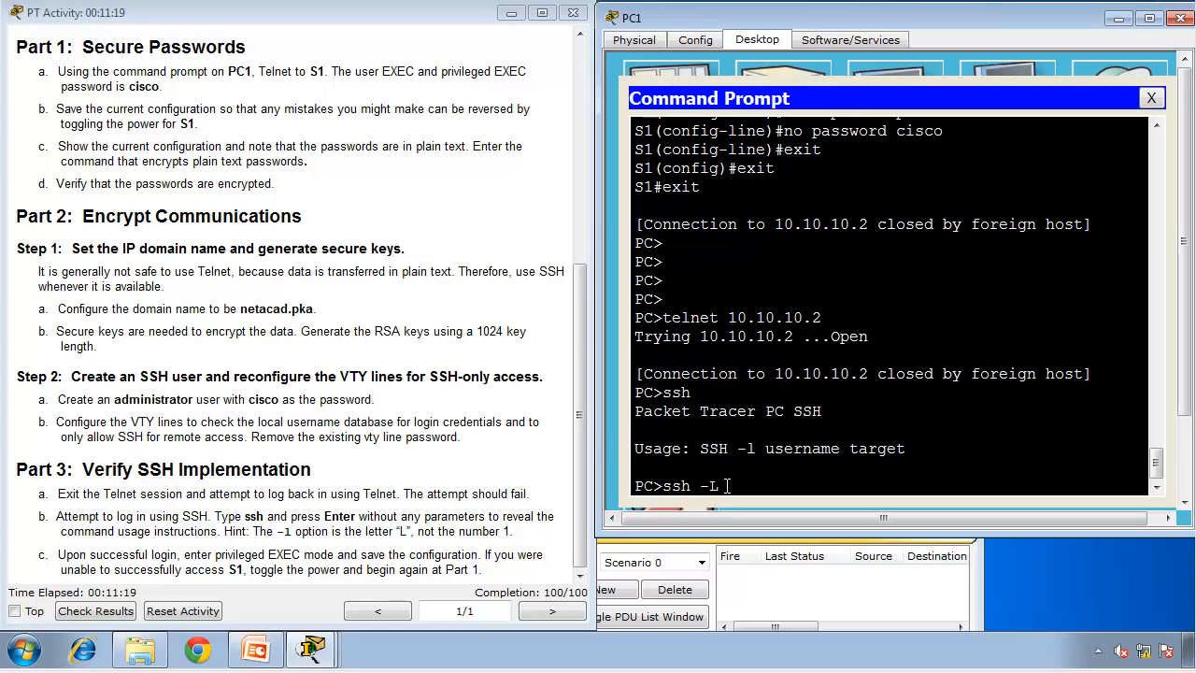
pyautogui.press('Backspace')
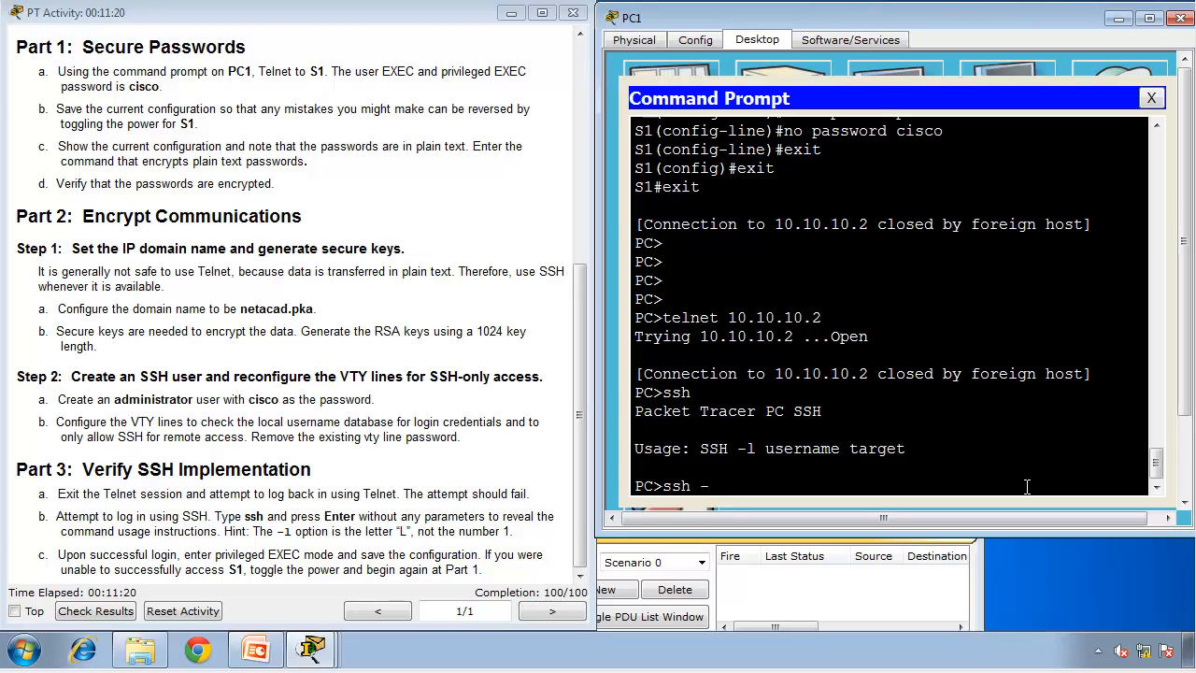
pyautogui.write('l')
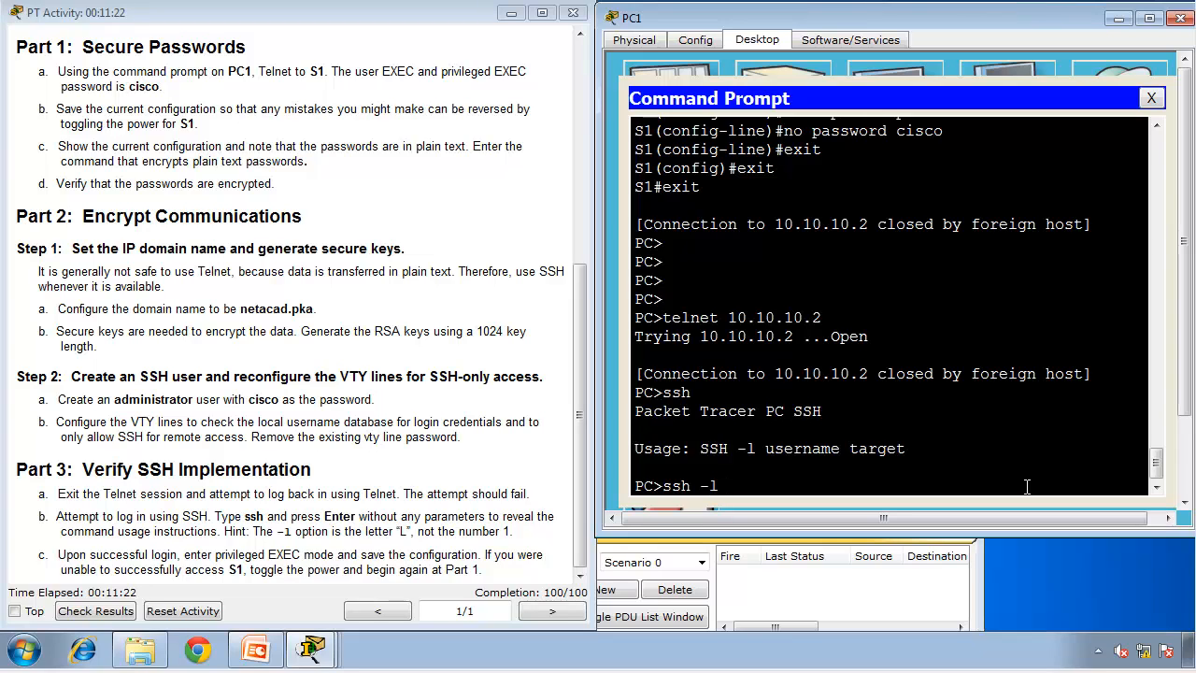
pyautogui.write('a')
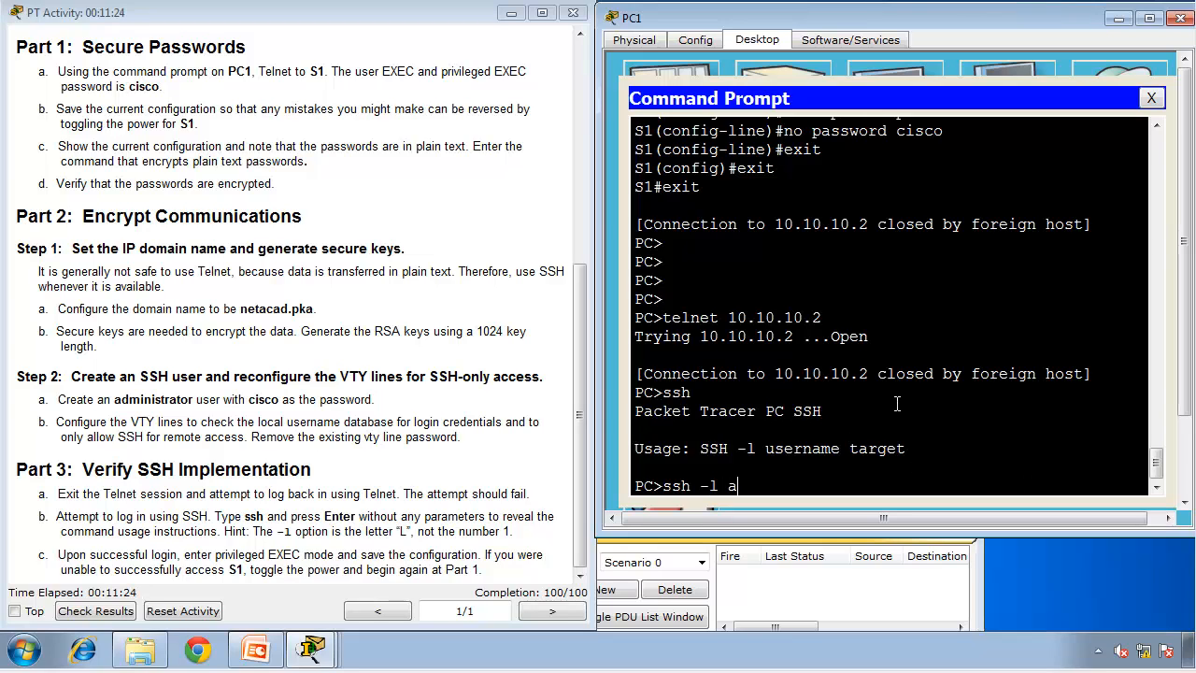
pyautogui.write('dministraotr')
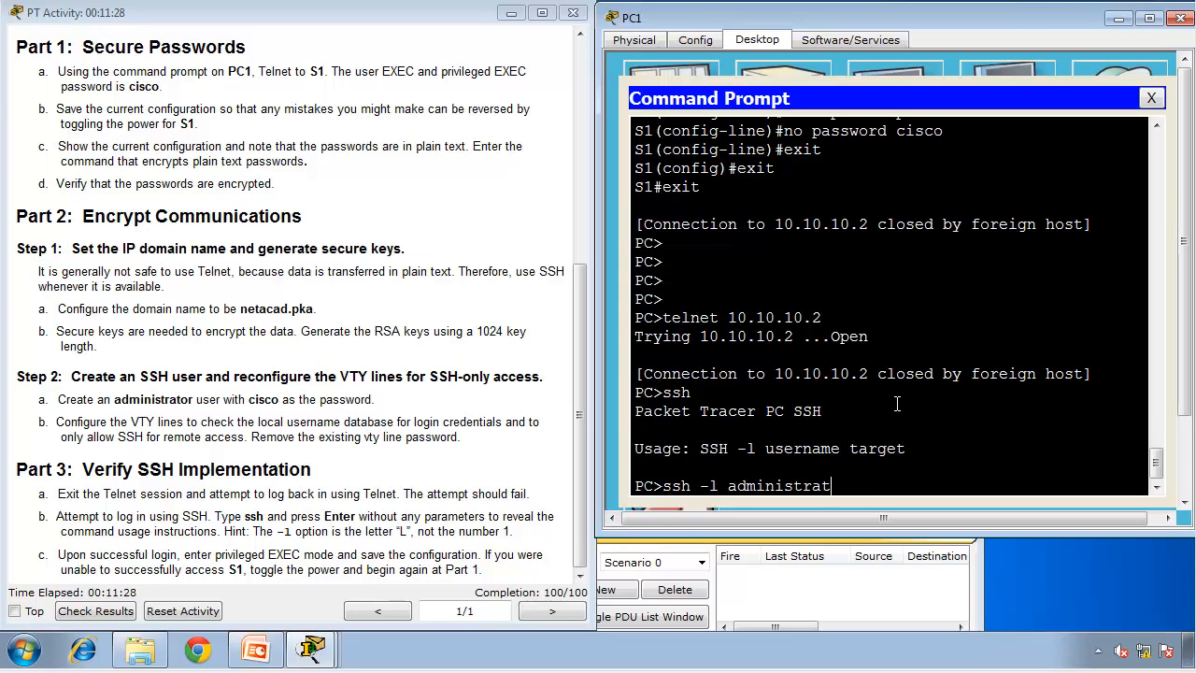
pyautogui.write('or')
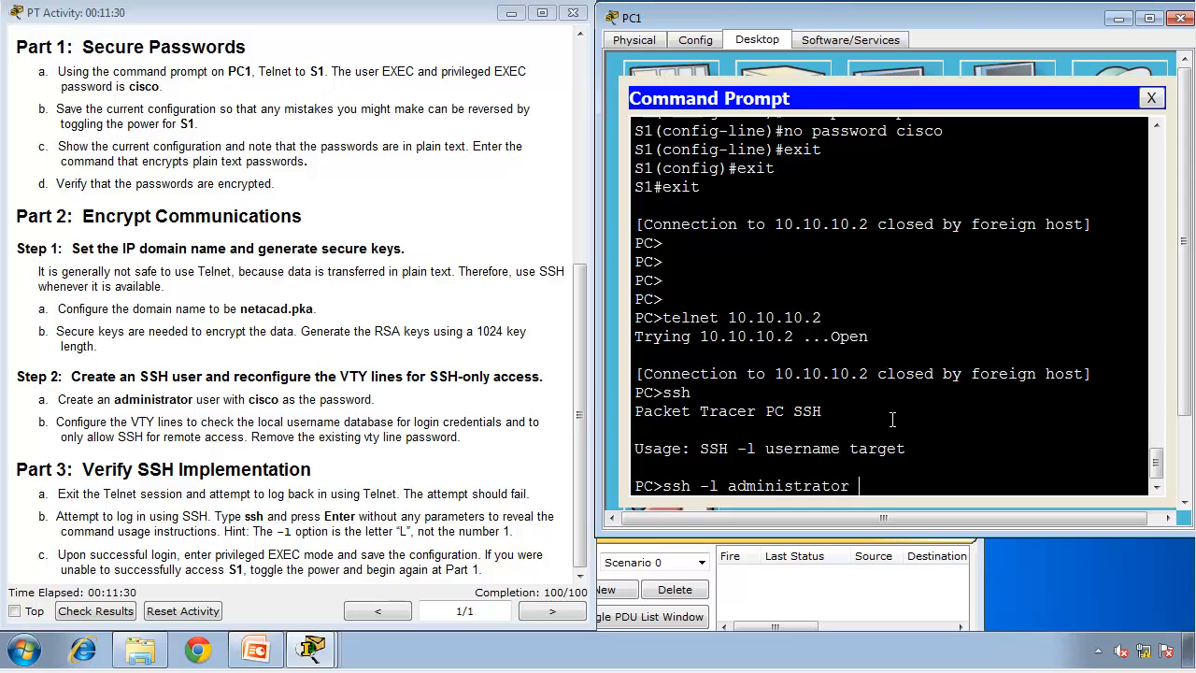
pyautogui.write('10.')
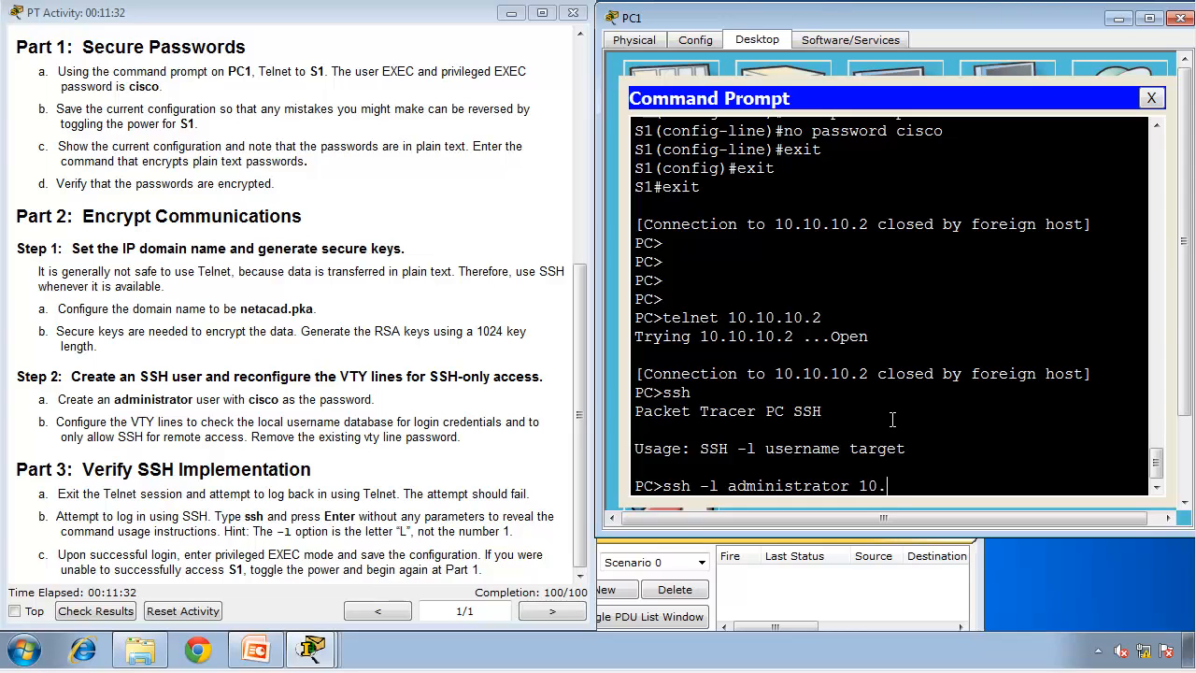
pyautogui.press('Return')
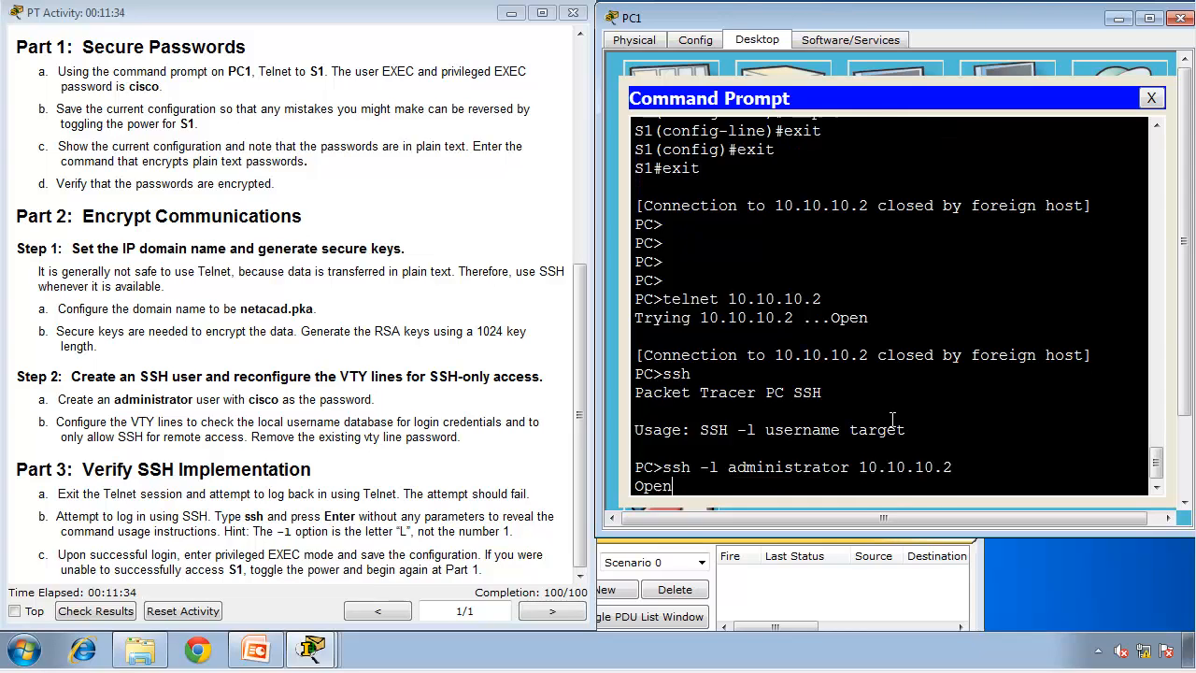
pyautogui.press('Return')
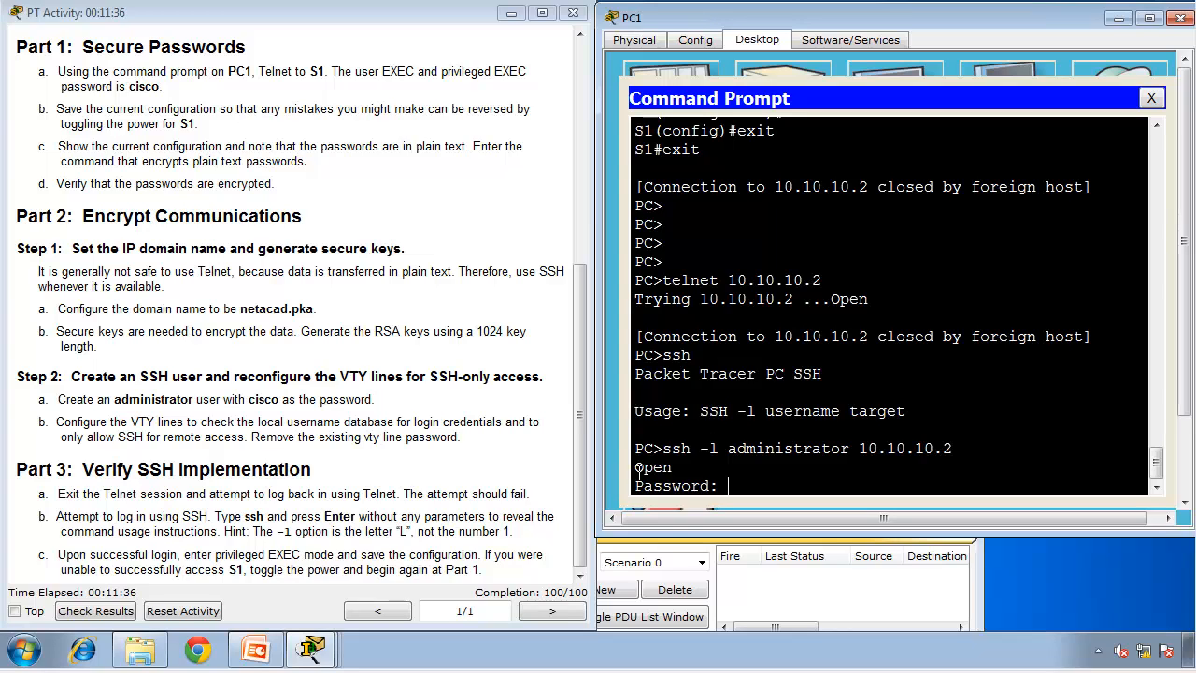